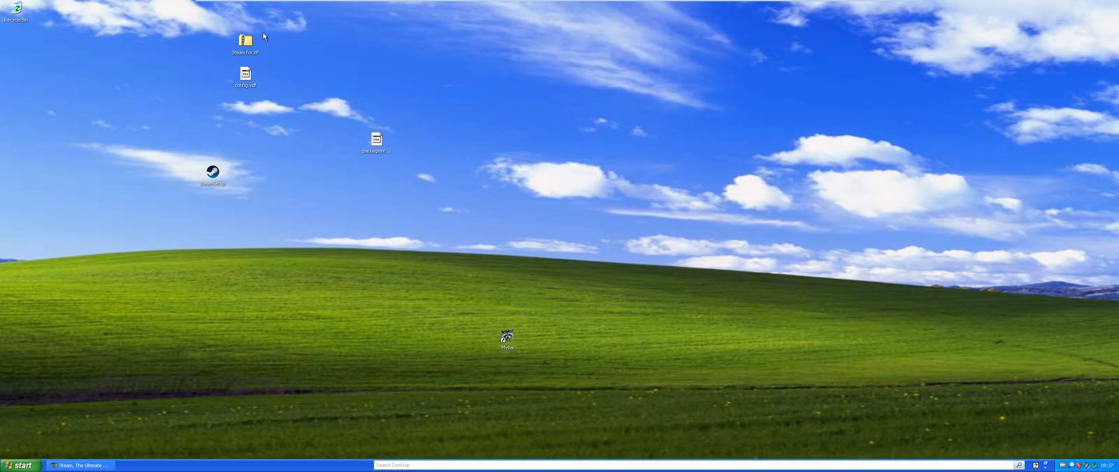
{"action": "mouse_move", "coordinate": [250, 50]}
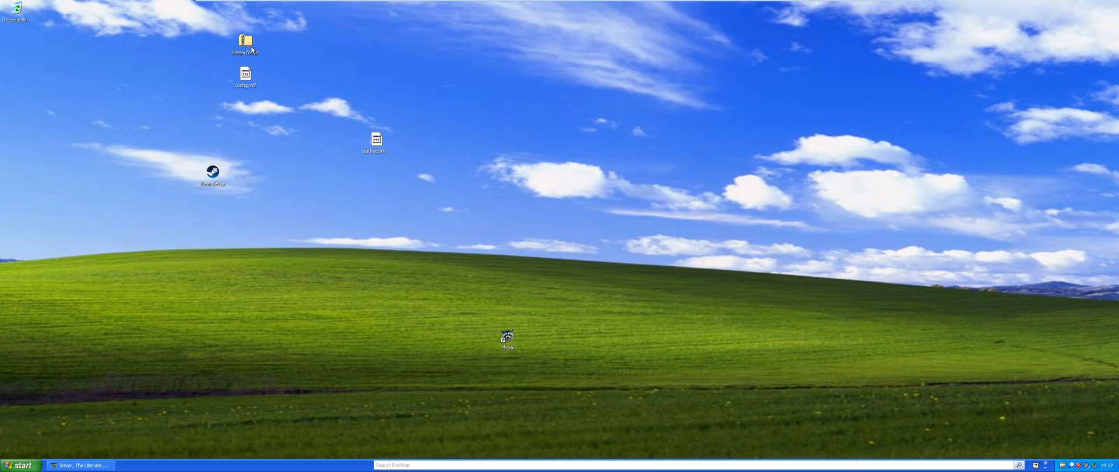
{"action": "mouse_move", "coordinate": [244, 43]}
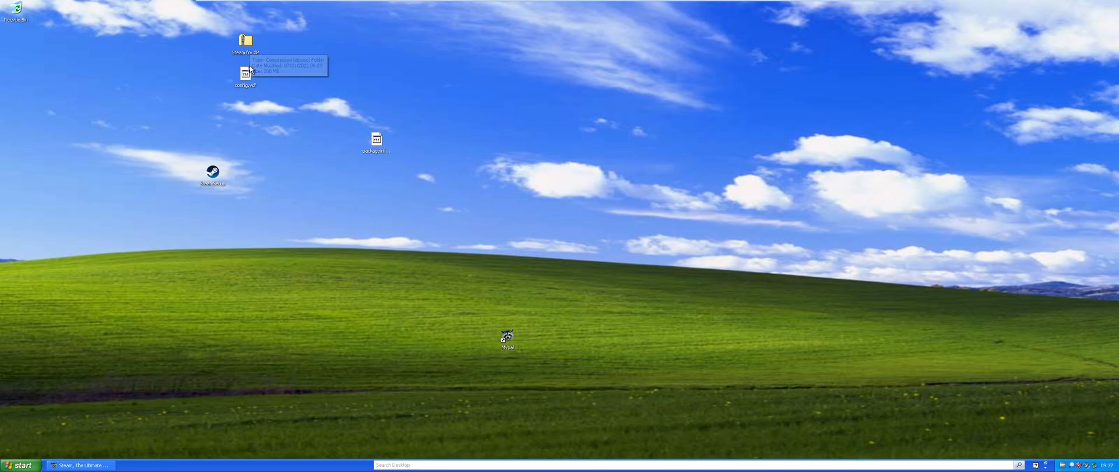
{"action": "mouse_move", "coordinate": [249, 92]}
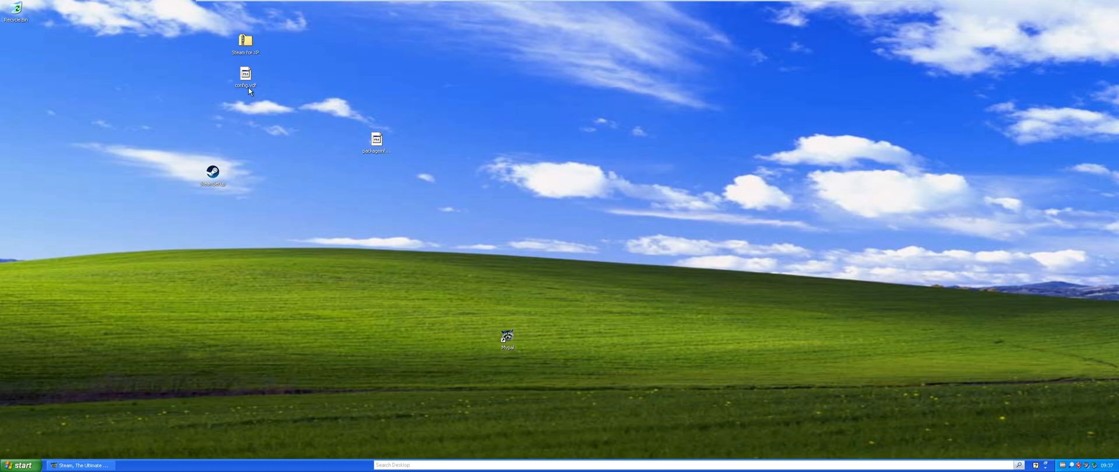
{"action": "mouse_move", "coordinate": [245, 77]}
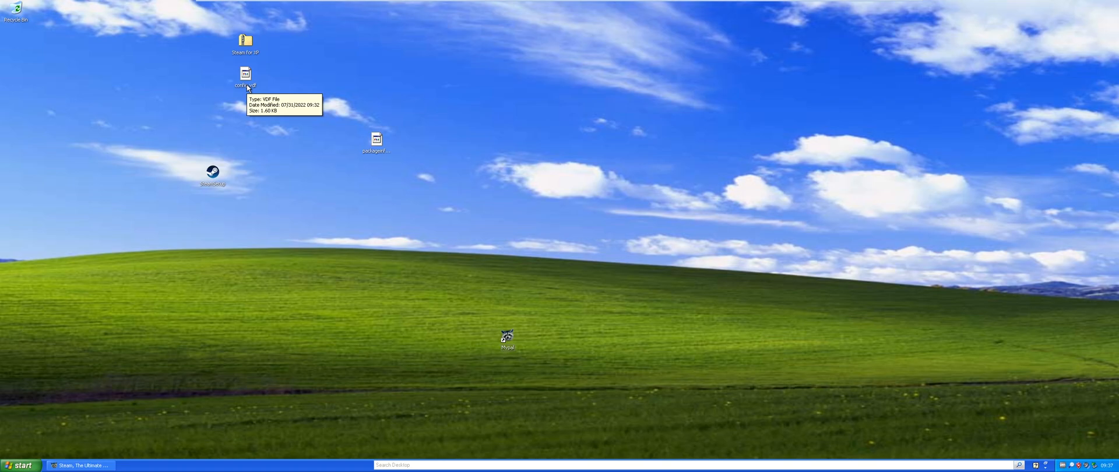
{"action": "mouse_move", "coordinate": [252, 57]}
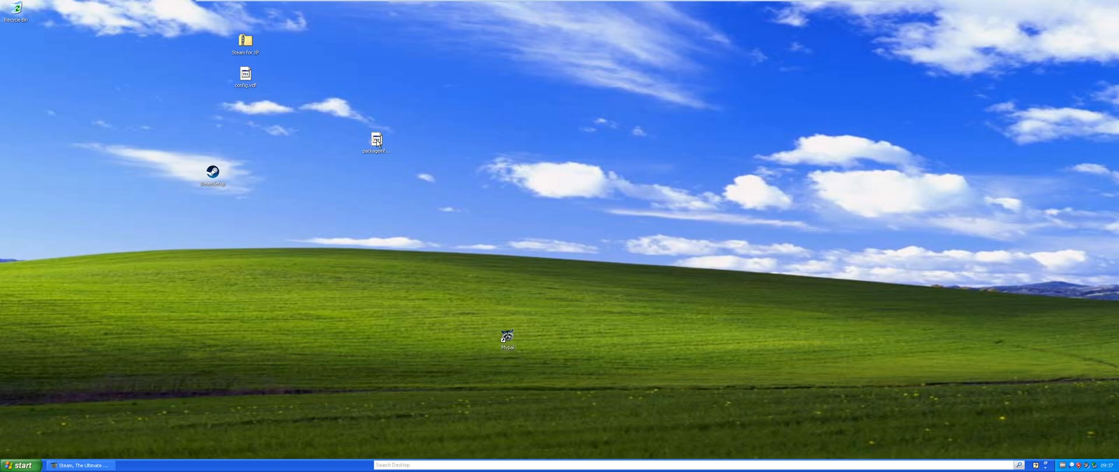
{"action": "mouse_move", "coordinate": [376, 141]}
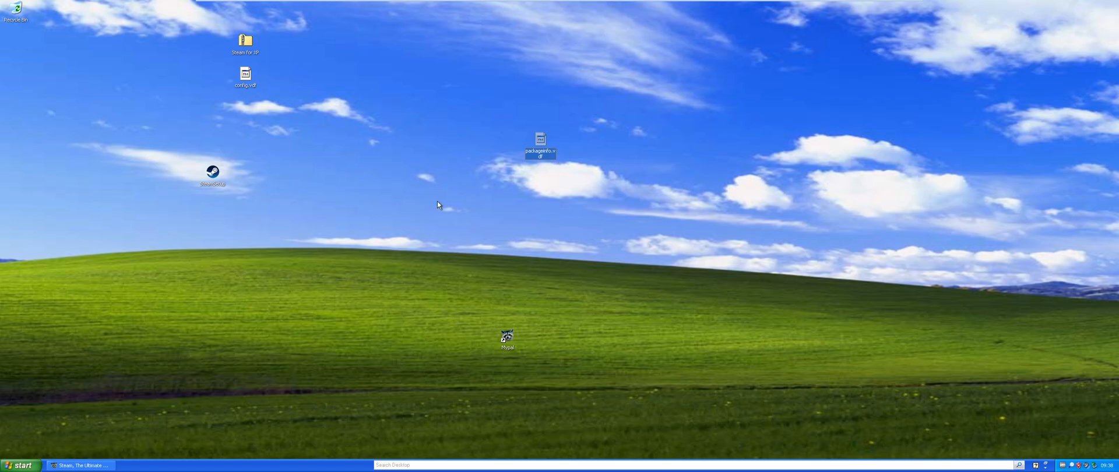
{"action": "mouse_move", "coordinate": [316, 173]}
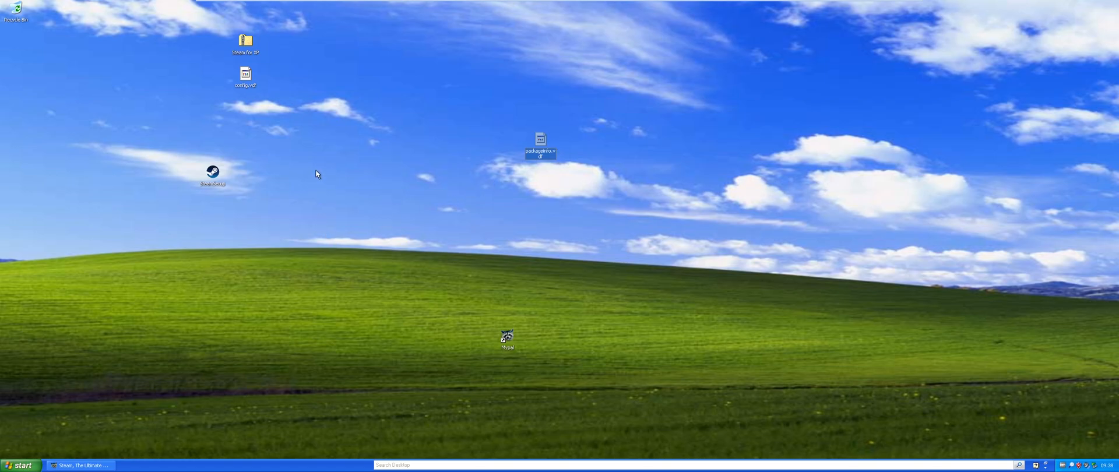
{"action": "mouse_move", "coordinate": [559, 152]}
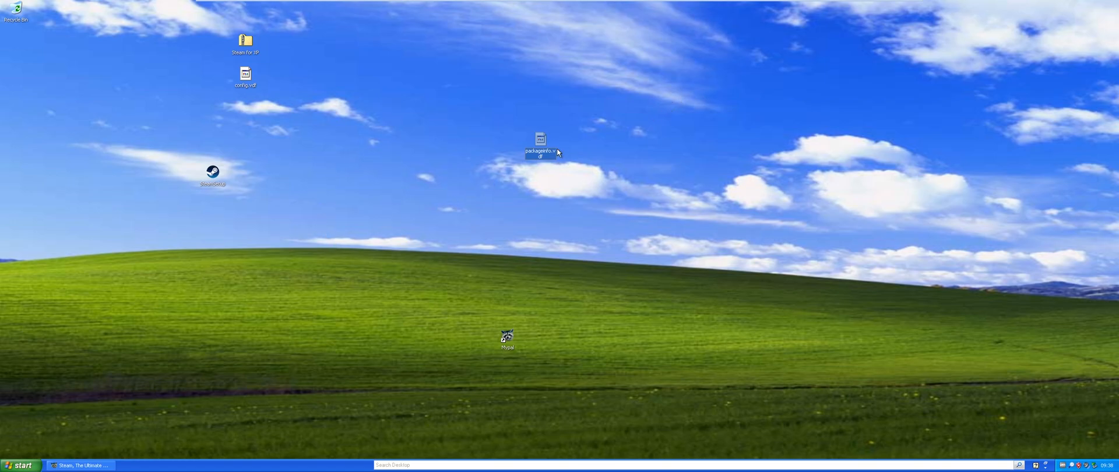
{"action": "mouse_move", "coordinate": [540, 140]}
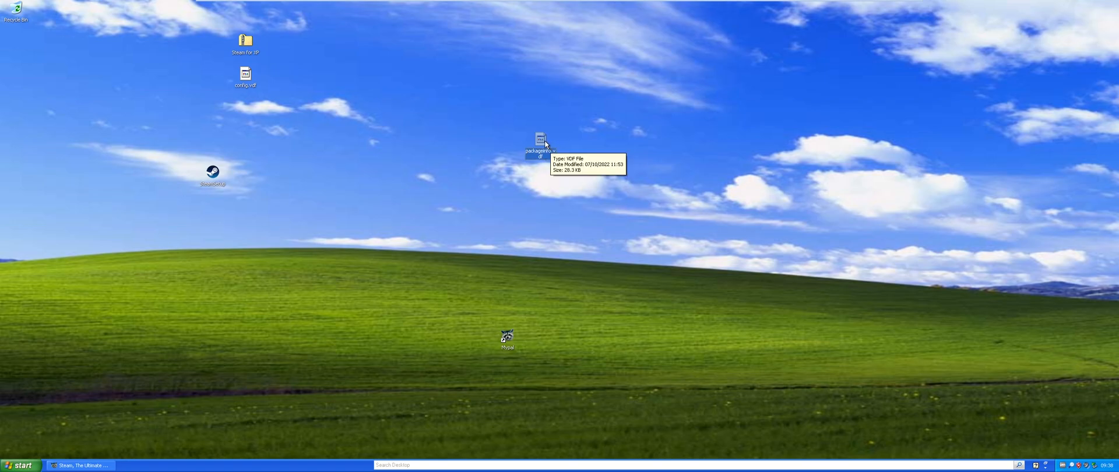
{"action": "mouse_move", "coordinate": [483, 9]}
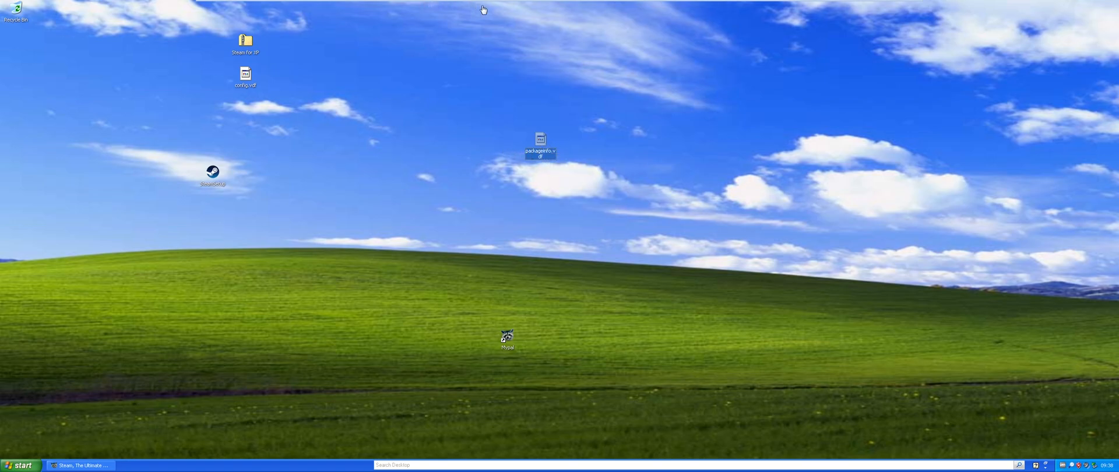
{"action": "mouse_move", "coordinate": [382, 205]}
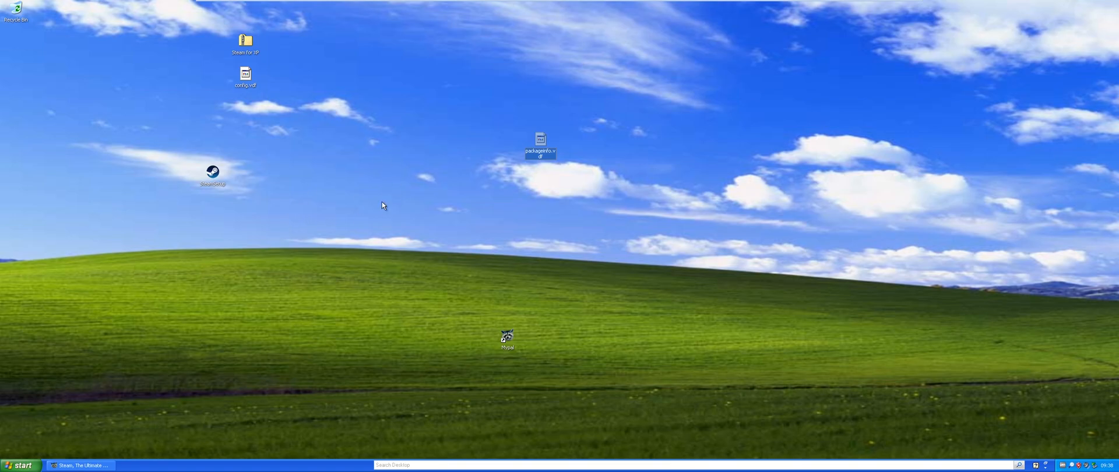
{"action": "mouse_move", "coordinate": [412, 188]}
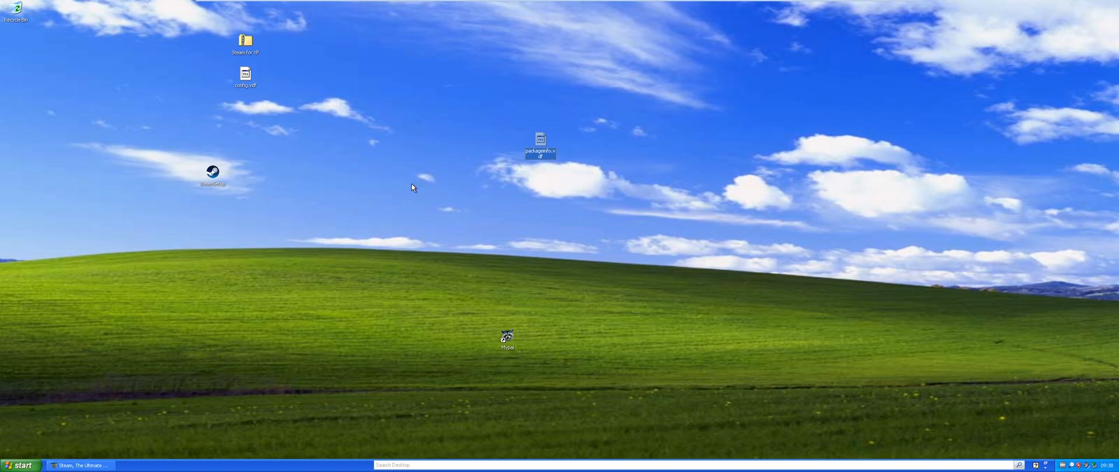
{"action": "mouse_move", "coordinate": [406, 207]}
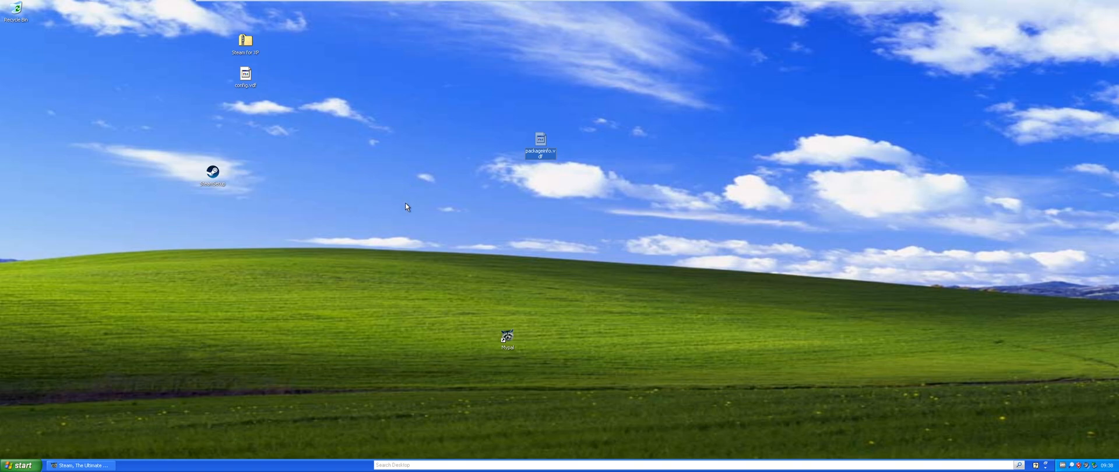
{"action": "mouse_move", "coordinate": [391, 247]}
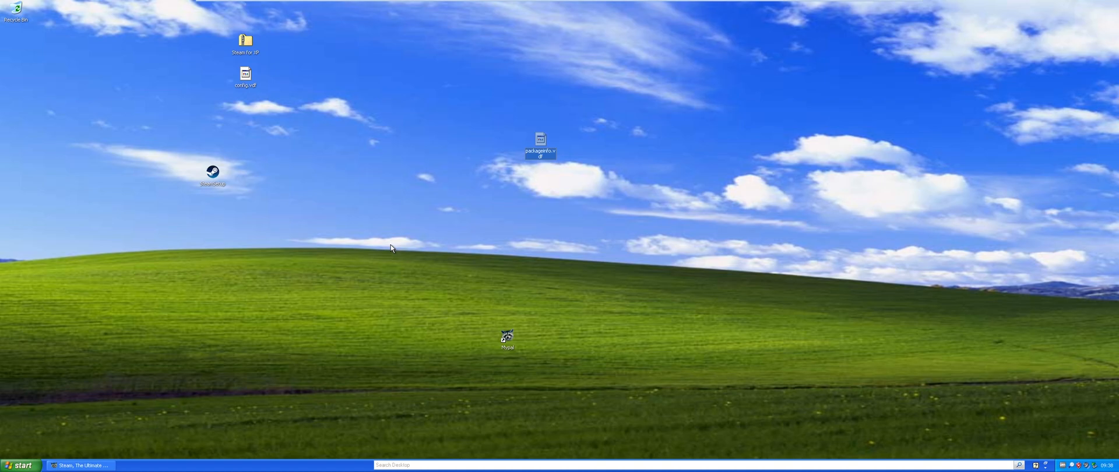
{"action": "mouse_move", "coordinate": [414, 185]}
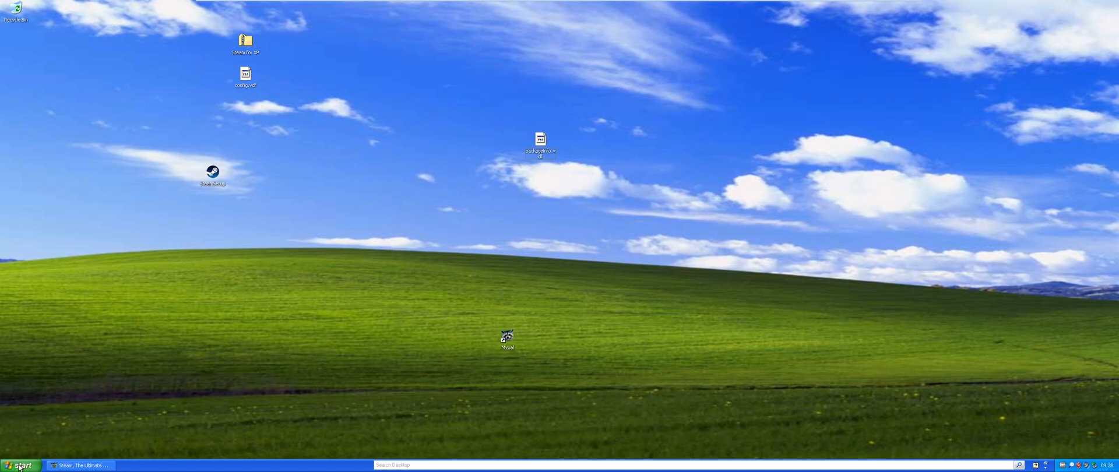
{"action": "mouse_move", "coordinate": [259, 312]}
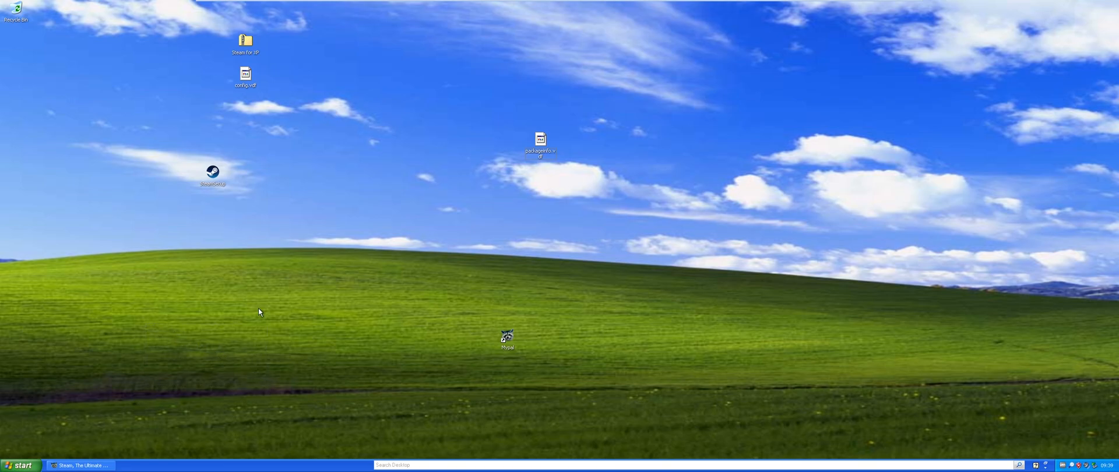
{"action": "mouse_move", "coordinate": [253, 306]}
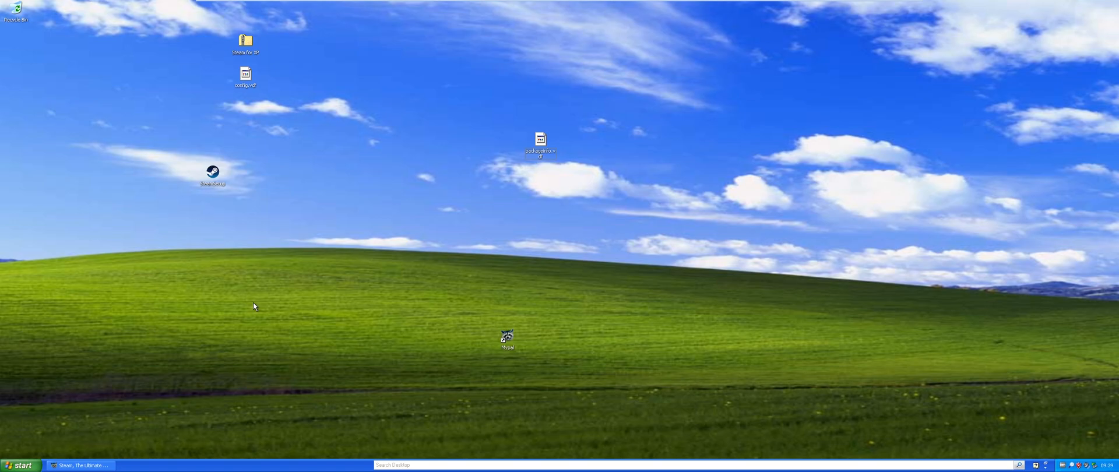
{"action": "mouse_move", "coordinate": [250, 140]}
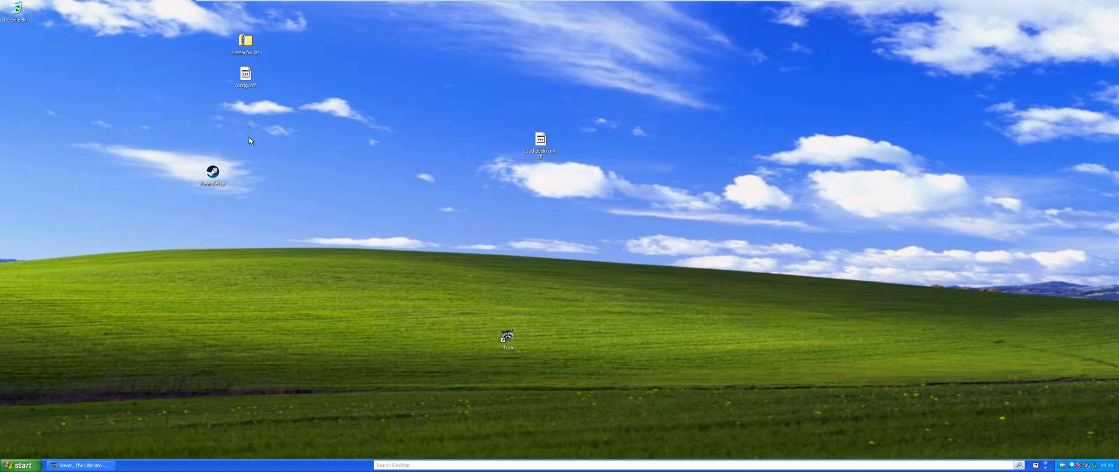
{"action": "mouse_move", "coordinate": [213, 171]}
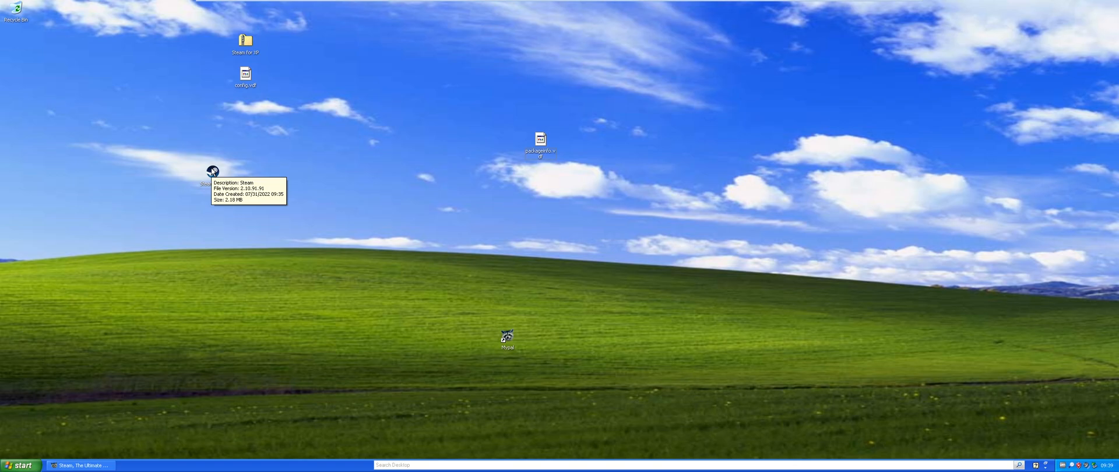
Step: Install Steam from SteamSetup, allowing the unverified installer and keeping English
{"action": "double_click", "coordinate": [212, 172]}
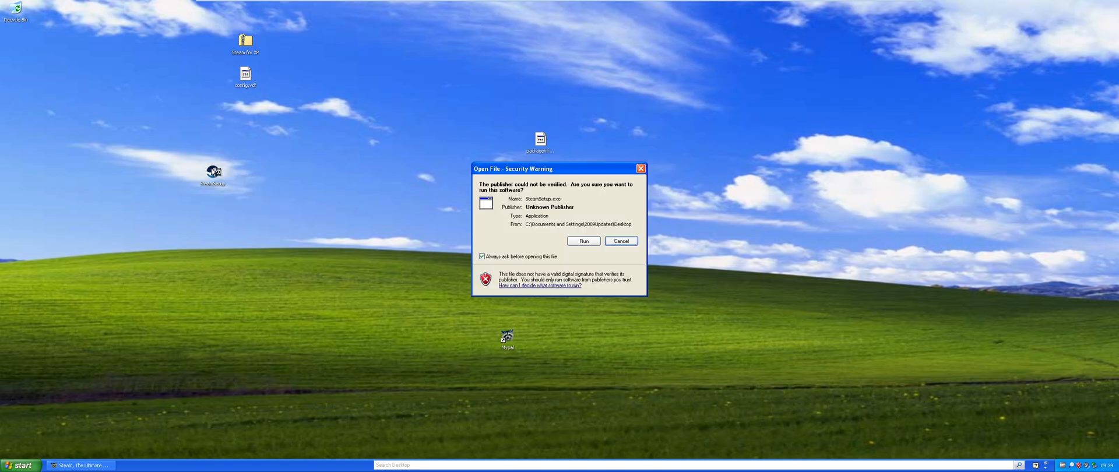
{"action": "left_click", "coordinate": [583, 240]}
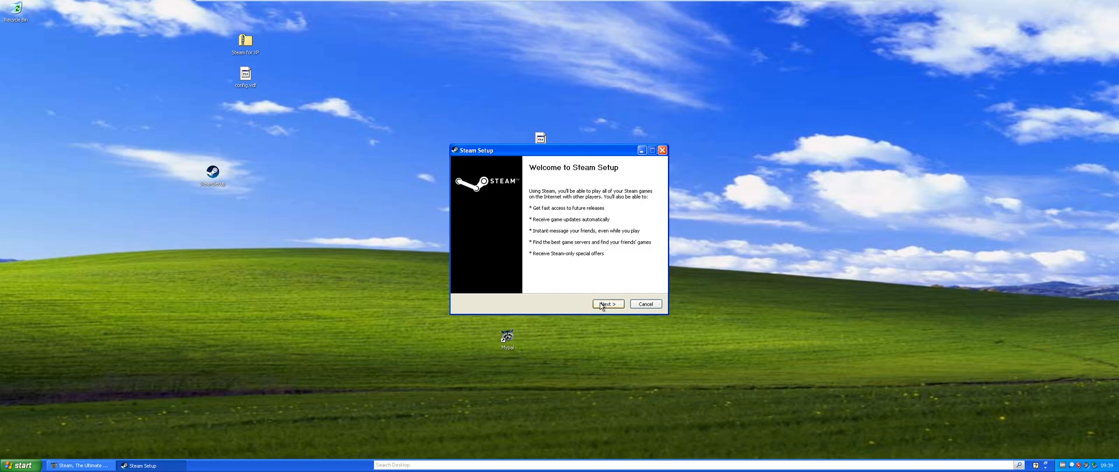
{"action": "left_click", "coordinate": [607, 303]}
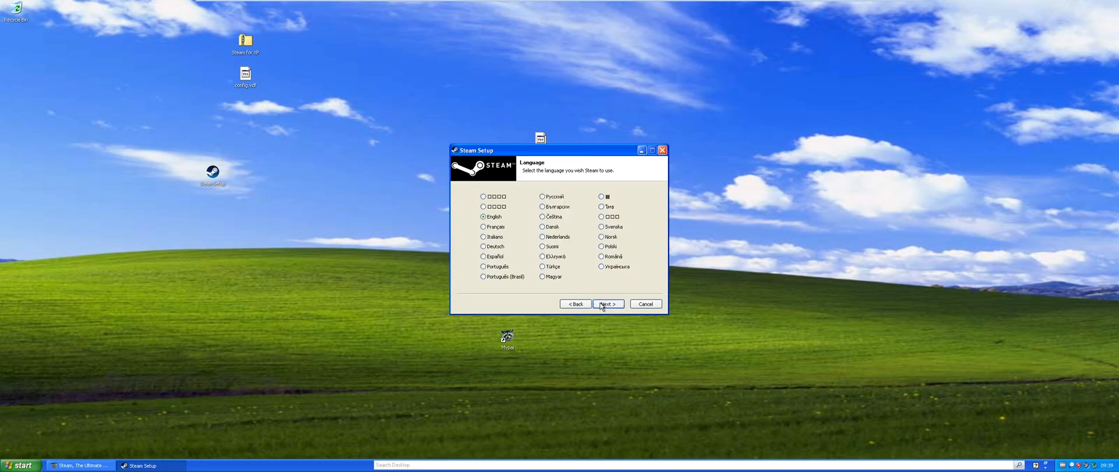
{"action": "mouse_move", "coordinate": [213, 203]}
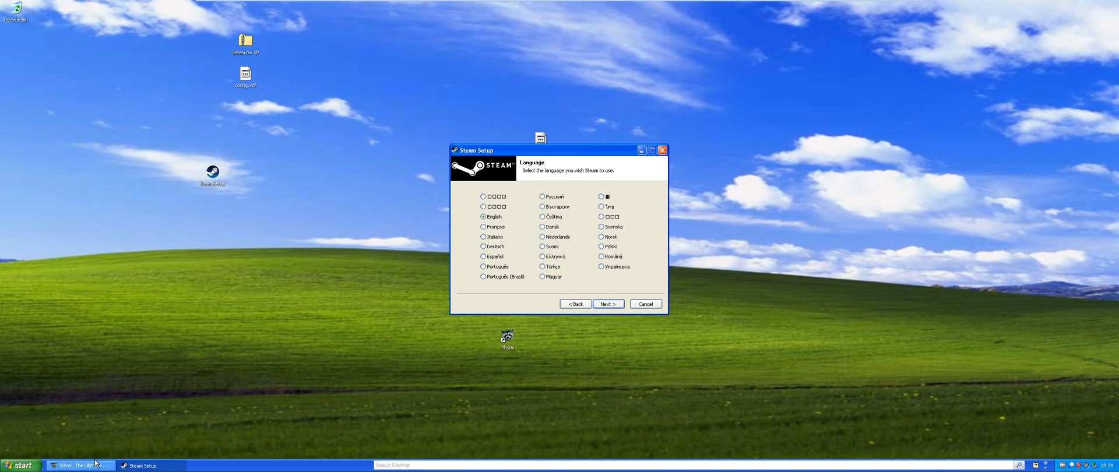
{"action": "left_click", "coordinate": [80, 465]}
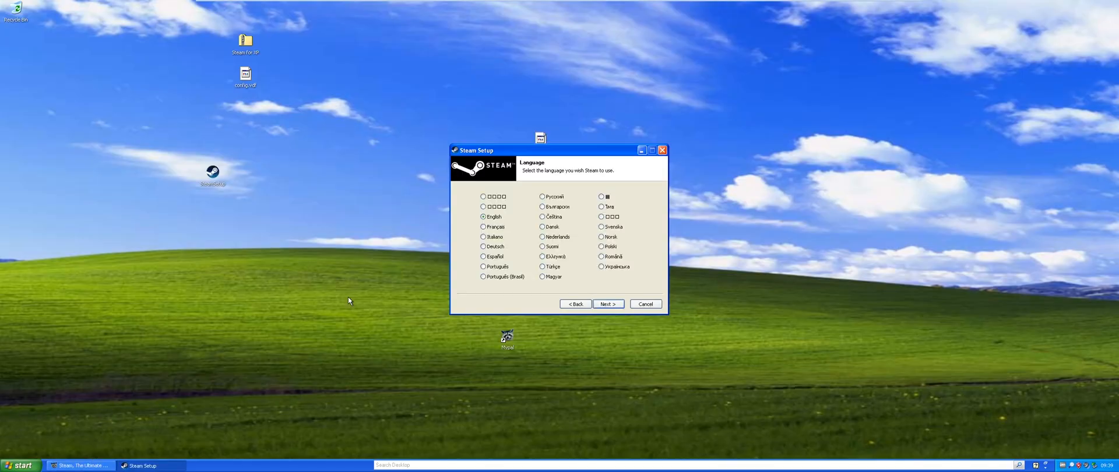
{"action": "mouse_move", "coordinate": [607, 304]}
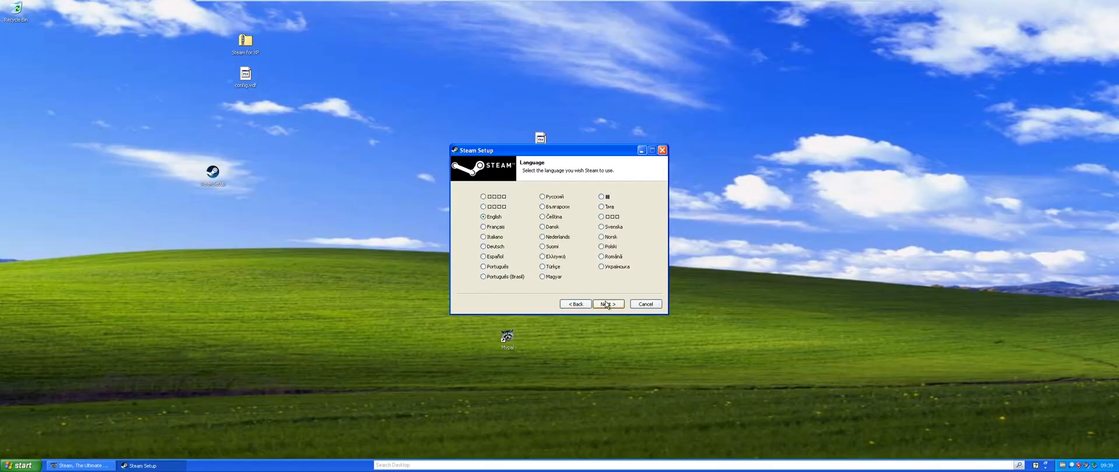
{"action": "left_click", "coordinate": [607, 304]}
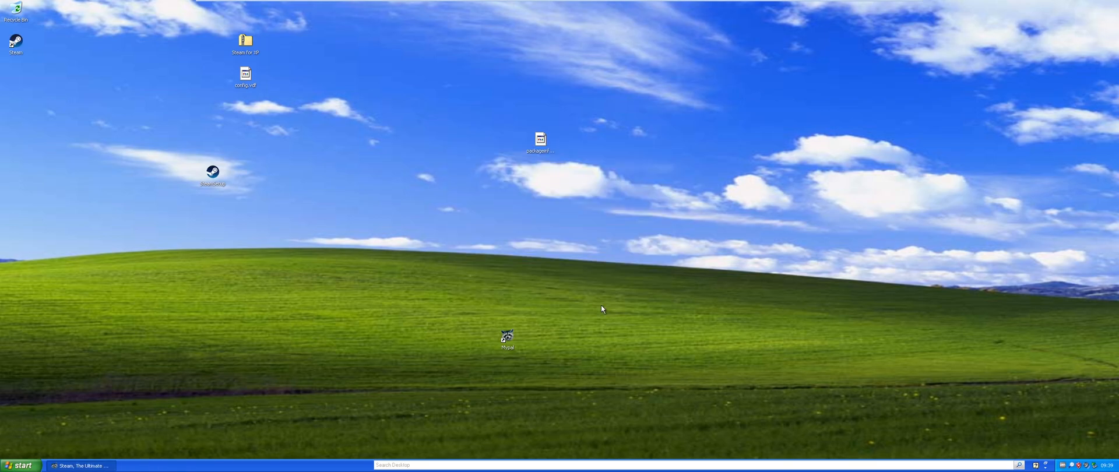
{"action": "mouse_move", "coordinate": [17, 45]}
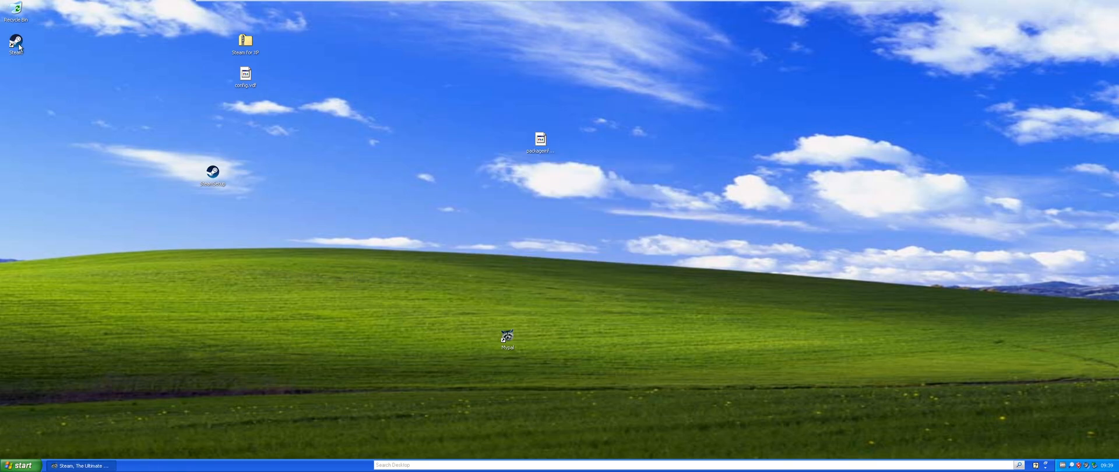
Step: Launch Steam, dismiss the invalid Win32 application error, and delete SteamSetup
{"action": "double_click", "coordinate": [16, 42]}
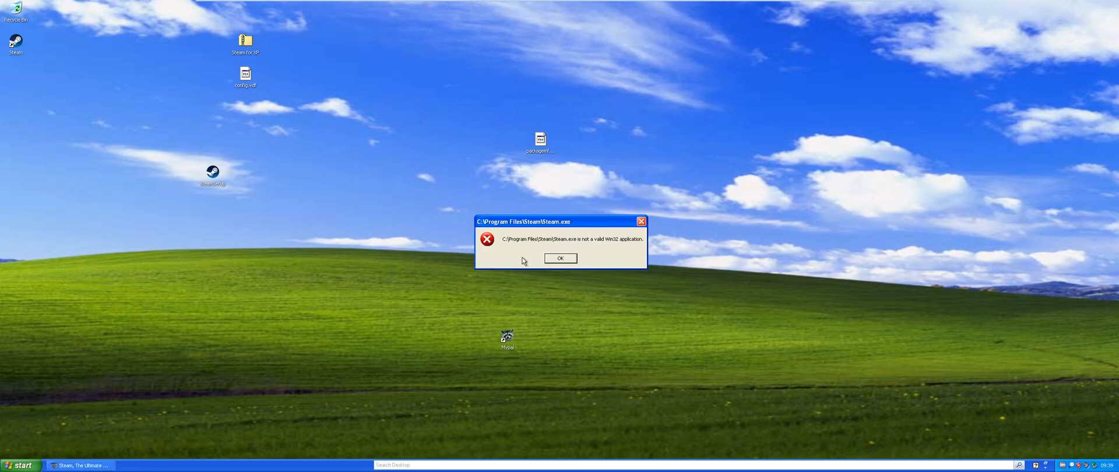
{"action": "mouse_move", "coordinate": [576, 247]}
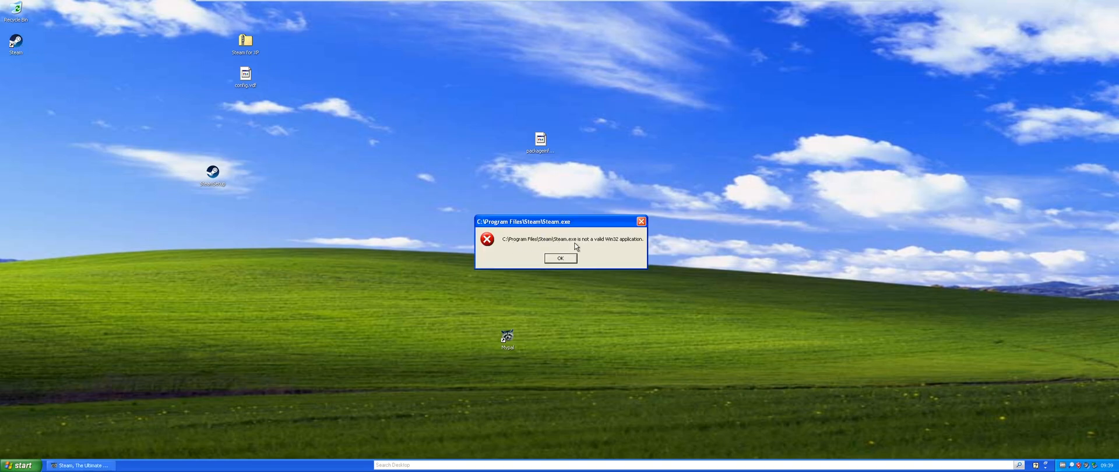
{"action": "mouse_move", "coordinate": [591, 251]}
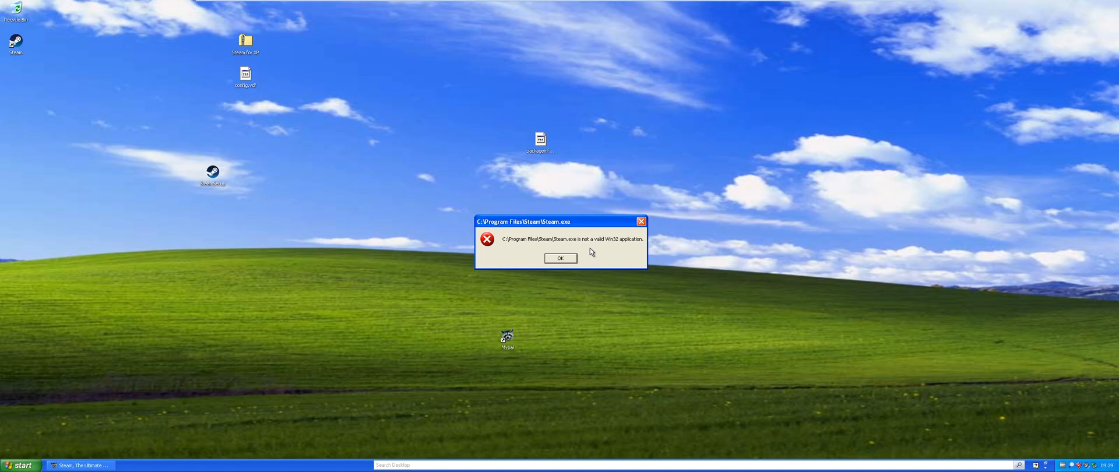
{"action": "mouse_move", "coordinate": [576, 262]}
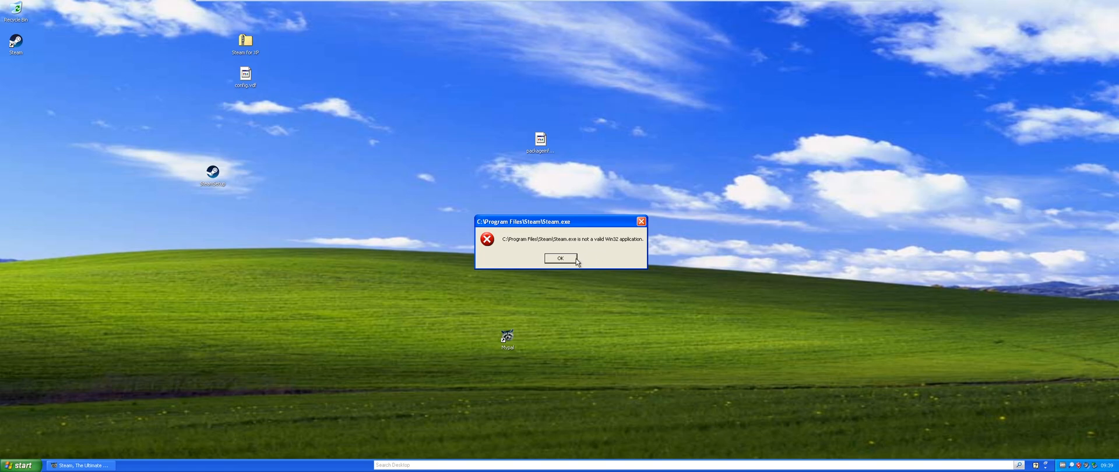
{"action": "mouse_move", "coordinate": [567, 262]}
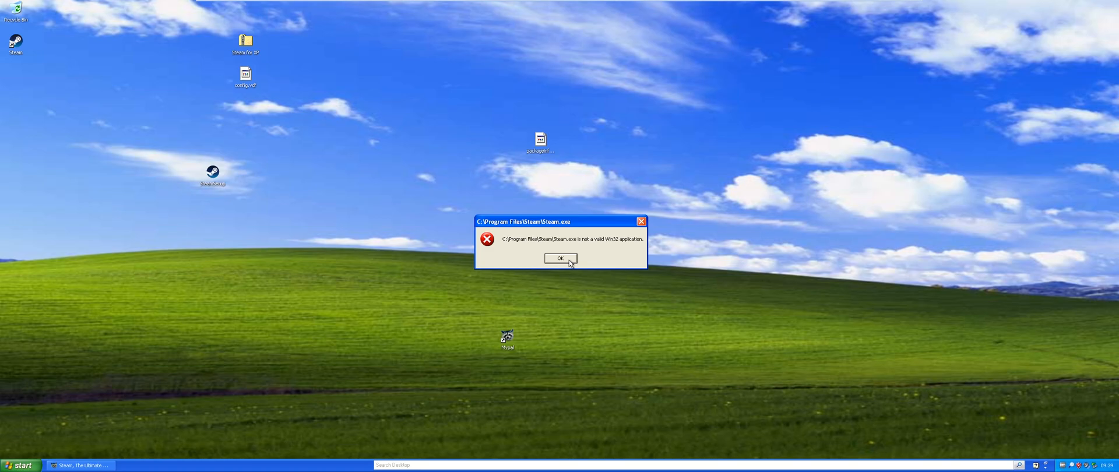
{"action": "left_click", "coordinate": [560, 257]}
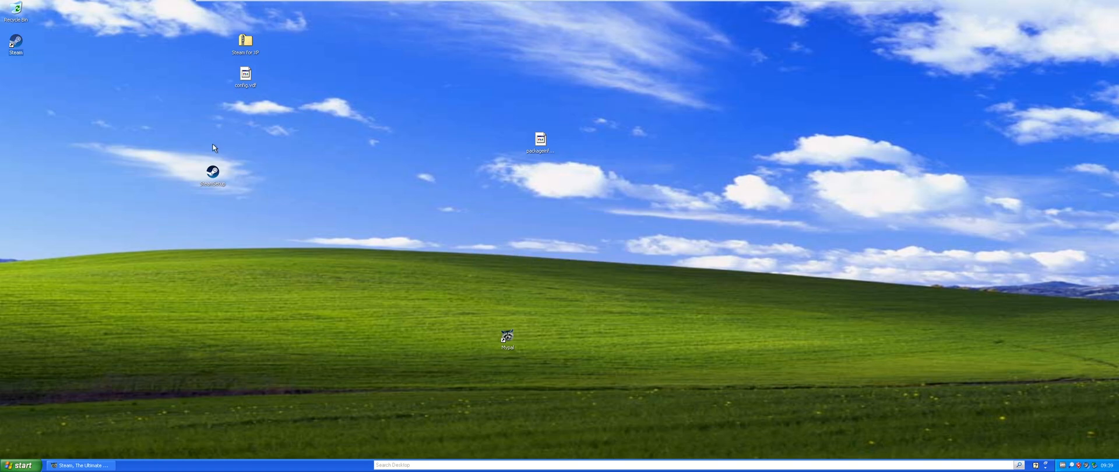
{"action": "key", "text": "Delete"}
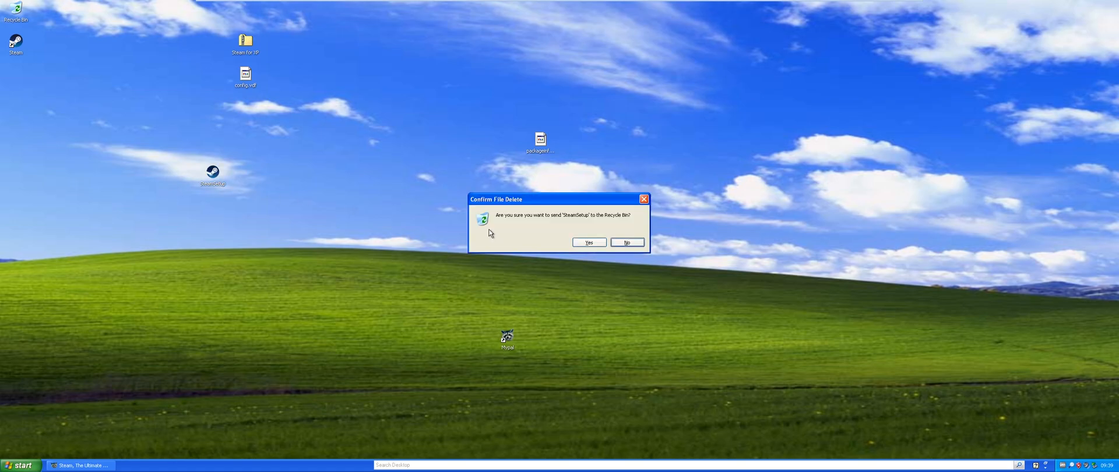
{"action": "left_click", "coordinate": [587, 243]}
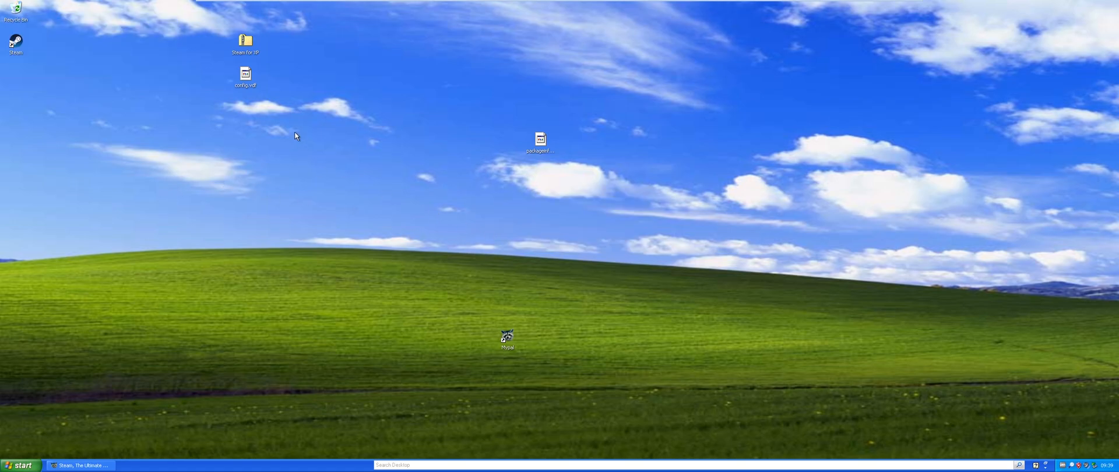
{"action": "mouse_move", "coordinate": [246, 41]}
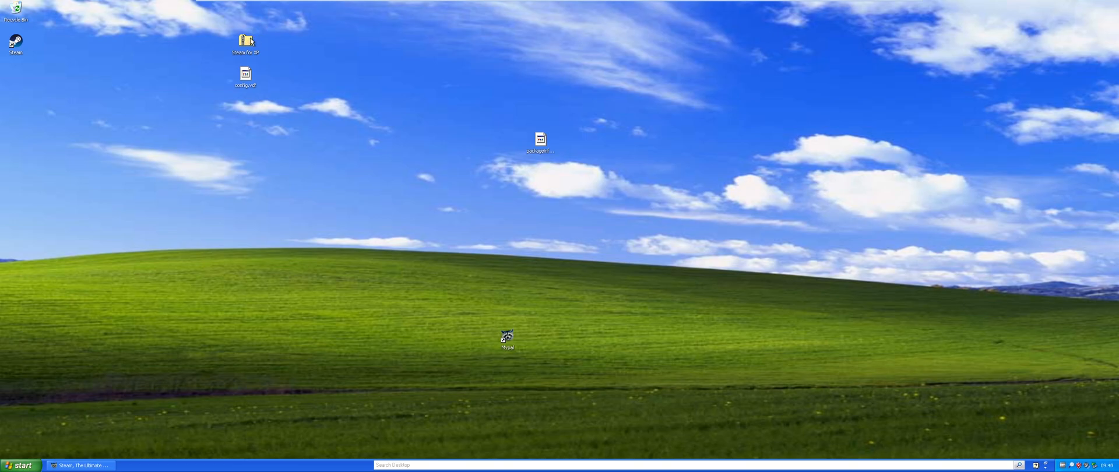
Step: Open the Steam for XP.zip archive, centre its window, and browse its contents
{"action": "right_click", "coordinate": [246, 41]}
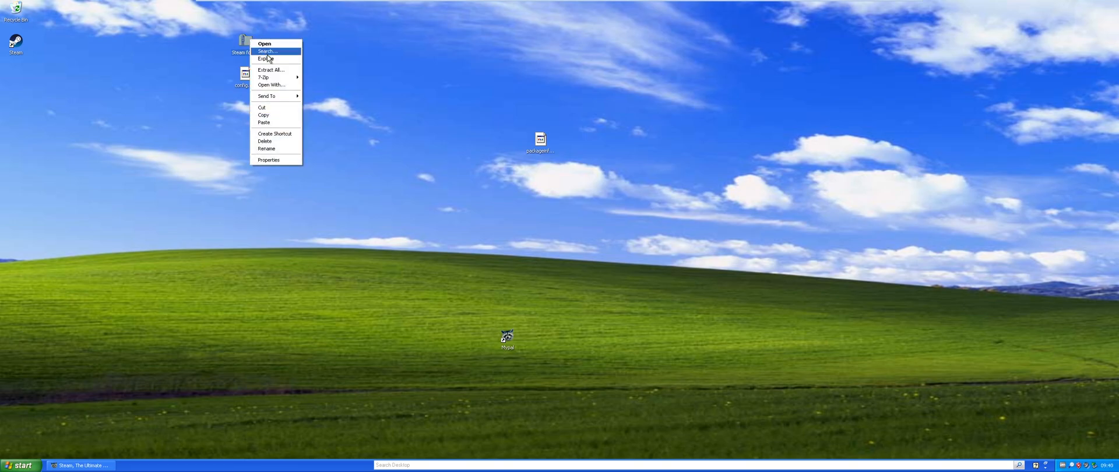
{"action": "mouse_move", "coordinate": [264, 77]}
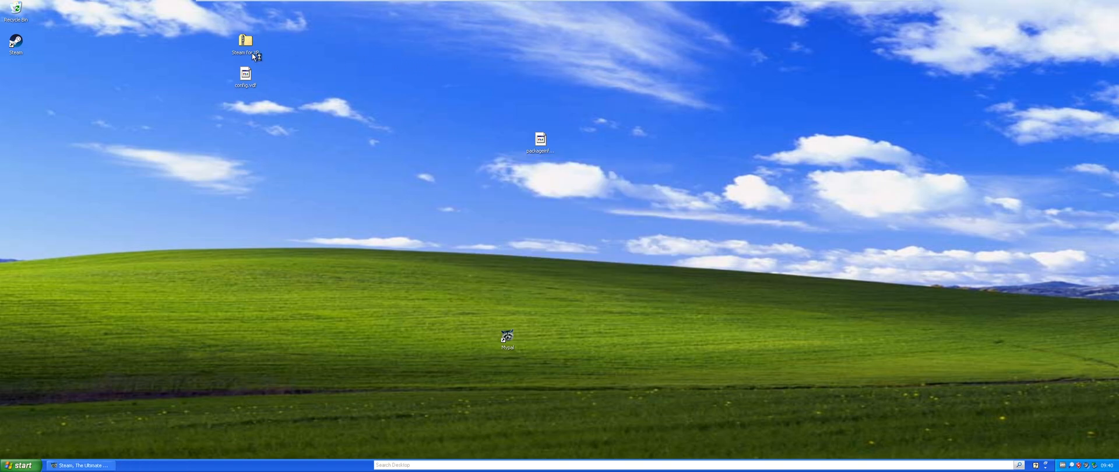
{"action": "double_click", "coordinate": [245, 41]}
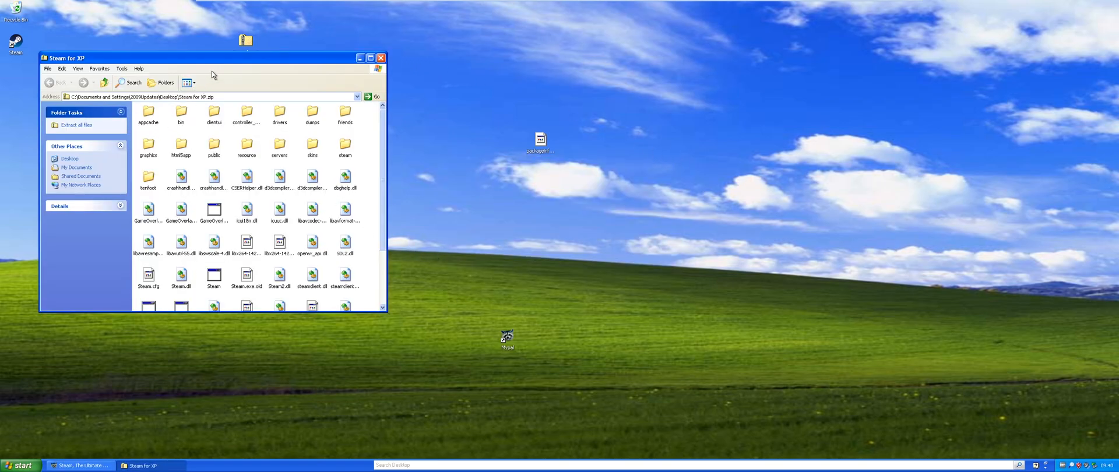
{"action": "left_click_drag", "start_coordinate": [214, 57], "coordinate": [346, 143]}
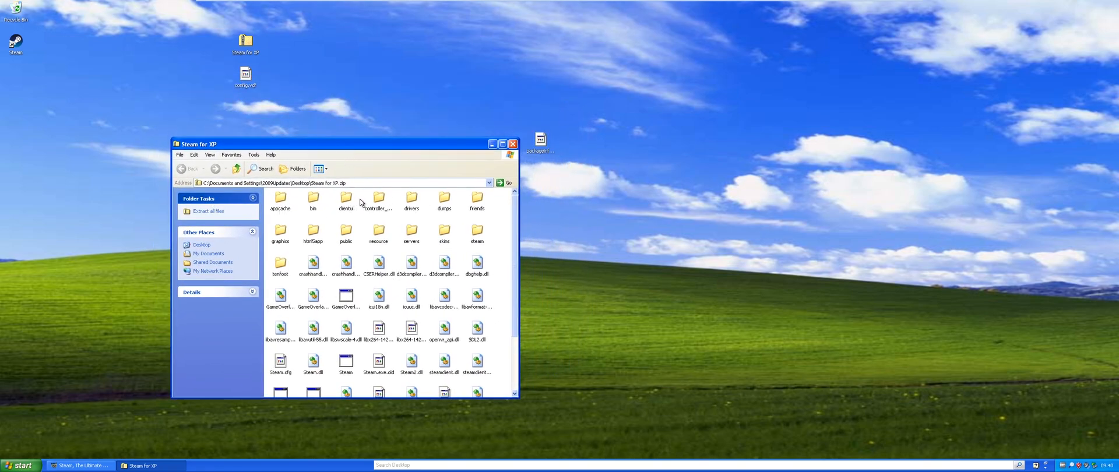
{"action": "scroll", "scroll_direction": "down", "scroll_amount": 3}
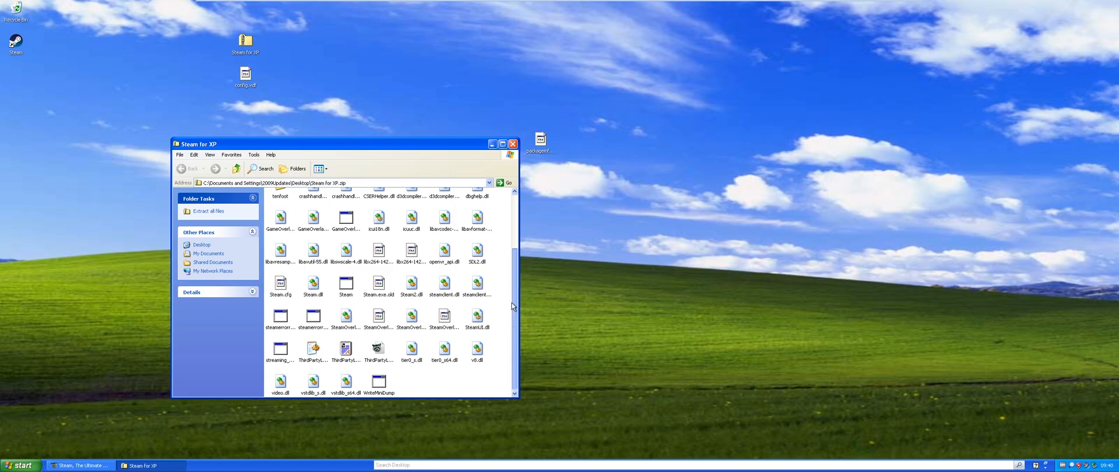
{"action": "scroll", "scroll_direction": "up", "scroll_amount": 3}
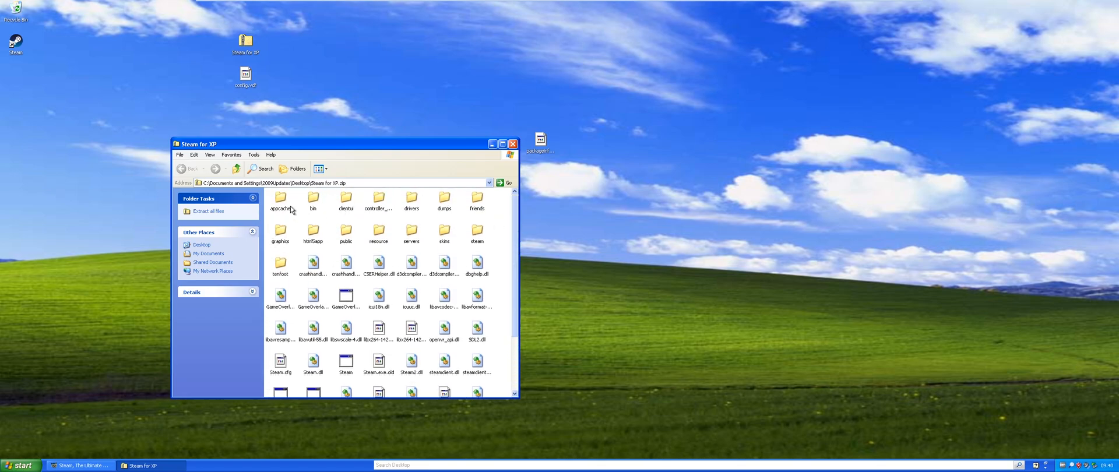
{"action": "mouse_move", "coordinate": [364, 100]}
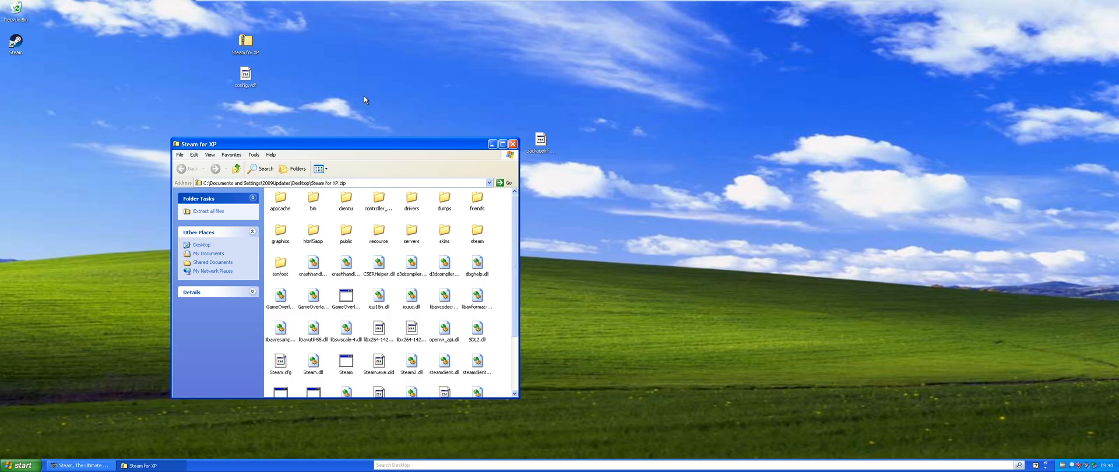
{"action": "right_click", "coordinate": [15, 42]}
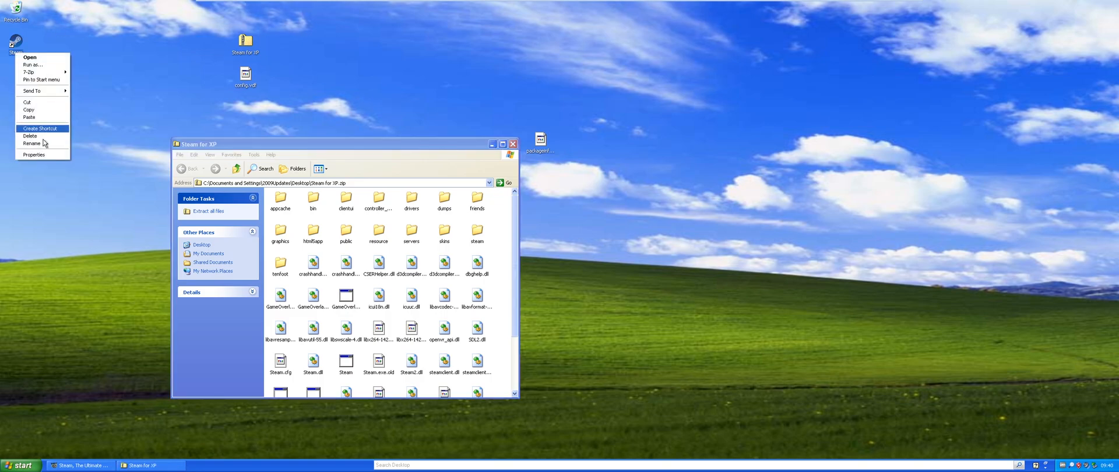
{"action": "left_click", "coordinate": [34, 155]}
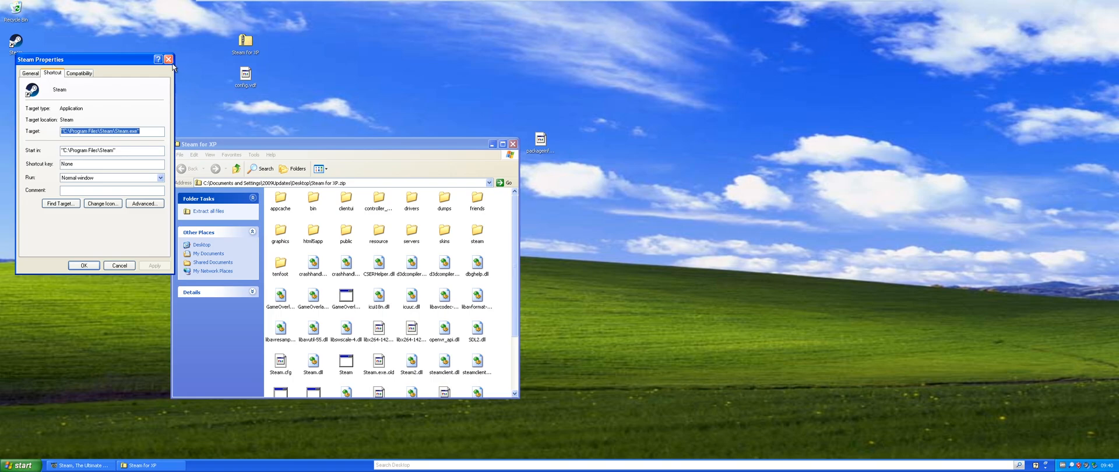
{"action": "left_click", "coordinate": [169, 59]}
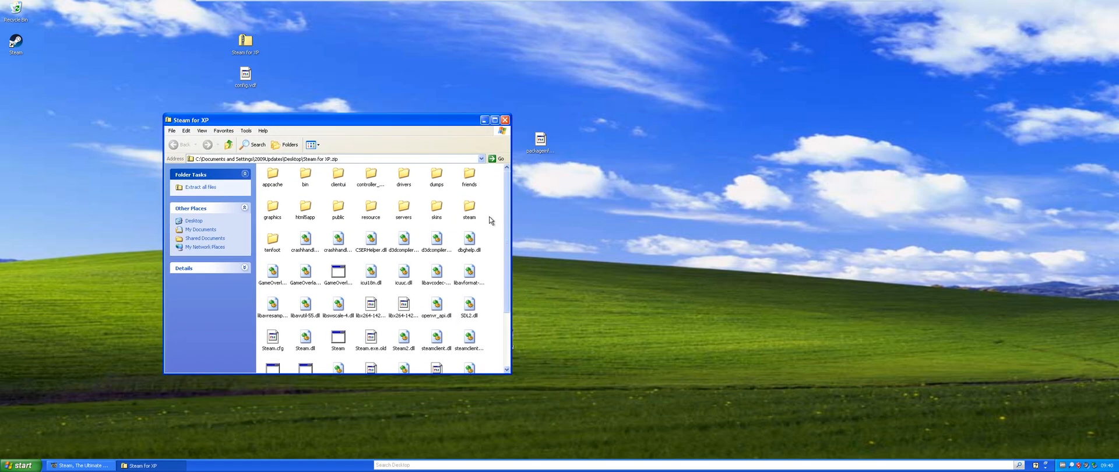
{"action": "mouse_move", "coordinate": [452, 207]}
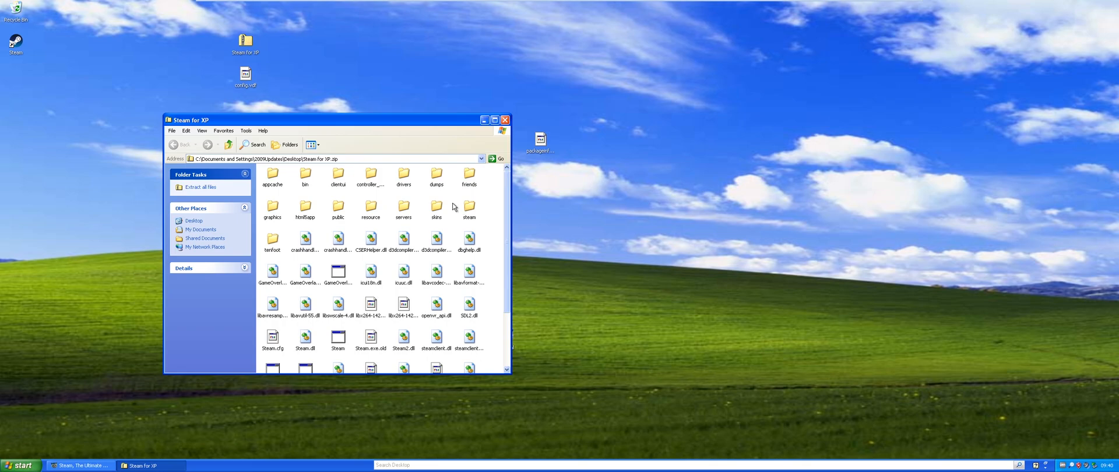
Step: Select all archive contents and browse to C:\Program Files in a second window
{"action": "key", "text": "ctrl+a"}
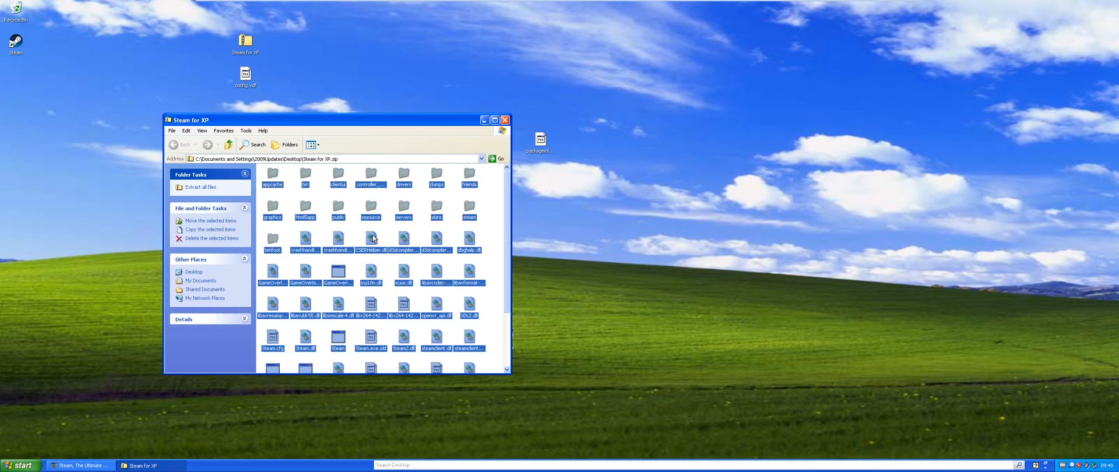
{"action": "mouse_move", "coordinate": [635, 284]}
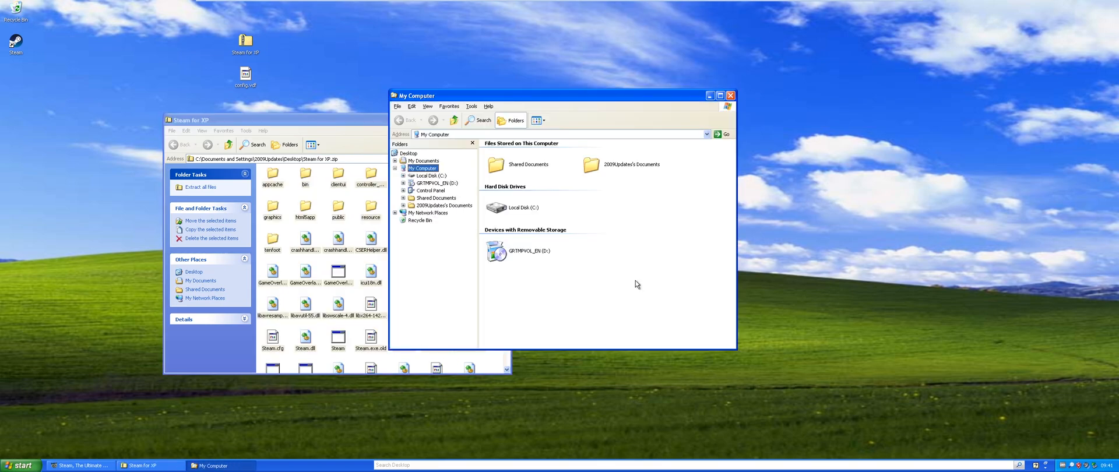
{"action": "mouse_move", "coordinate": [615, 271]}
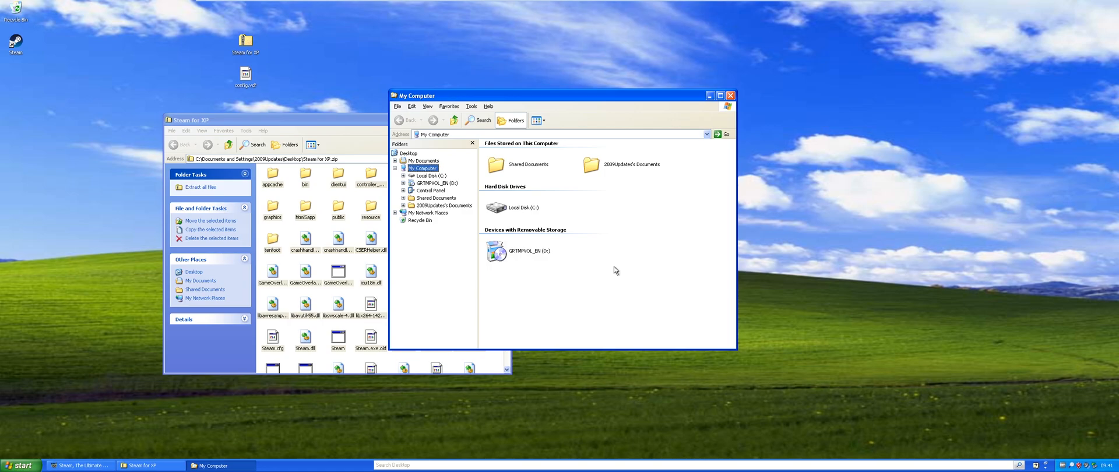
{"action": "mouse_move", "coordinate": [559, 216]}
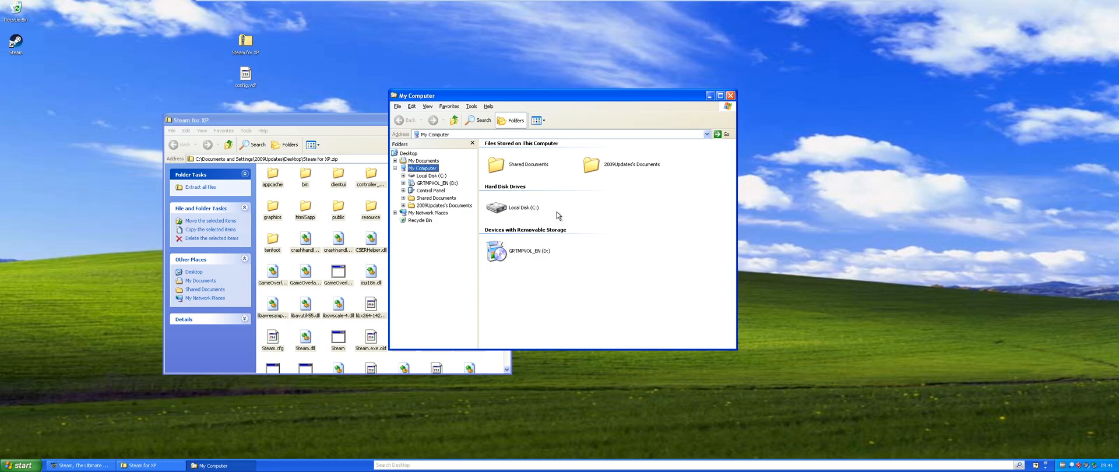
{"action": "double_click", "coordinate": [495, 206]}
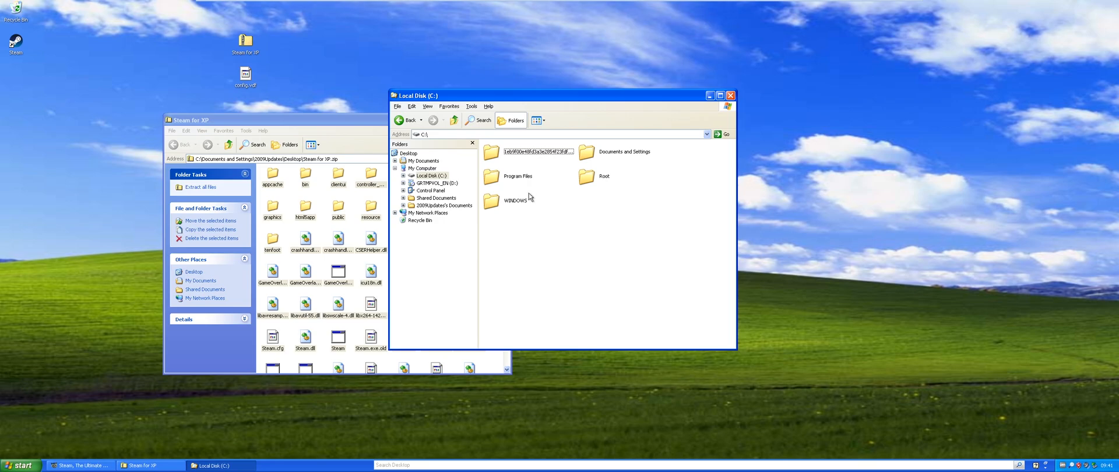
{"action": "left_click", "coordinate": [517, 176]}
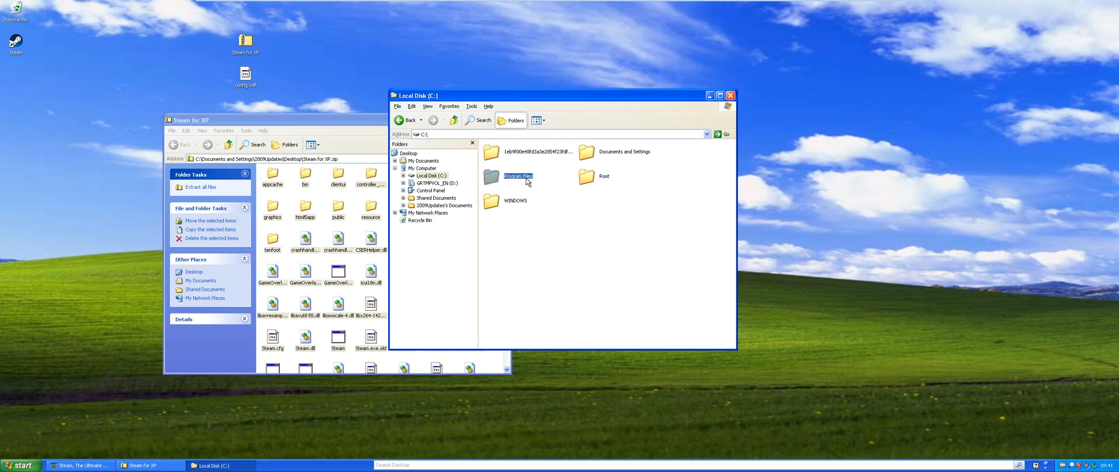
{"action": "double_click", "coordinate": [518, 176]}
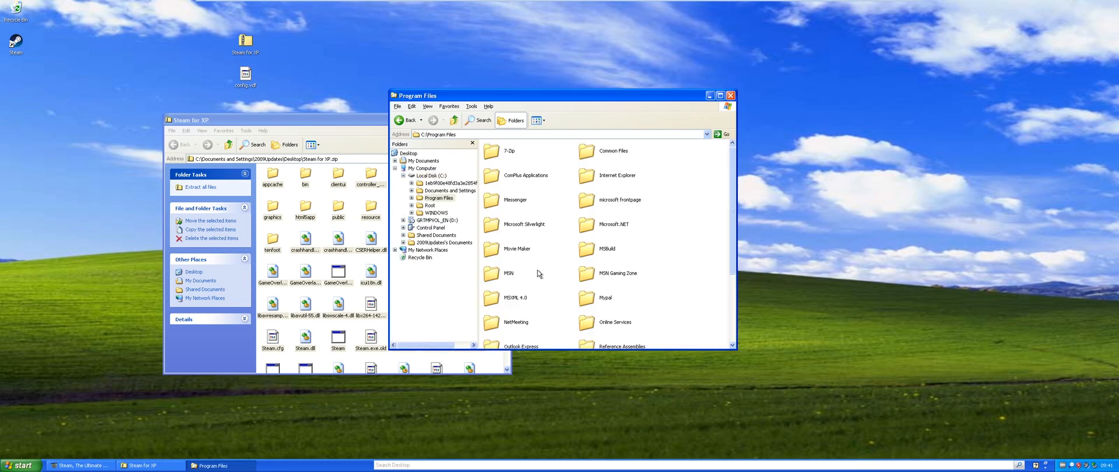
{"action": "mouse_move", "coordinate": [728, 245]}
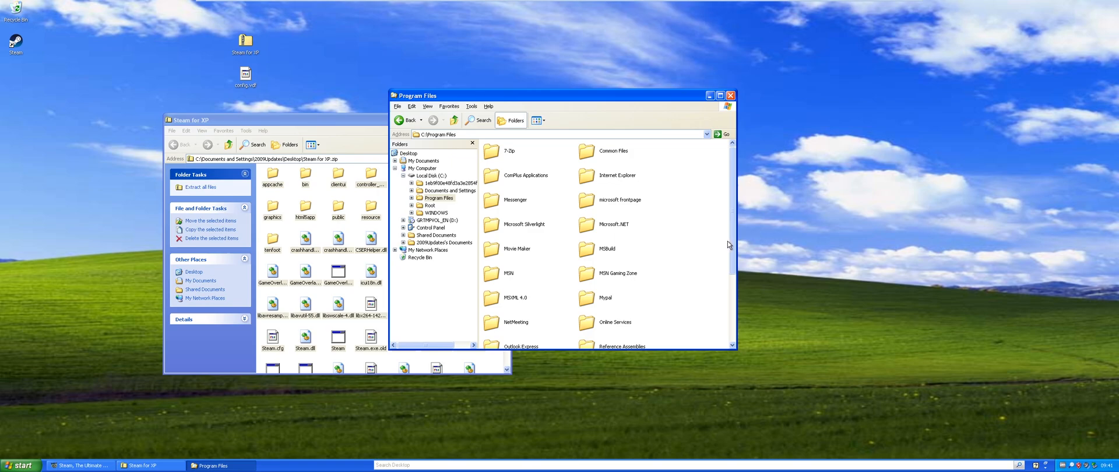
{"action": "scroll", "scroll_direction": "down", "scroll_amount": 3}
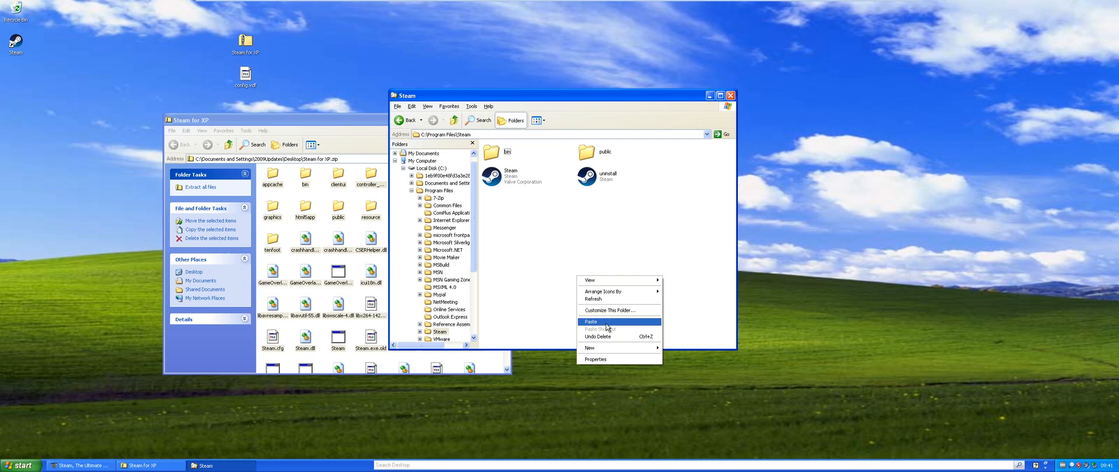
Step: Paste the archive files into C:\Program Files\Steam, replacing all existing files, and close it
{"action": "left_click", "coordinate": [590, 321]}
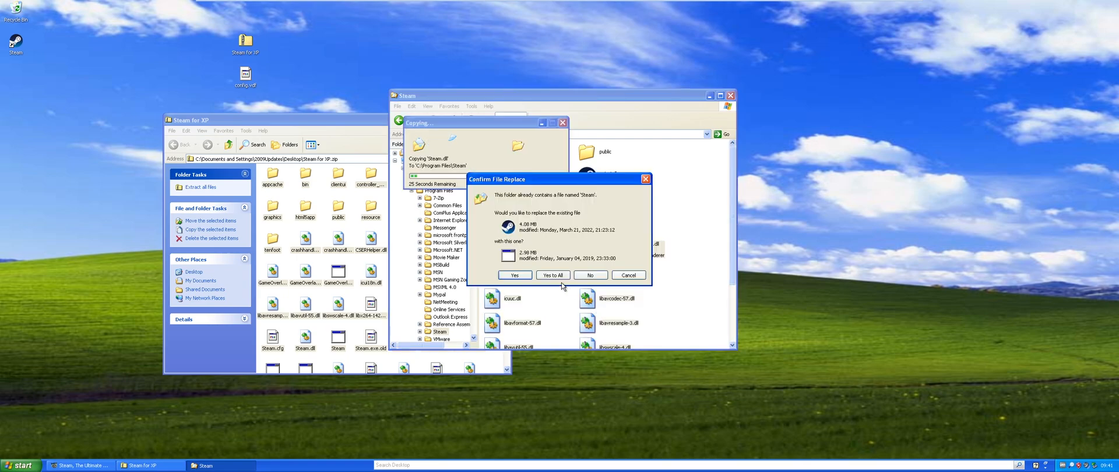
{"action": "left_click", "coordinate": [551, 275]}
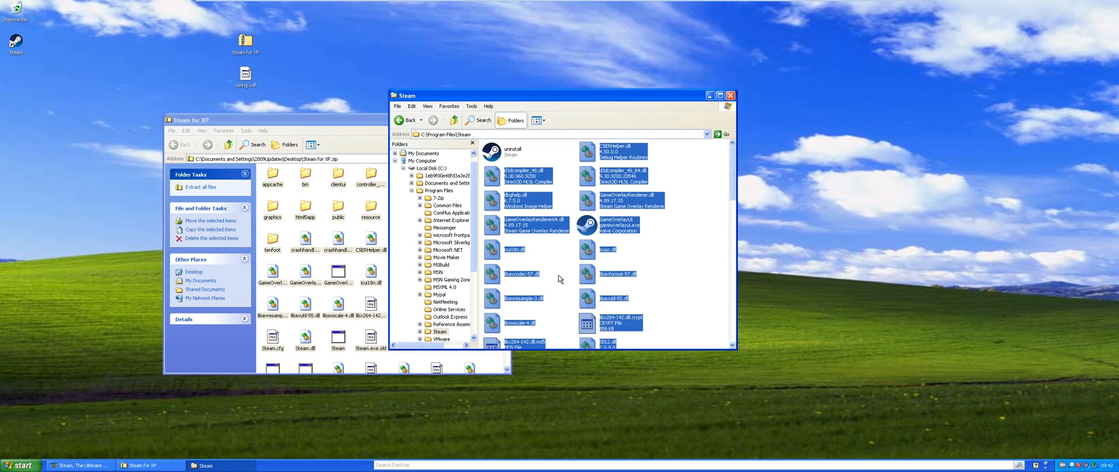
{"action": "left_click", "coordinate": [670, 249]}
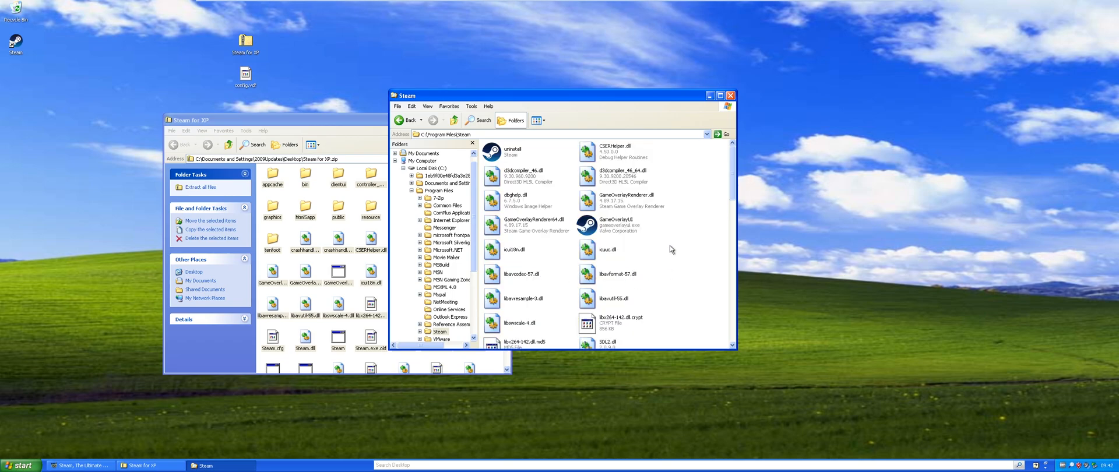
{"action": "scroll", "scroll_direction": "up", "scroll_amount": 3}
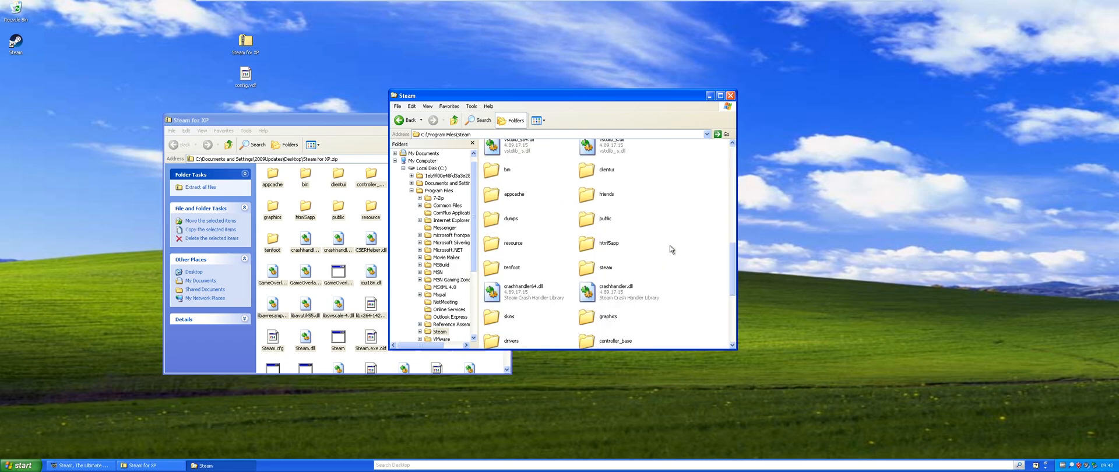
{"action": "left_click", "coordinate": [730, 95]}
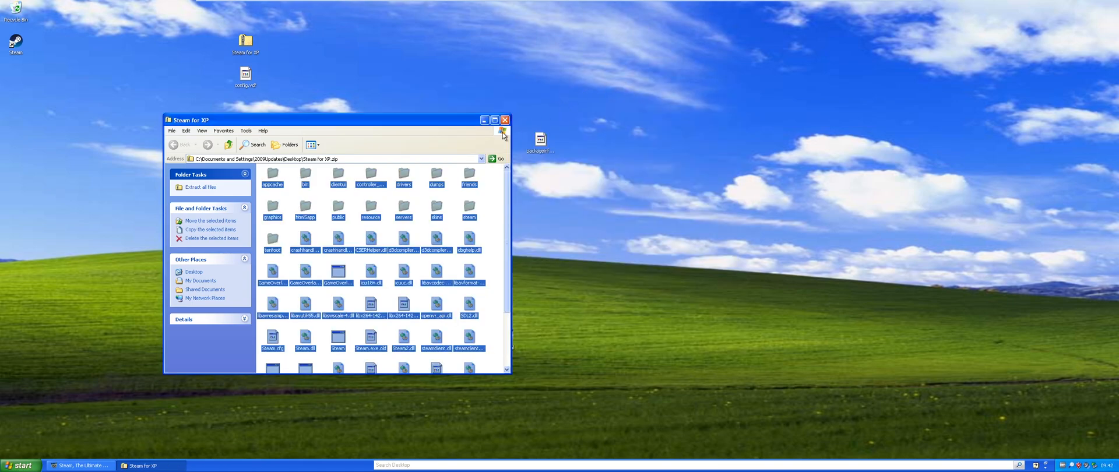
Step: Launch Steam and sign in to the existing account with Remember my password ticked
{"action": "left_click", "coordinate": [494, 120]}
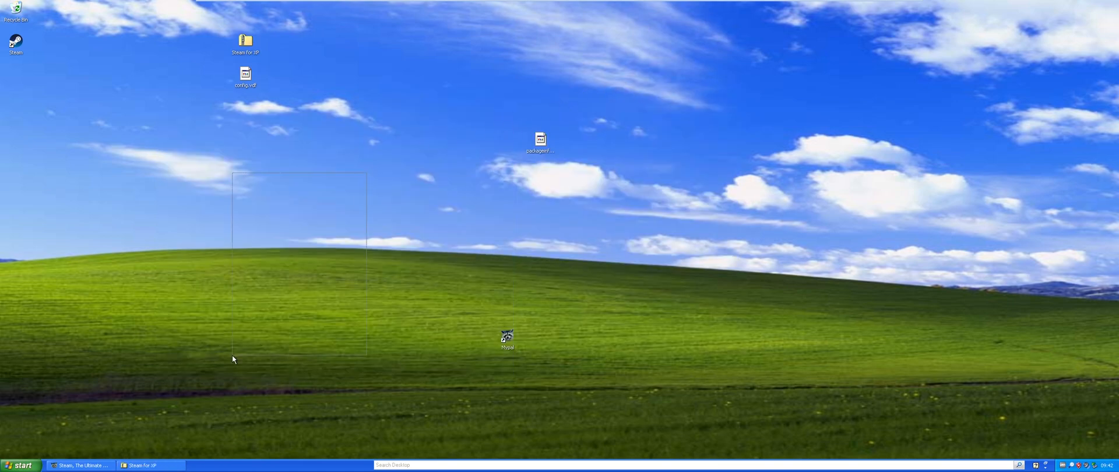
{"action": "mouse_move", "coordinate": [15, 47]}
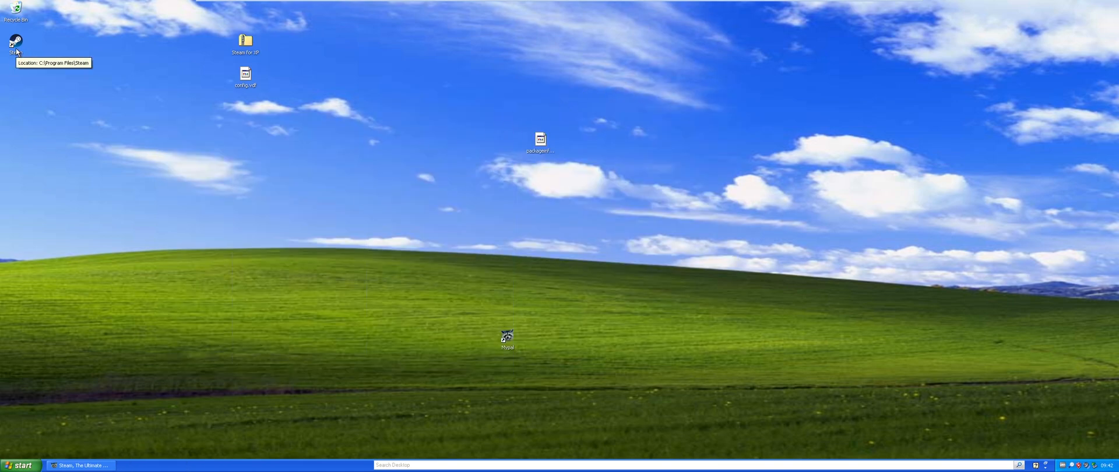
{"action": "double_click", "coordinate": [15, 43]}
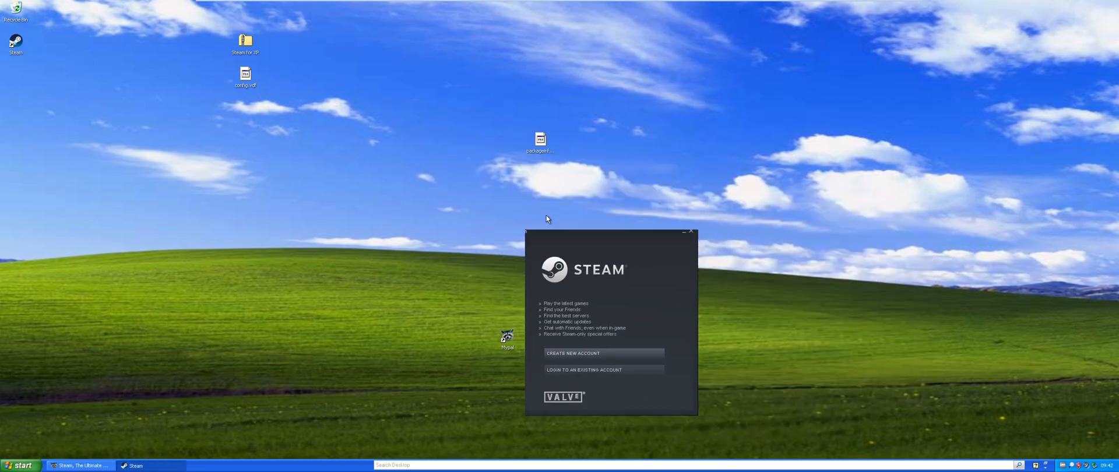
{"action": "left_click", "coordinate": [583, 369]}
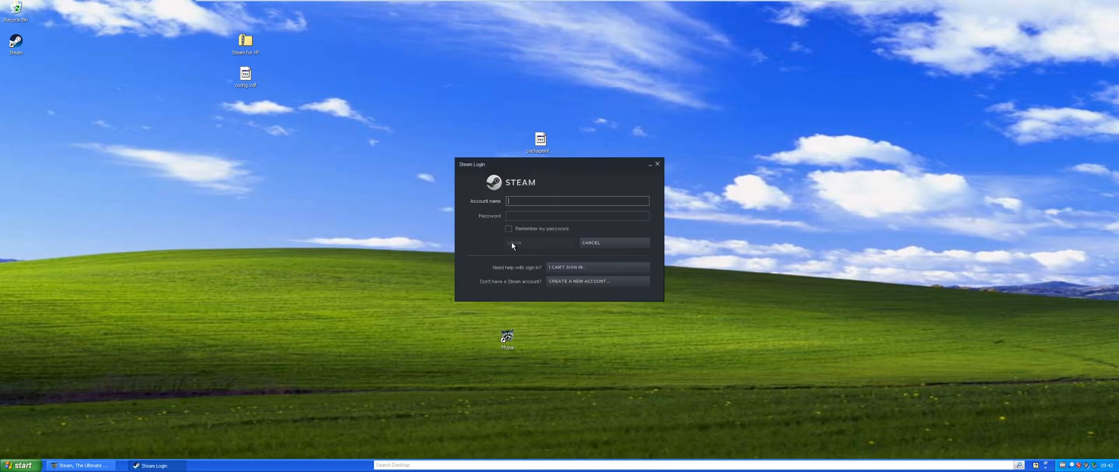
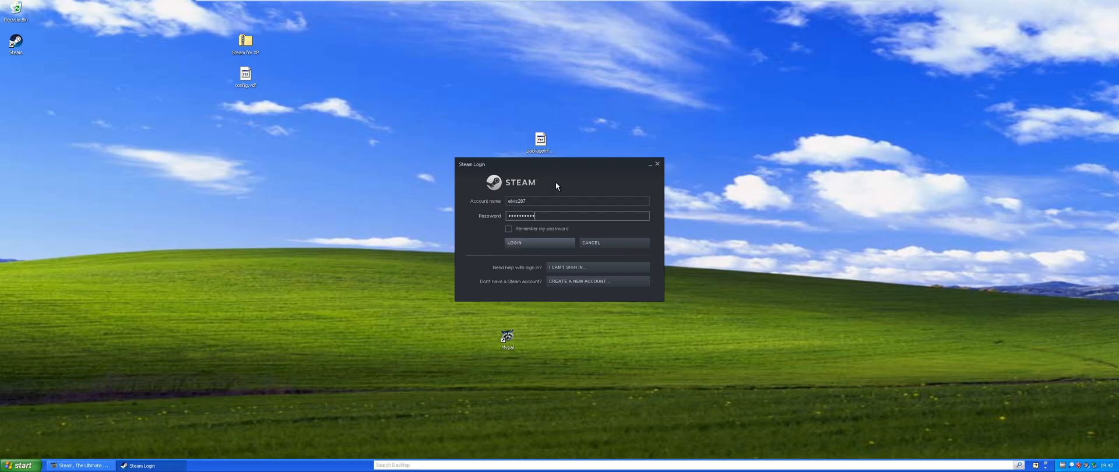
{"action": "left_click", "coordinate": [509, 229]}
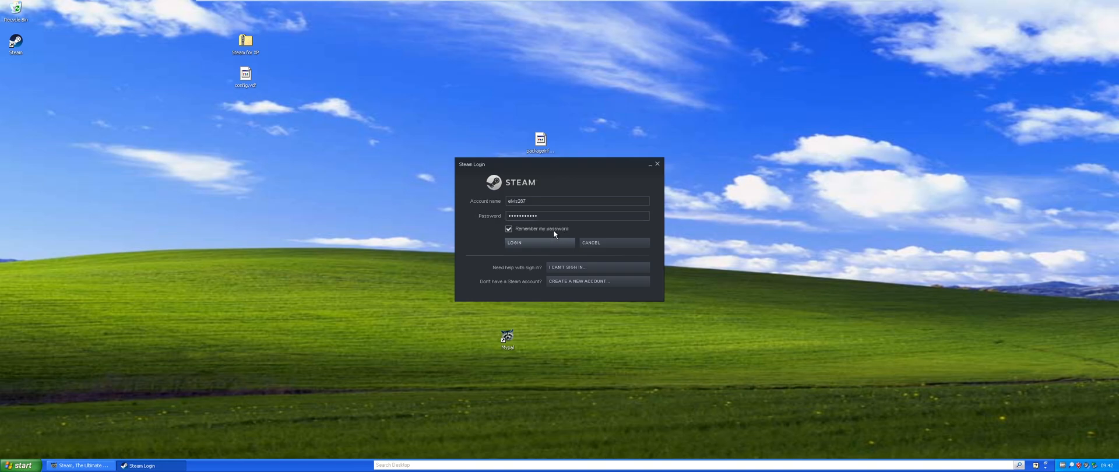
{"action": "left_click", "coordinate": [514, 243]}
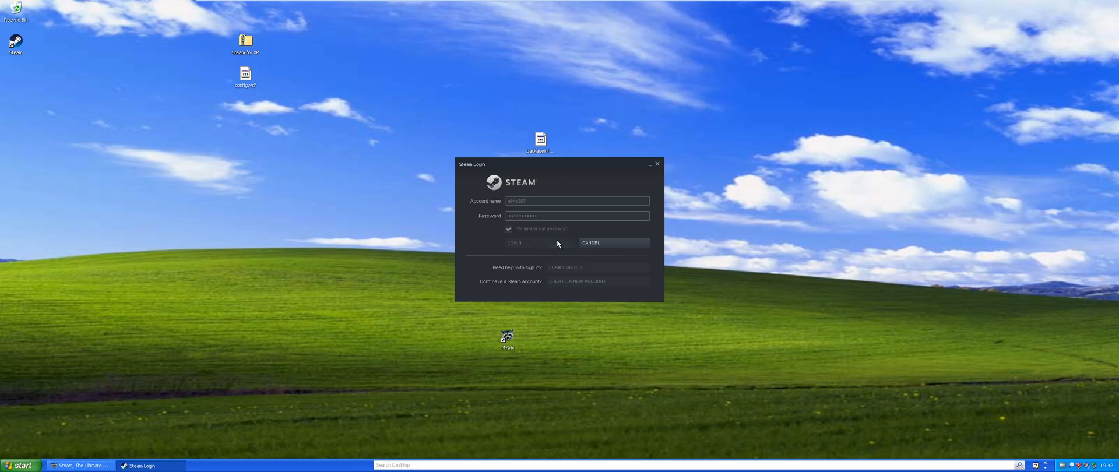
{"action": "left_click", "coordinate": [524, 242]}
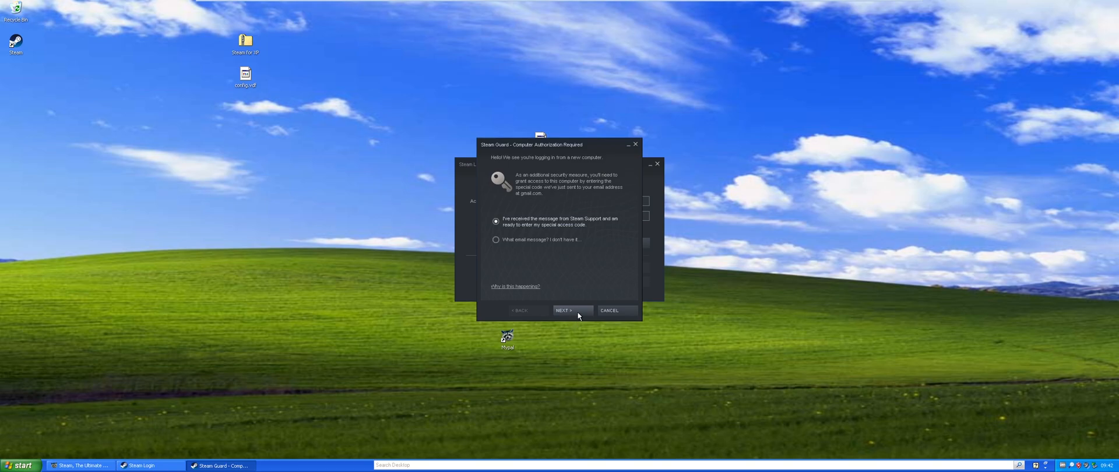
{"action": "left_click", "coordinate": [563, 310]}
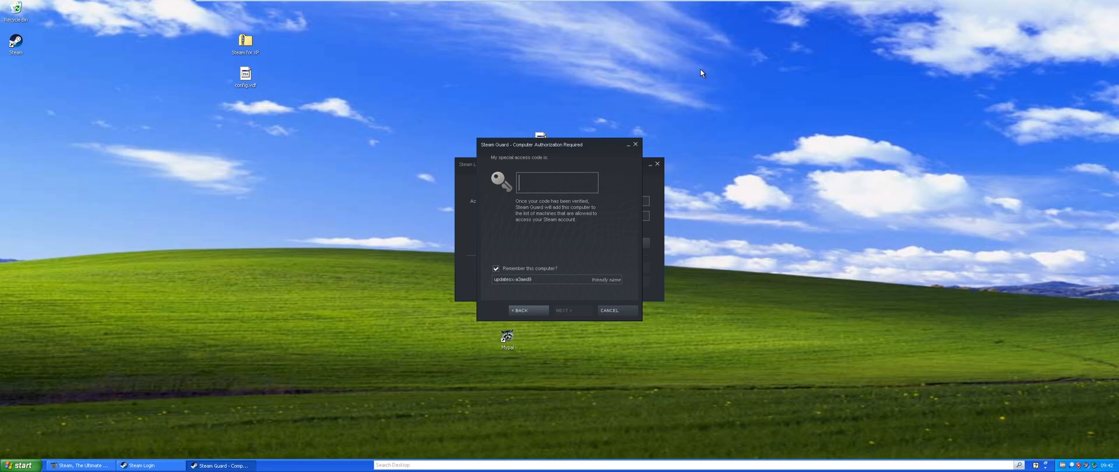
{"action": "left_click", "coordinate": [608, 310]}
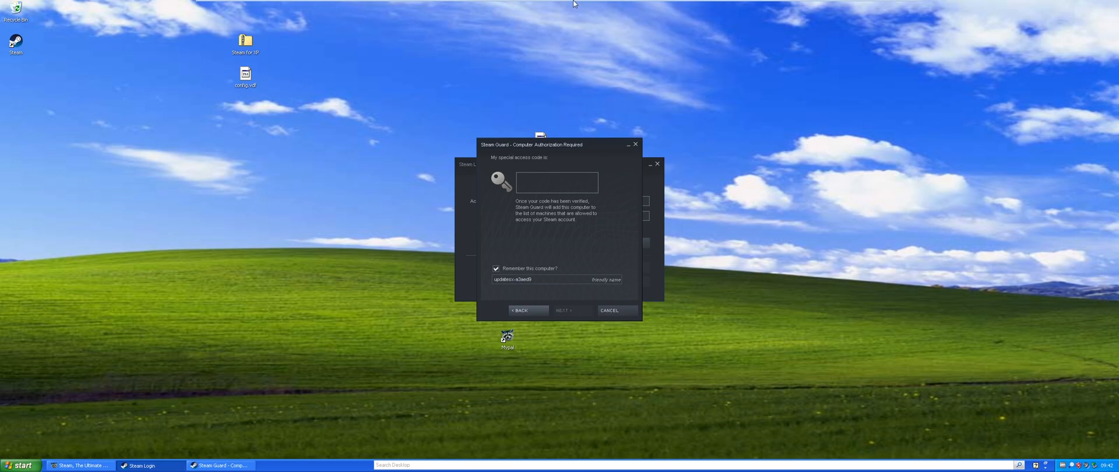
{"action": "left_click", "coordinate": [557, 182]}
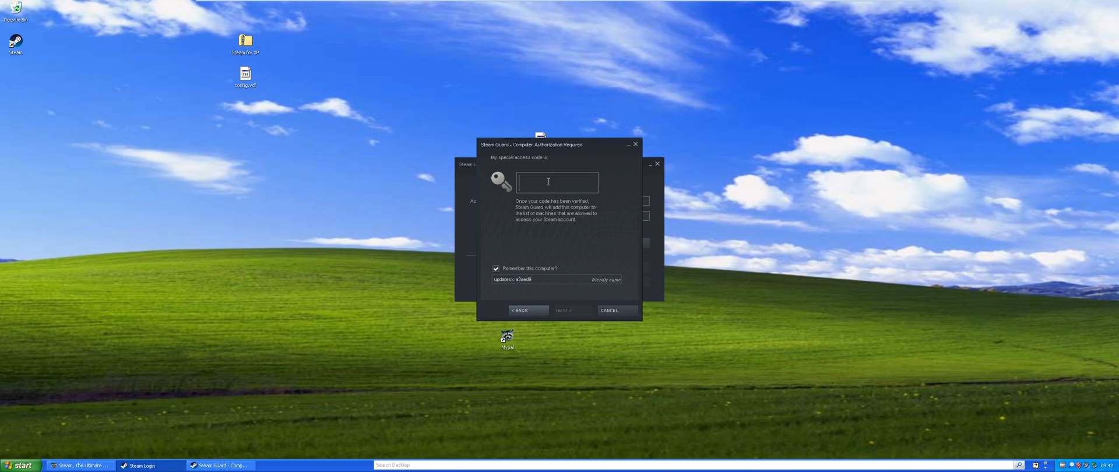
{"action": "mouse_move", "coordinate": [569, 134]}
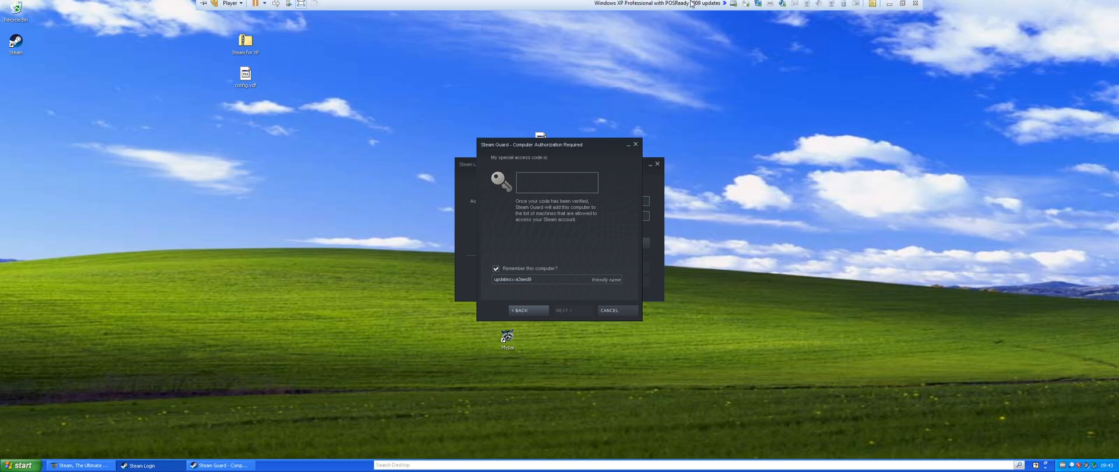
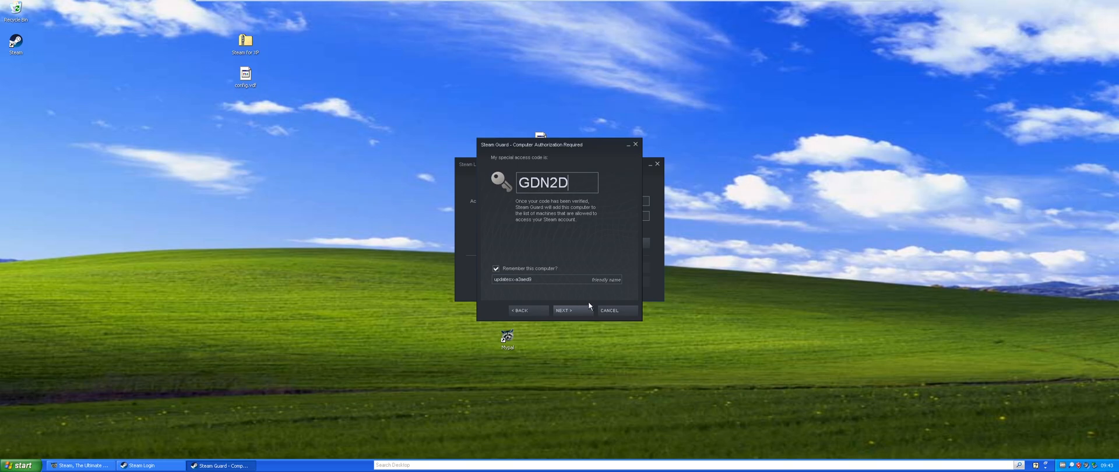
{"action": "mouse_move", "coordinate": [587, 319]}
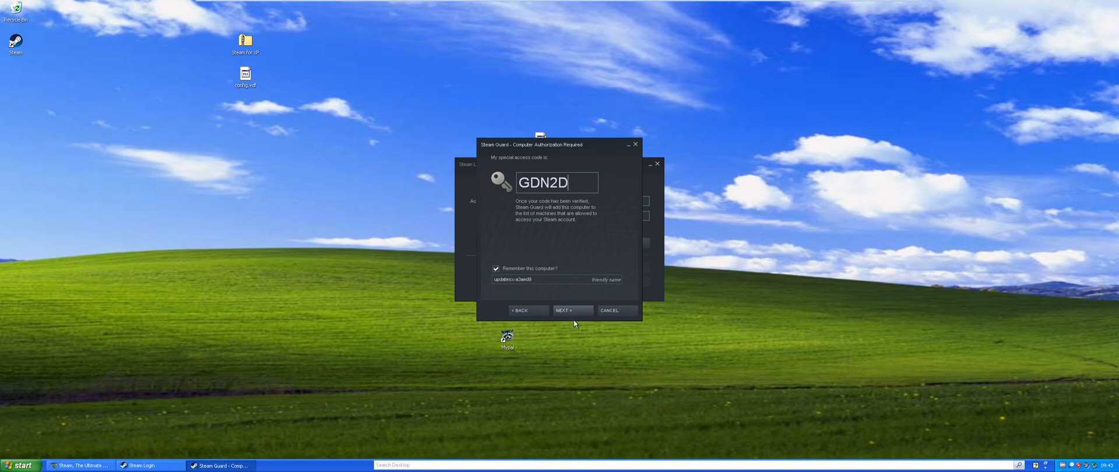
{"action": "left_click", "coordinate": [571, 310]}
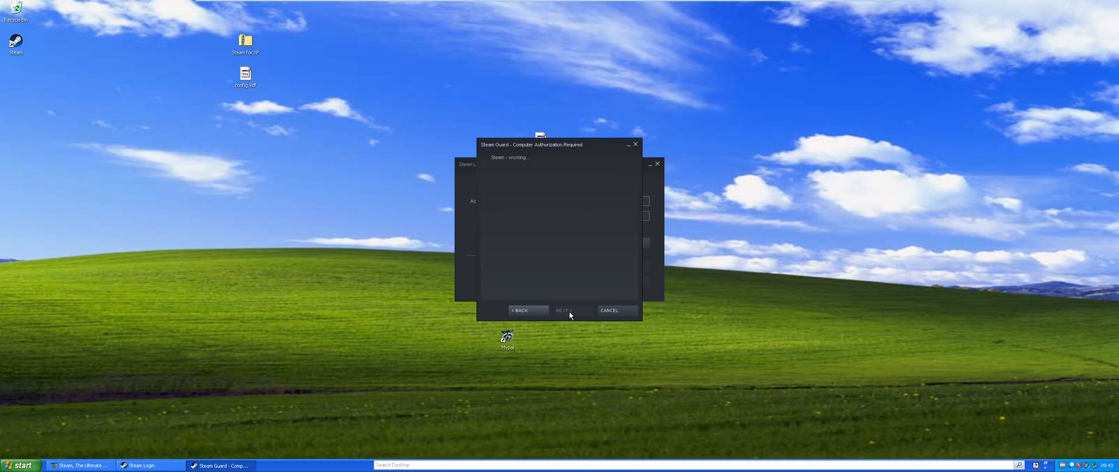
{"action": "left_click", "coordinate": [563, 310]}
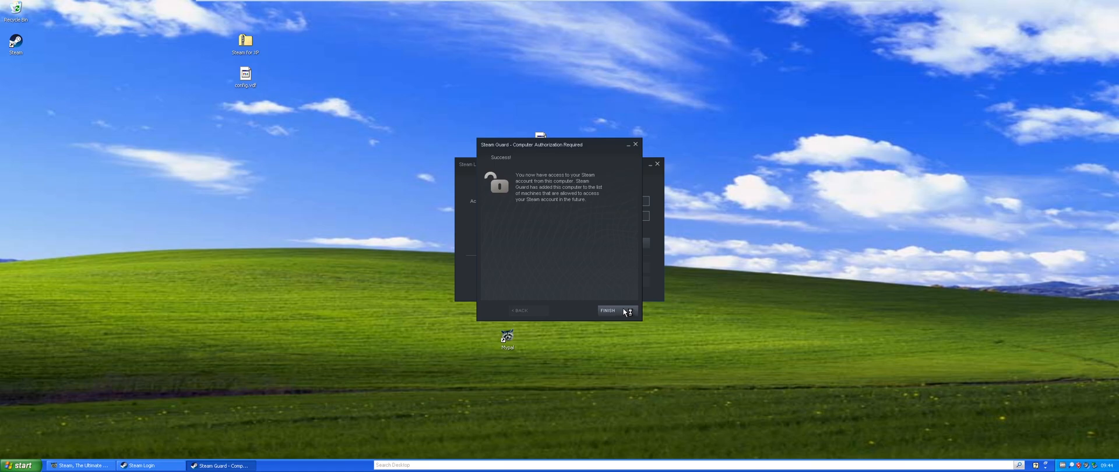
{"action": "left_click", "coordinate": [607, 310]}
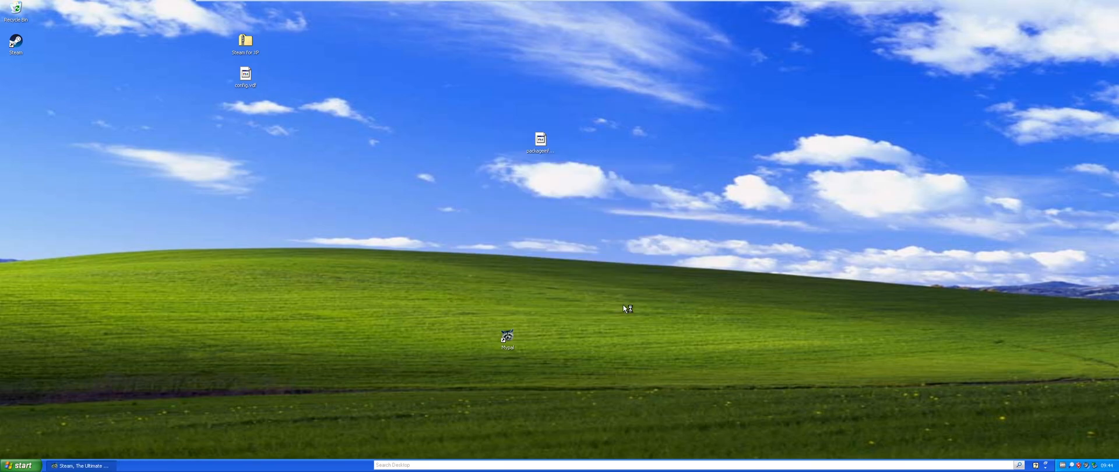
{"action": "mouse_move", "coordinate": [1061, 453]}
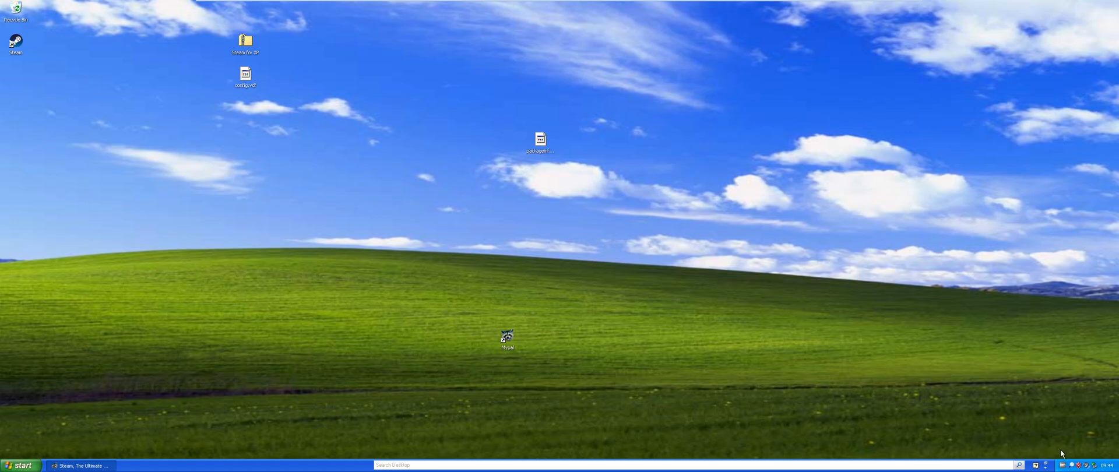
{"action": "mouse_move", "coordinate": [1063, 465]}
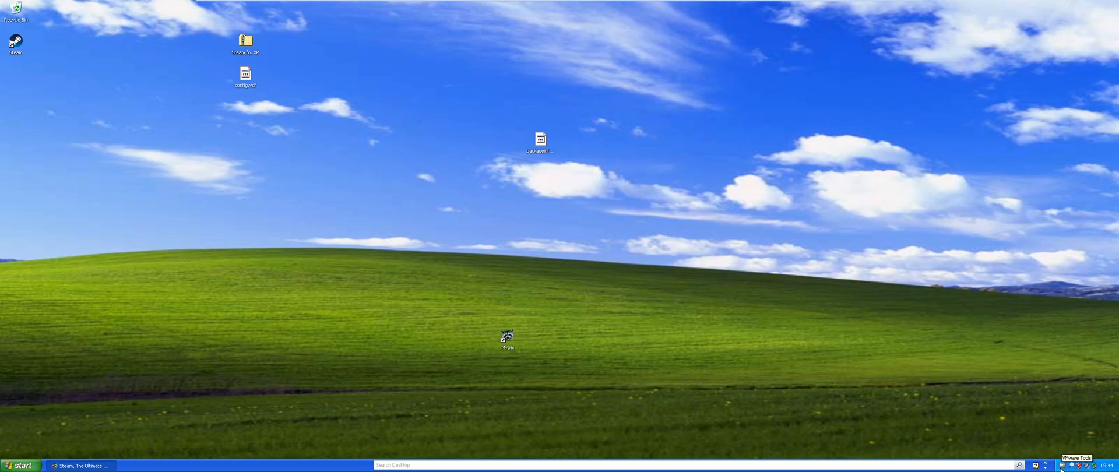
Step: End the Steam.exe process in Task Manager, confirm termination, then close Task Manager
{"action": "right_click", "coordinate": [340, 465]}
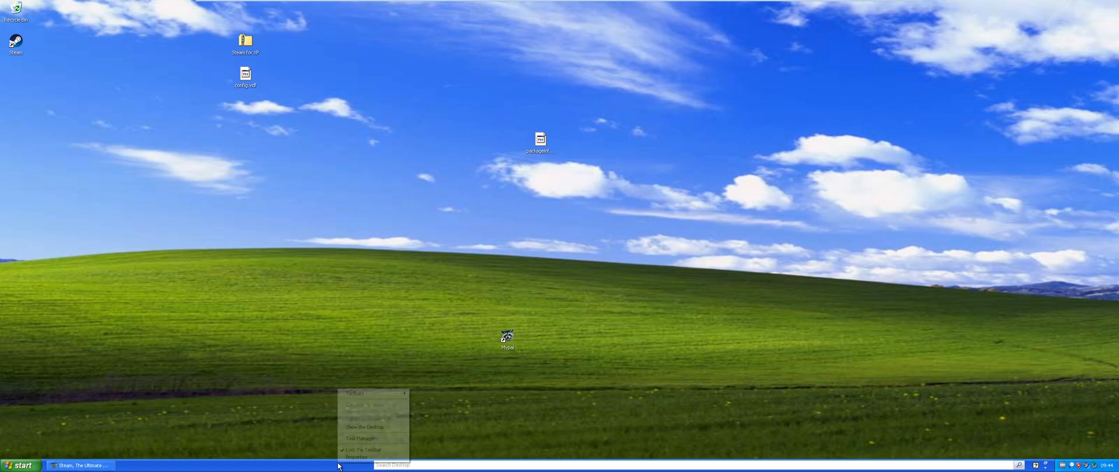
{"action": "left_click", "coordinate": [360, 438]}
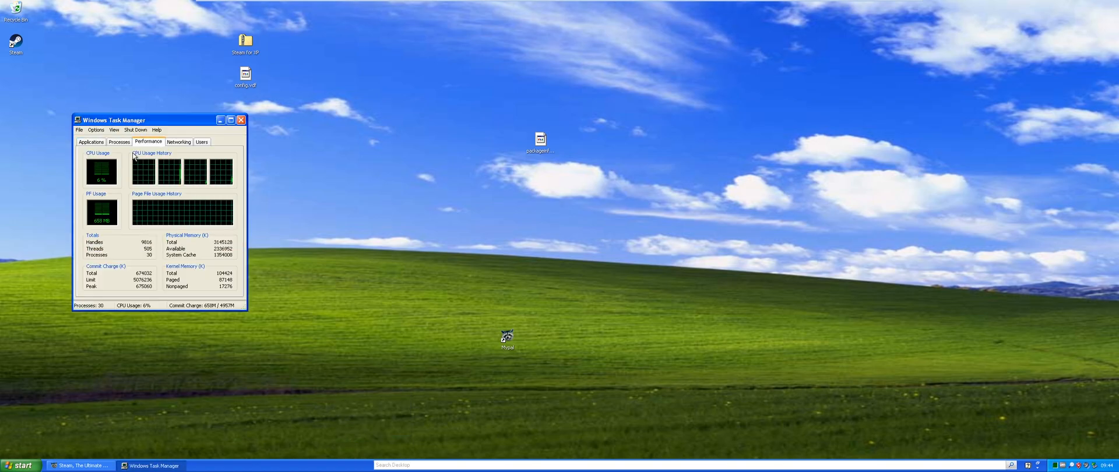
{"action": "left_click", "coordinate": [118, 141]}
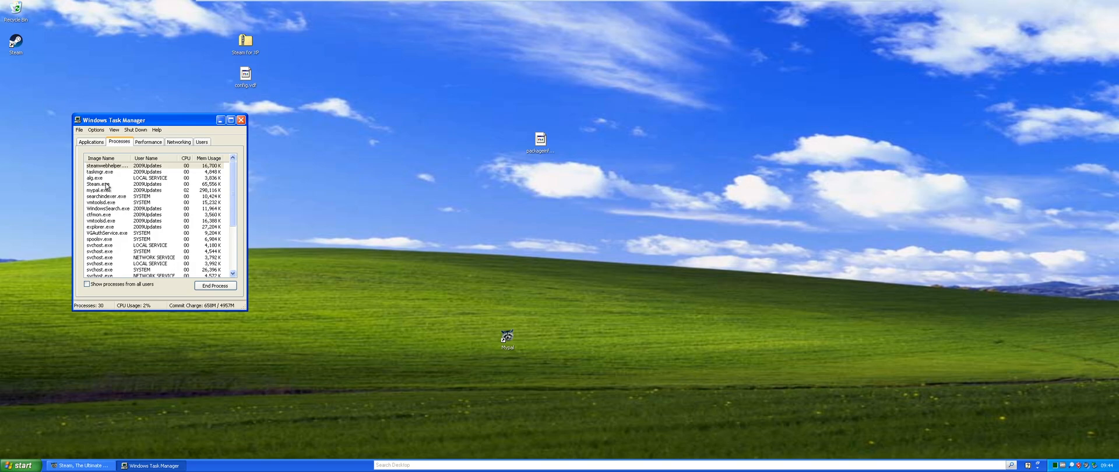
{"action": "left_click", "coordinate": [216, 285]}
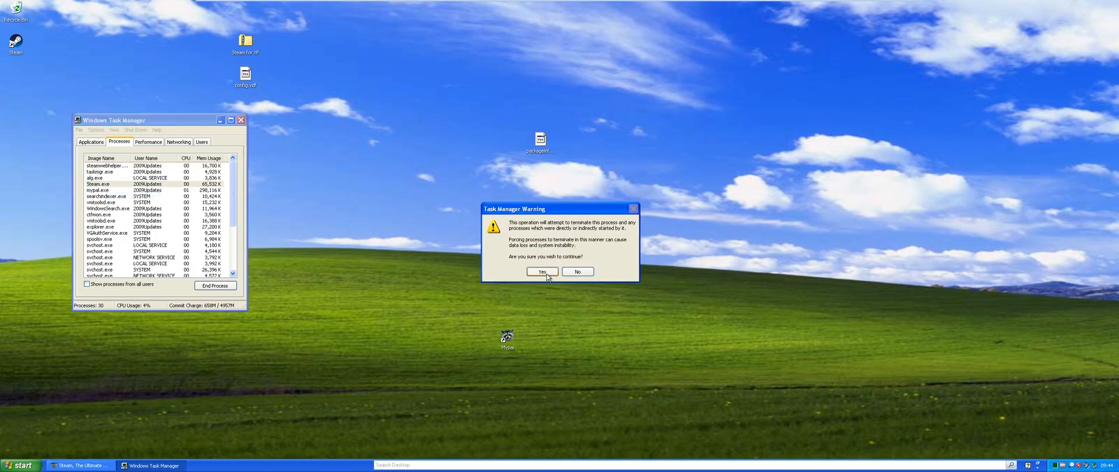
{"action": "left_click", "coordinate": [541, 271]}
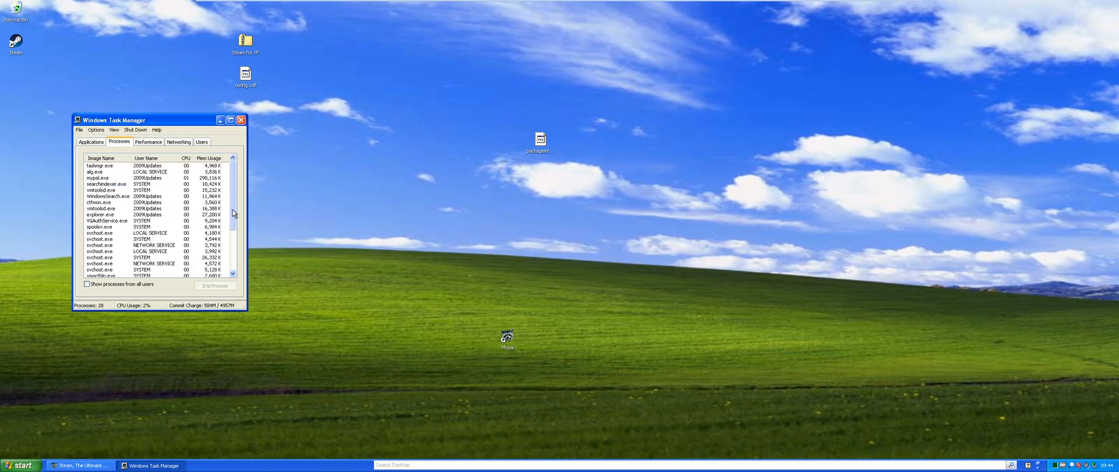
{"action": "scroll", "scroll_direction": "down", "scroll_amount": 3}
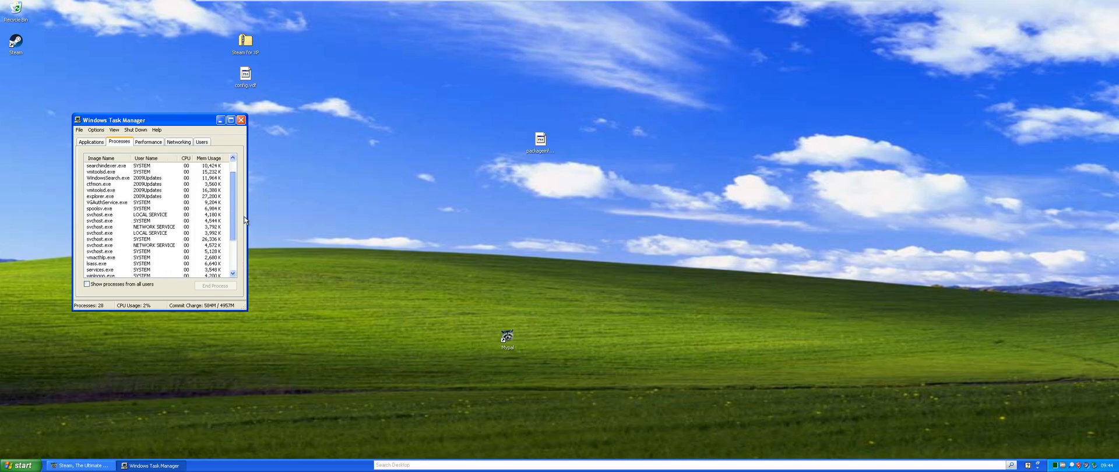
{"action": "scroll", "scroll_direction": "up", "scroll_amount": 3}
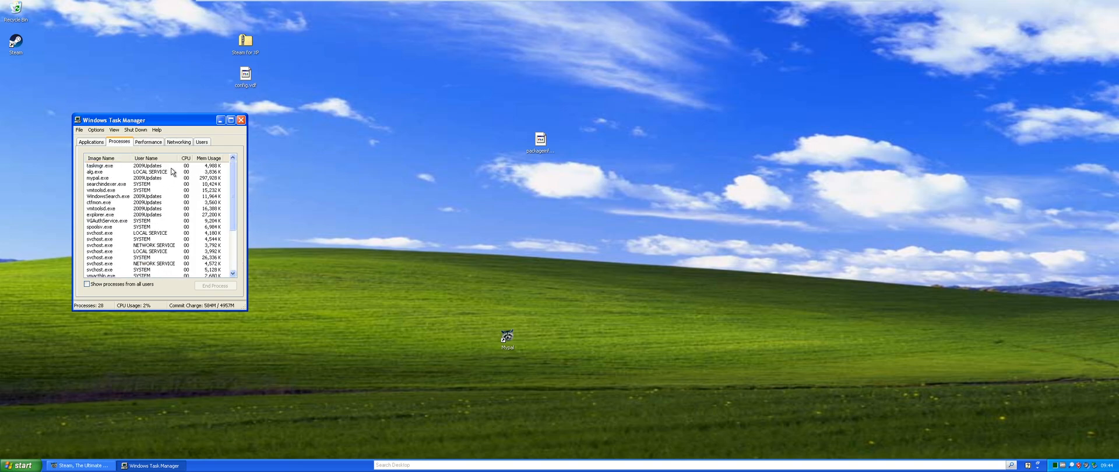
{"action": "left_click", "coordinate": [147, 142]}
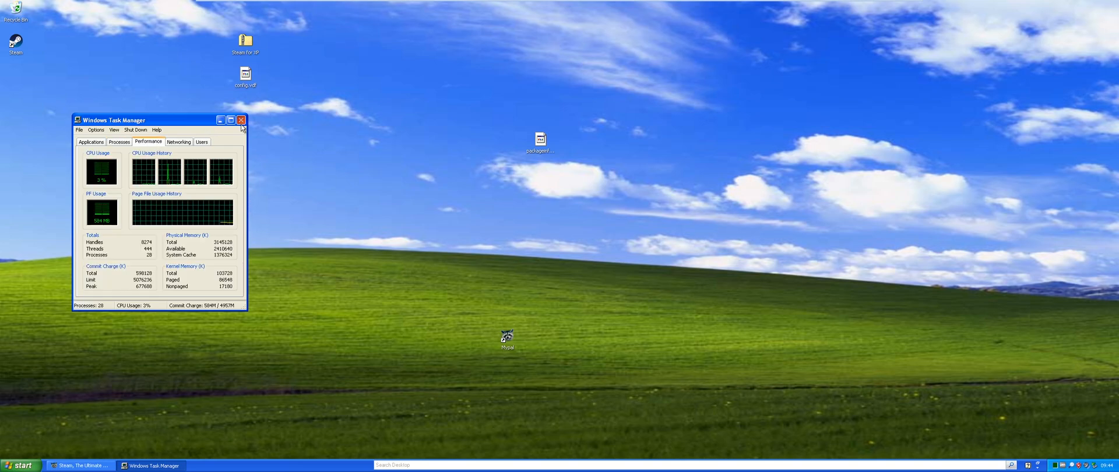
{"action": "left_click", "coordinate": [242, 120]}
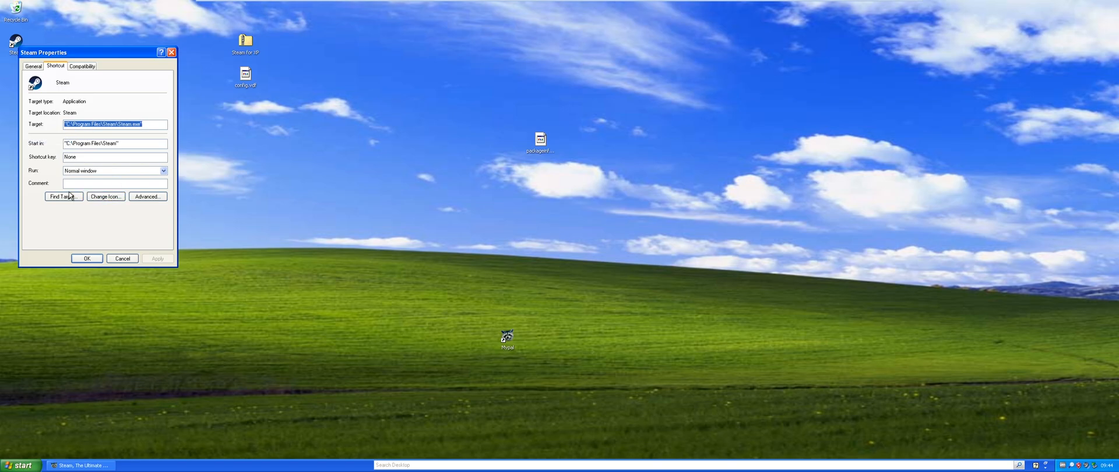
Step: Open the Steam appcache folder and paste in packageinfo.vdf, replacing the 27 KB copy
{"action": "left_click", "coordinate": [63, 196]}
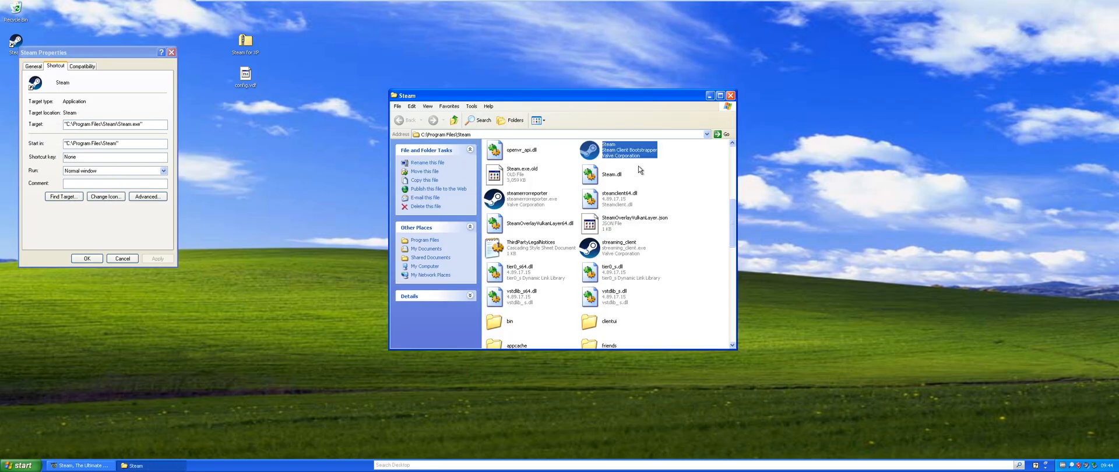
{"action": "mouse_move", "coordinate": [732, 233]}
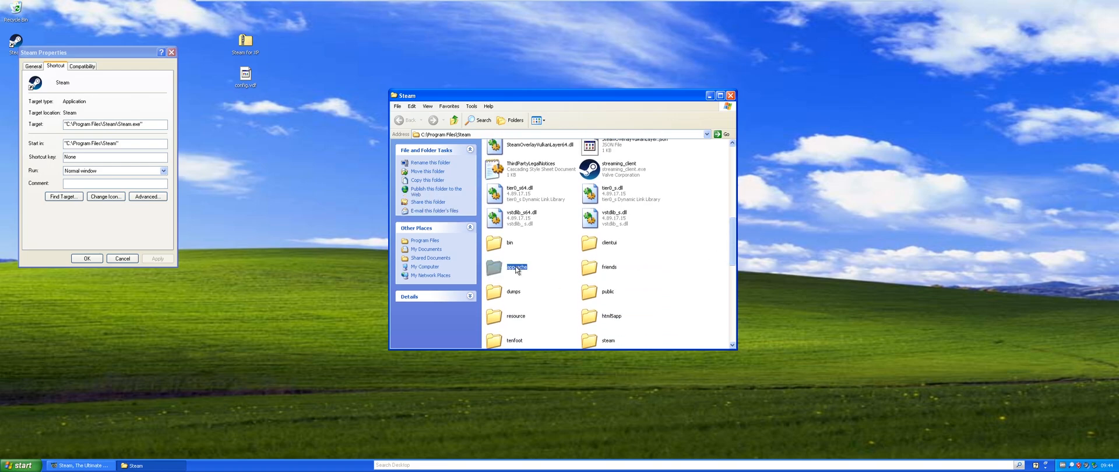
{"action": "double_click", "coordinate": [515, 266]}
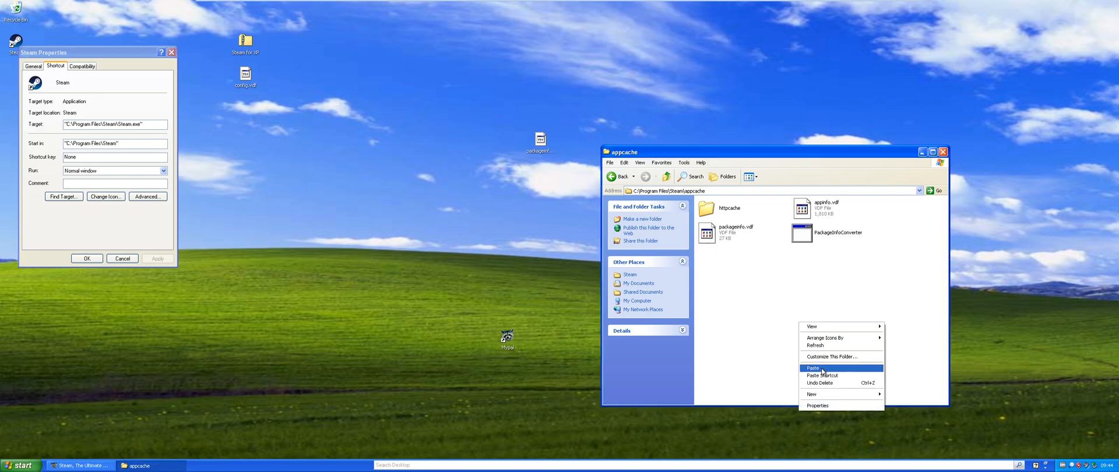
{"action": "left_click", "coordinate": [812, 368]}
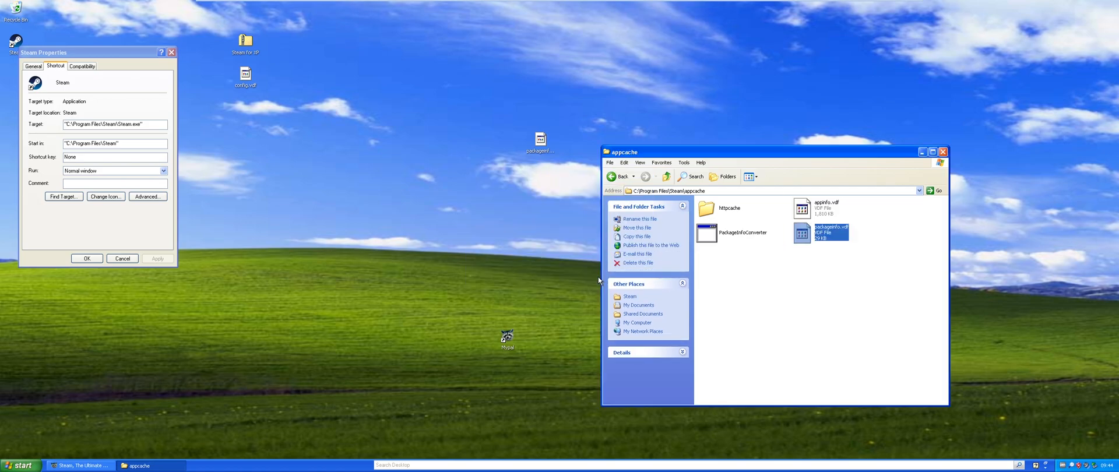
{"action": "left_click", "coordinate": [759, 299]}
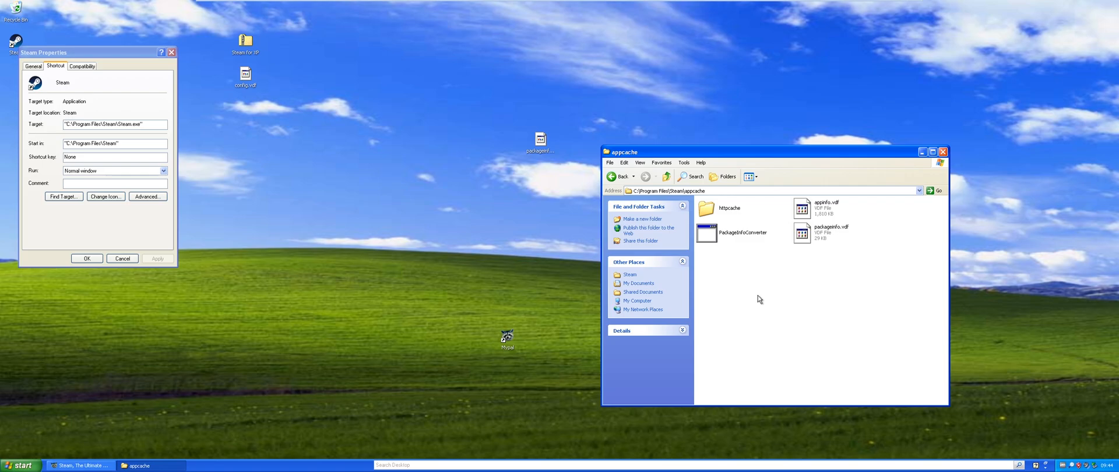
{"action": "mouse_move", "coordinate": [835, 219]}
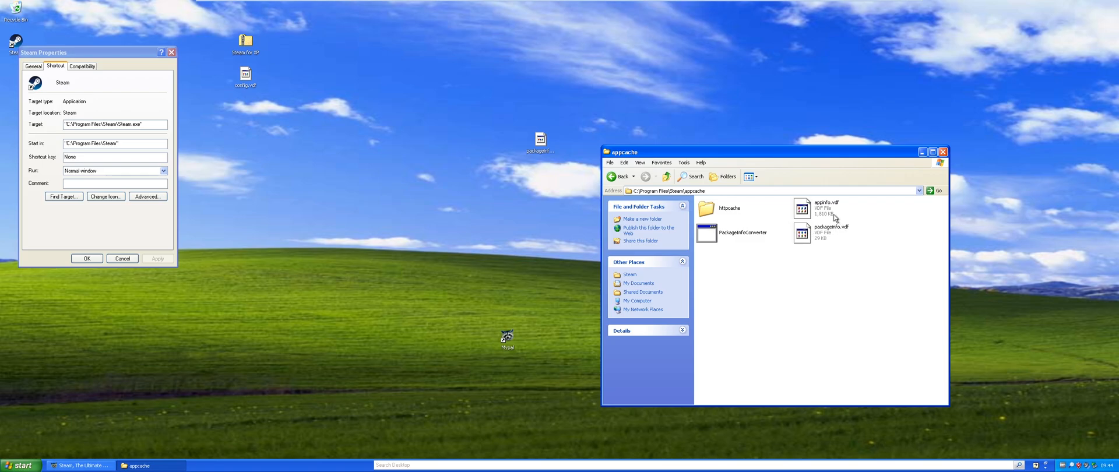
{"action": "mouse_move", "coordinate": [828, 242]}
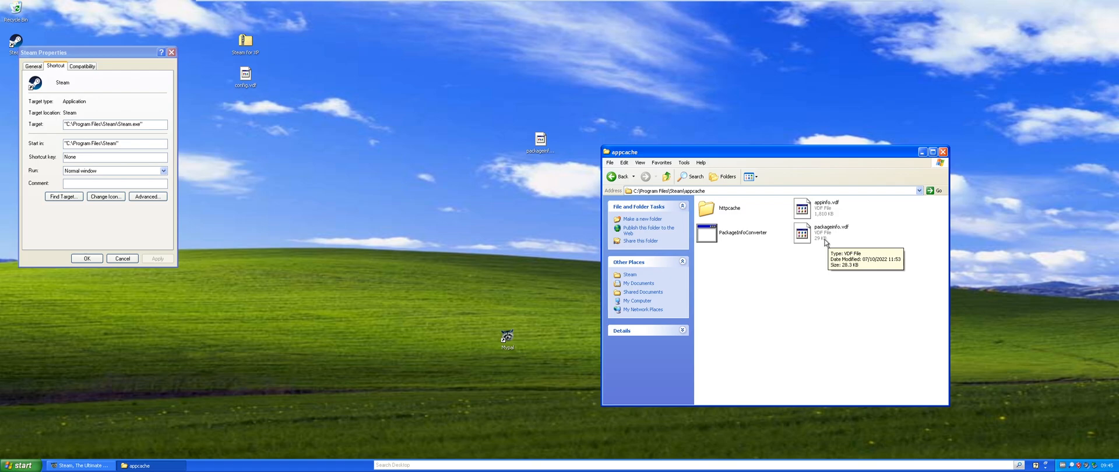
{"action": "mouse_move", "coordinate": [749, 240]}
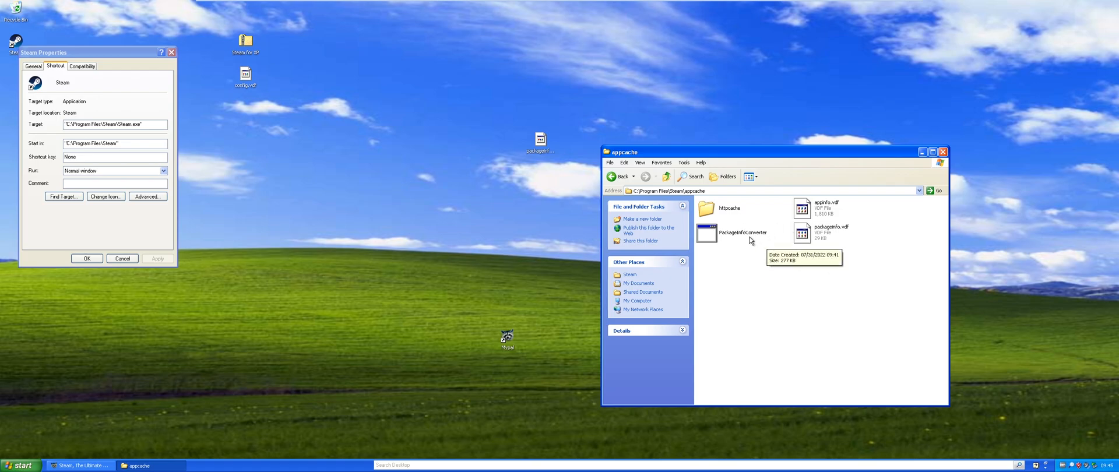
{"action": "mouse_move", "coordinate": [819, 237]}
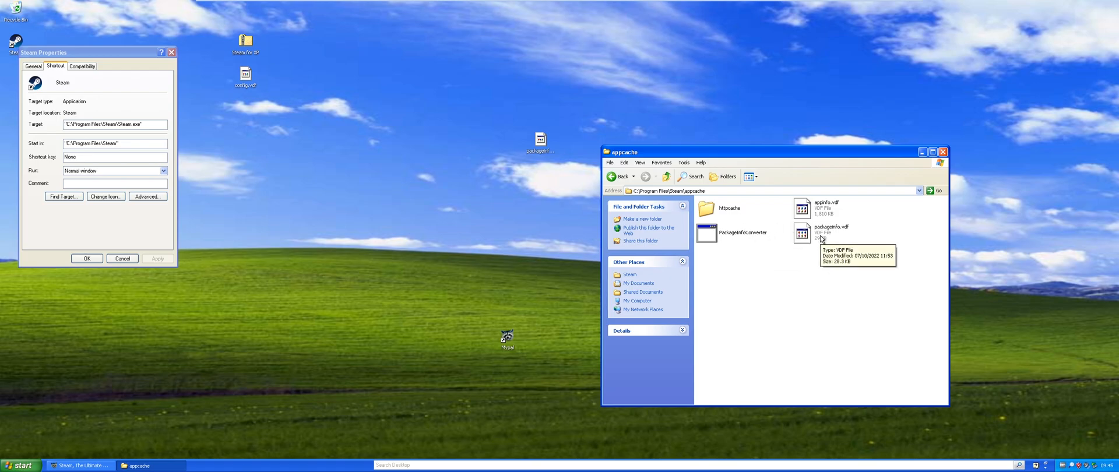
{"action": "mouse_move", "coordinate": [235, 315]}
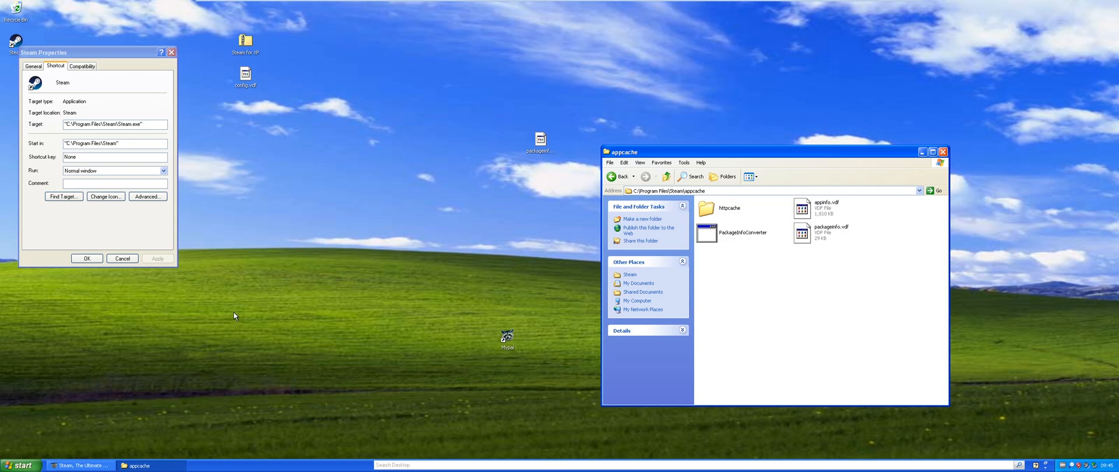
{"action": "mouse_move", "coordinate": [678, 290]}
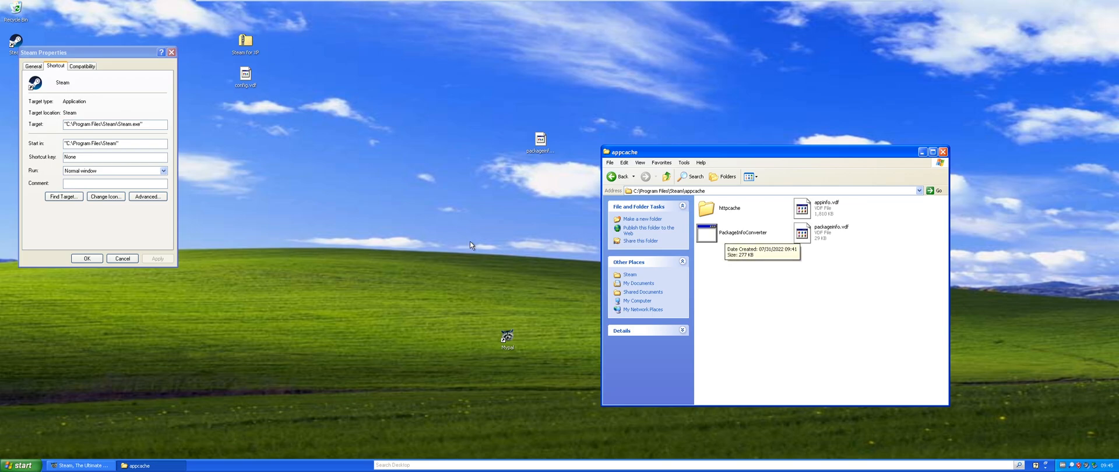
Step: Run PackageInfoConverter, then set packageinfo.vdf to read-only in its Properties
{"action": "double_click", "coordinate": [706, 233]}
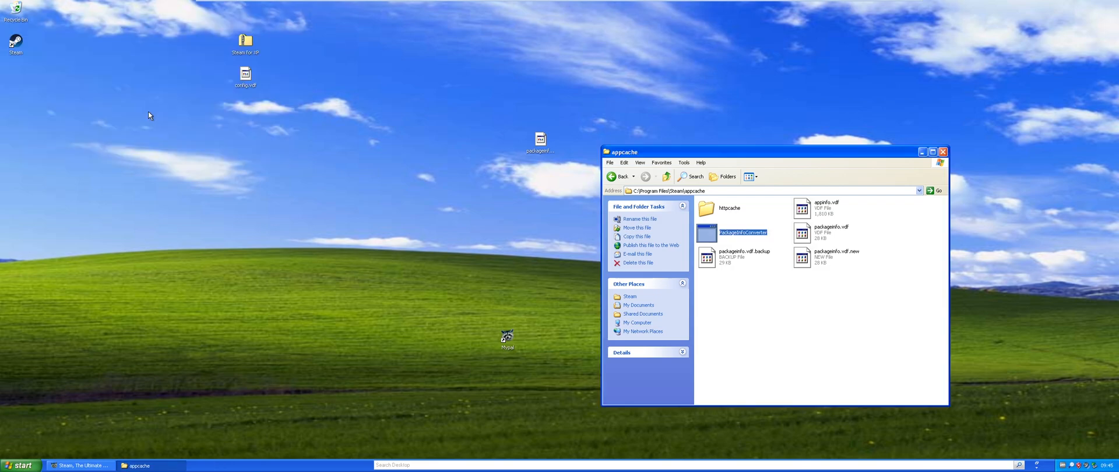
{"action": "mouse_move", "coordinate": [746, 238]}
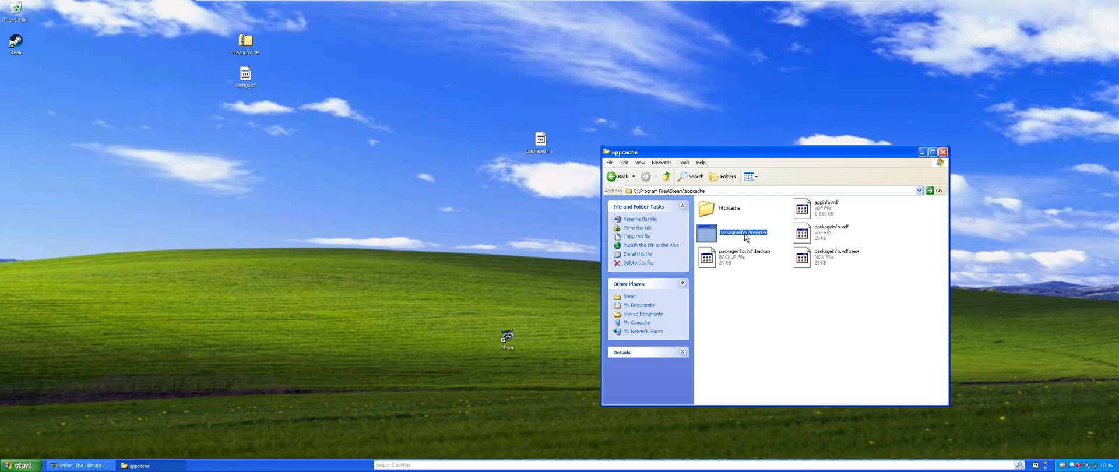
{"action": "right_click", "coordinate": [831, 232]}
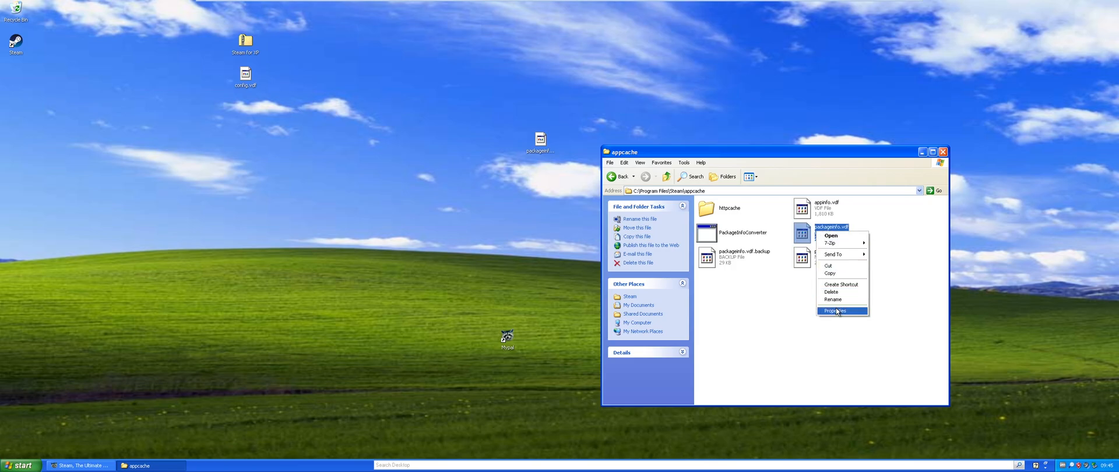
{"action": "left_click", "coordinate": [834, 310]}
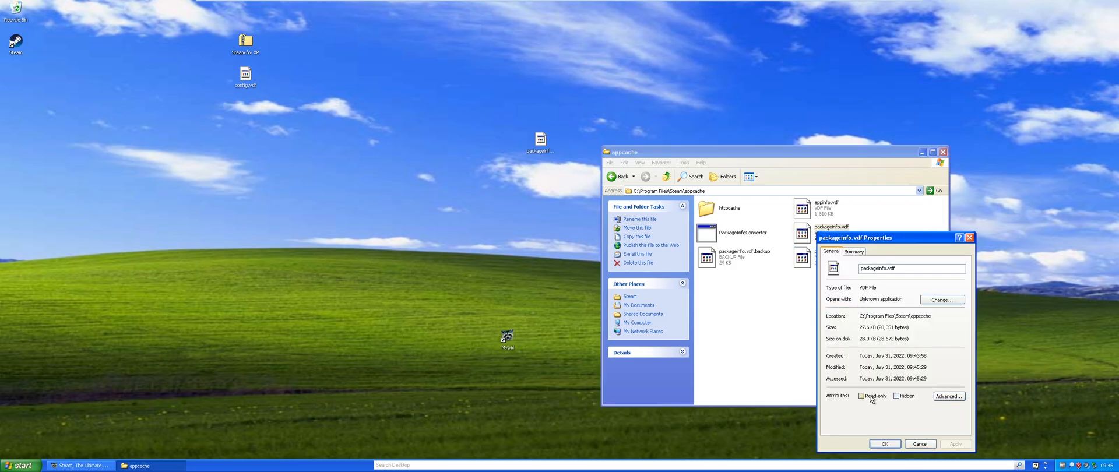
{"action": "left_click", "coordinate": [861, 396]}
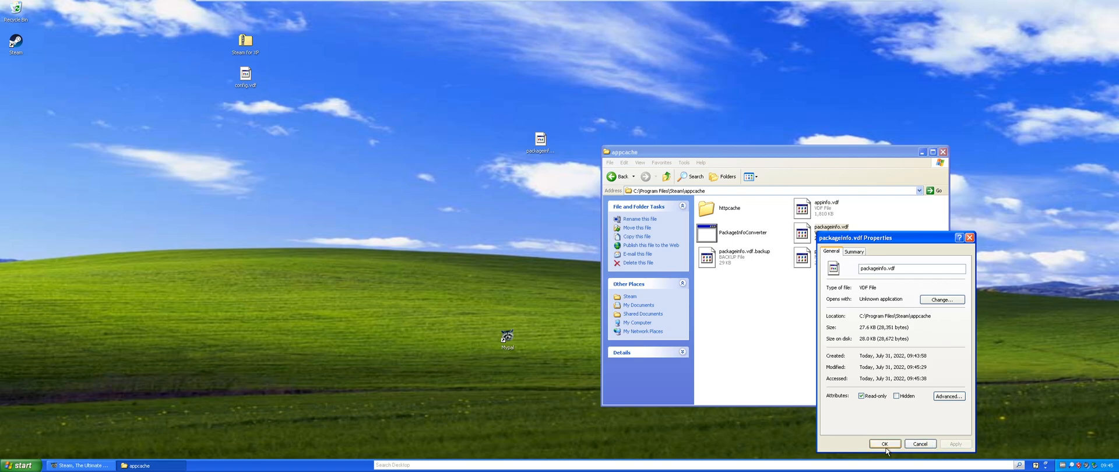
{"action": "left_click", "coordinate": [884, 443]}
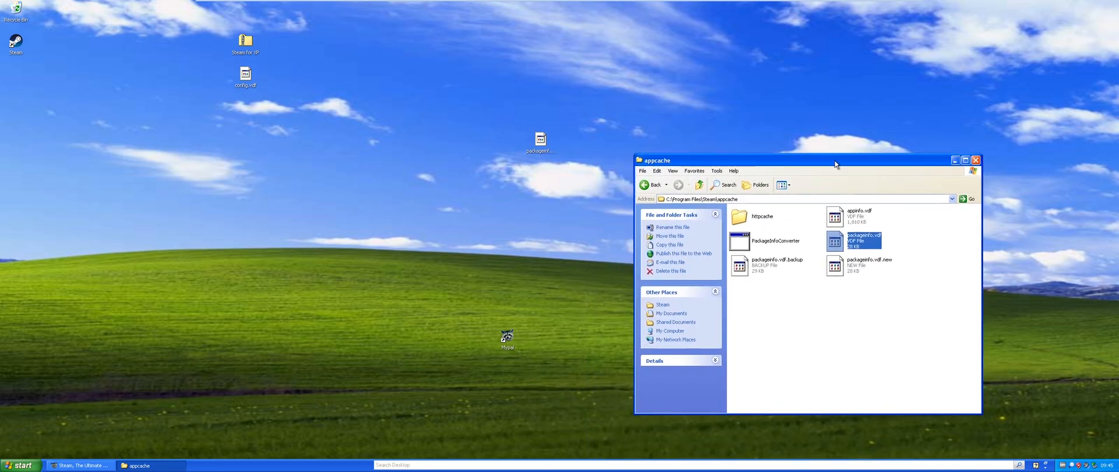
Step: Paste the desktop's config.vdf into C:\Program Files\Steam\config, replacing the 10.9 KB original
{"action": "right_click", "coordinate": [245, 73]}
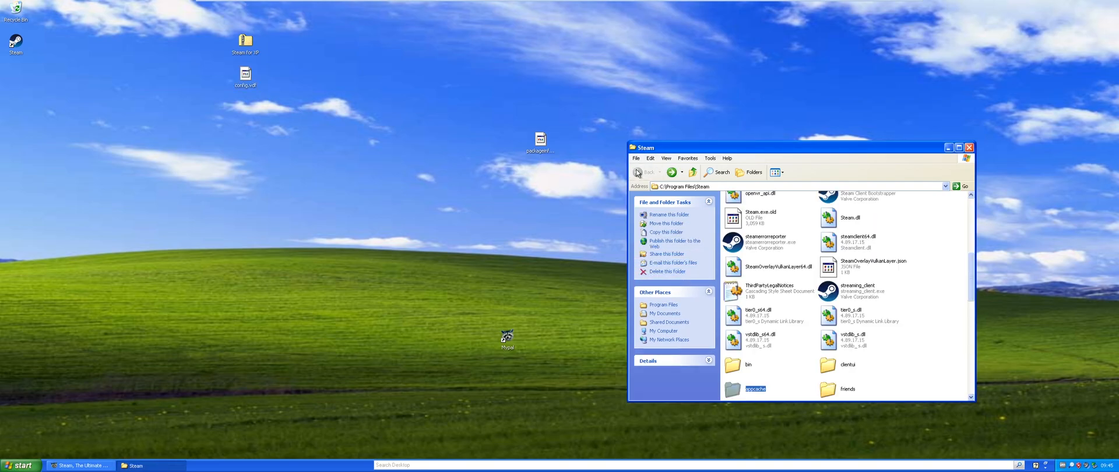
{"action": "mouse_move", "coordinate": [985, 282]}
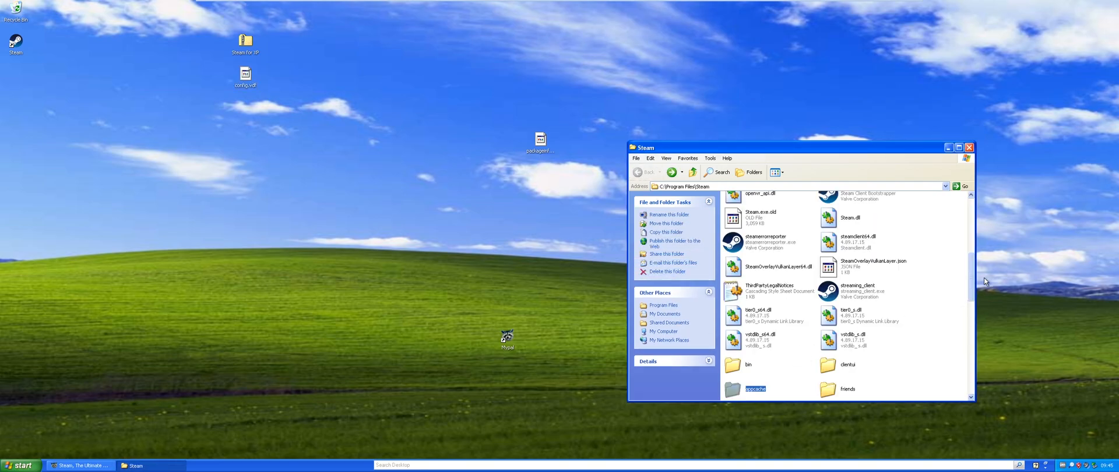
{"action": "scroll", "scroll_direction": "down", "scroll_amount": 3}
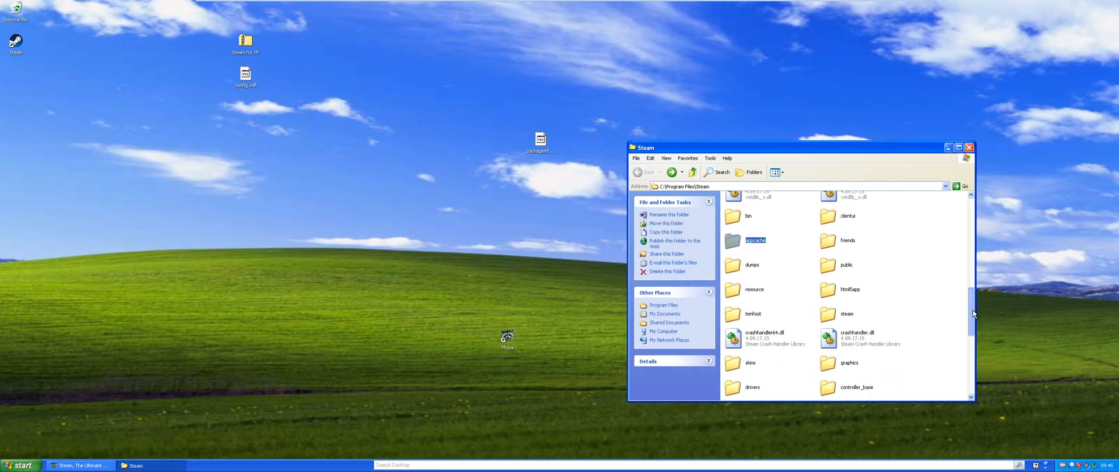
{"action": "scroll", "scroll_direction": "down", "scroll_amount": 3}
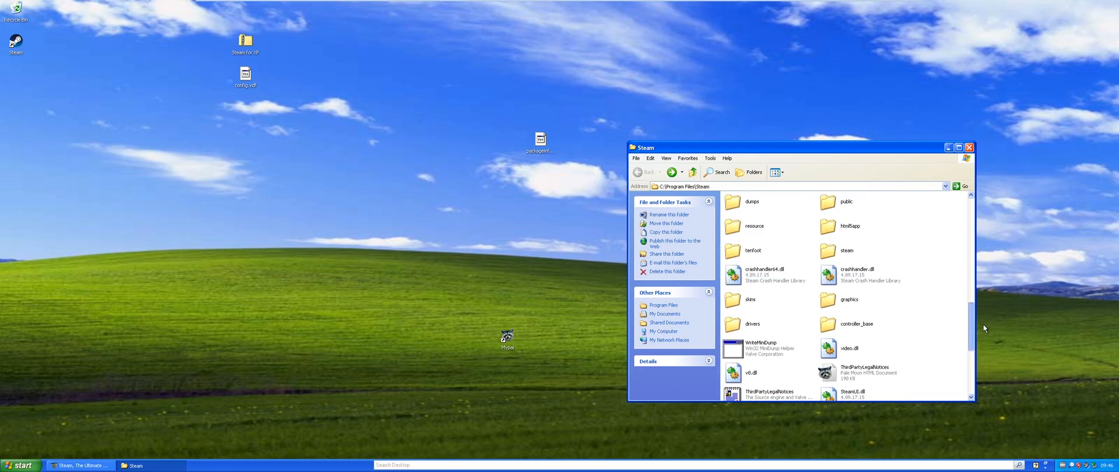
{"action": "scroll", "scroll_direction": "up", "scroll_amount": 3}
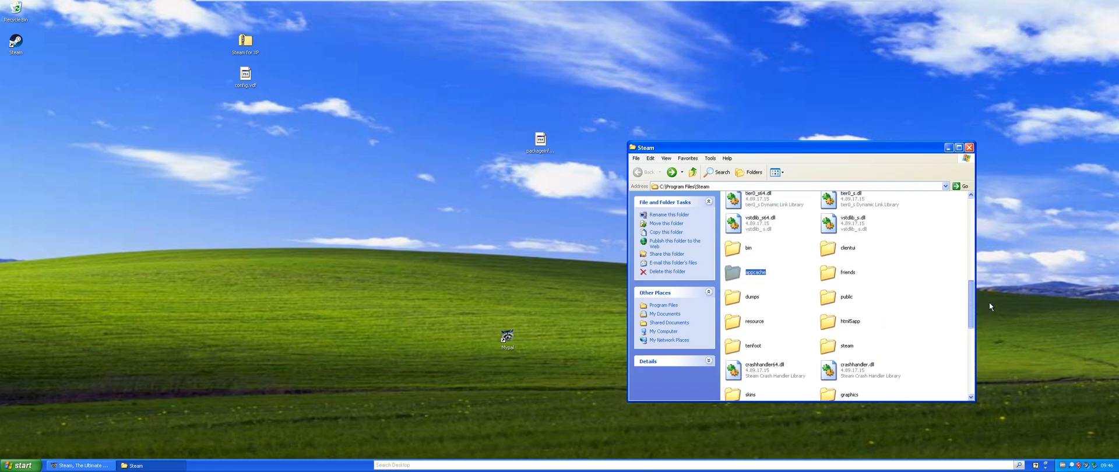
{"action": "mouse_move", "coordinate": [855, 266]}
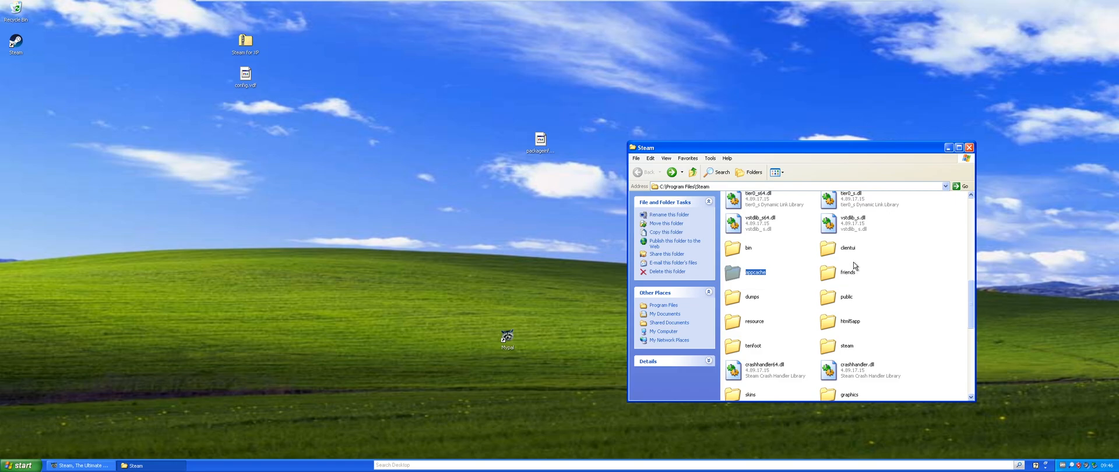
{"action": "mouse_move", "coordinate": [763, 258]}
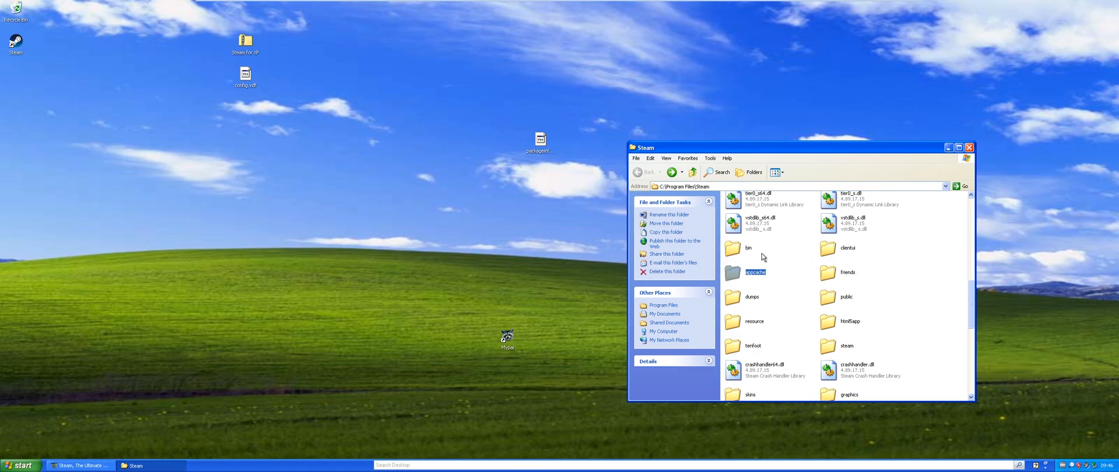
{"action": "mouse_move", "coordinate": [973, 320]}
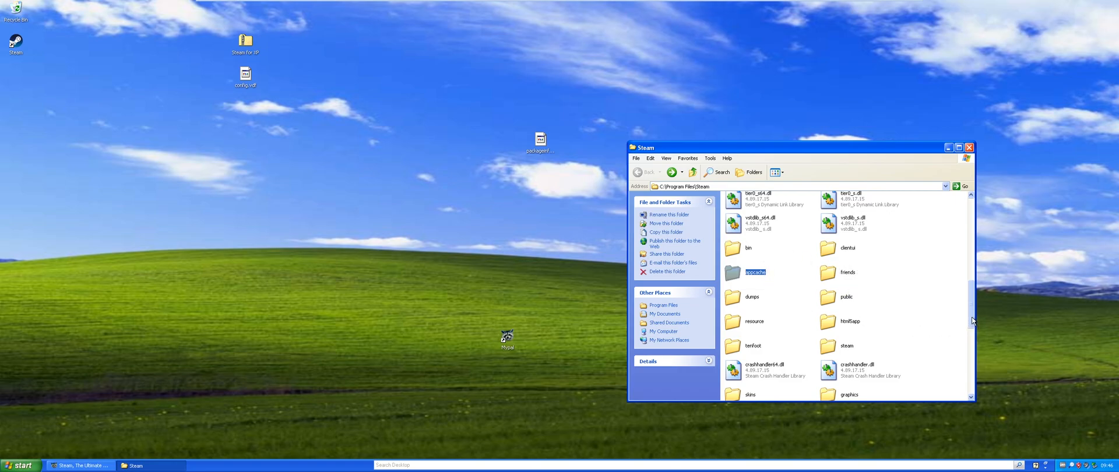
{"action": "scroll", "scroll_direction": "down", "scroll_amount": 3}
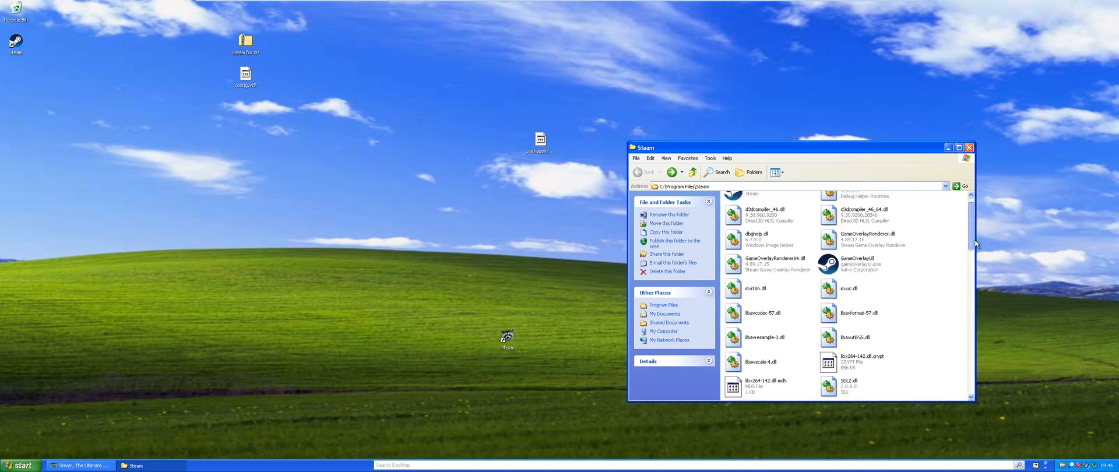
{"action": "scroll", "scroll_direction": "down", "scroll_amount": 3}
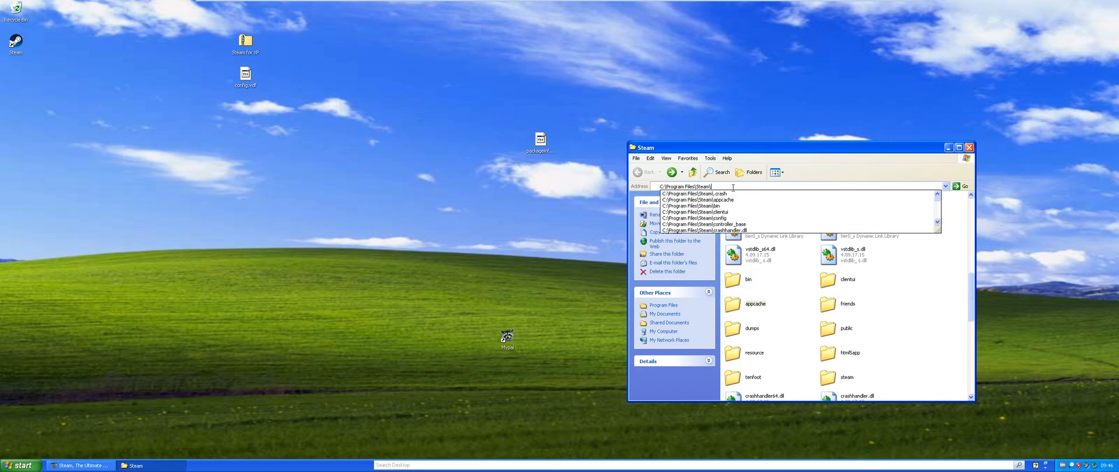
{"action": "mouse_move", "coordinate": [754, 220]}
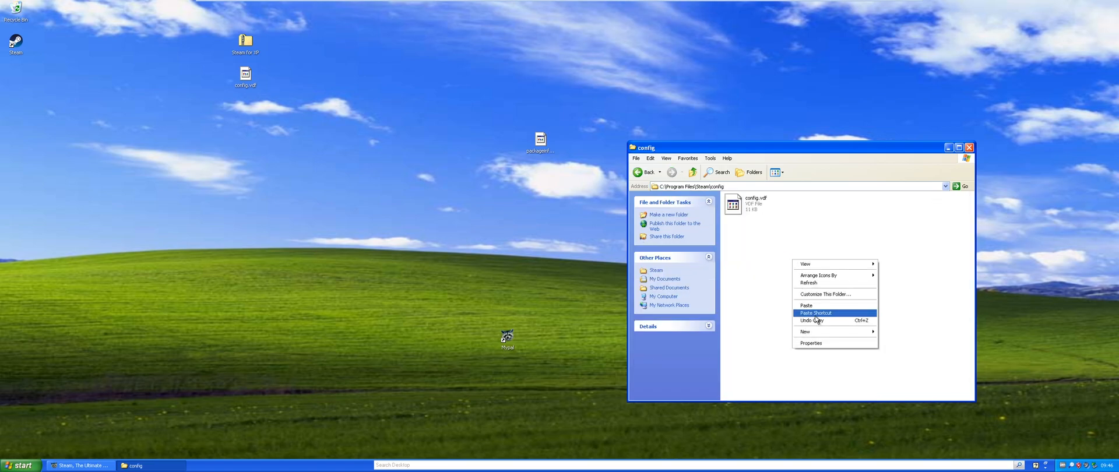
{"action": "left_click", "coordinate": [806, 305]}
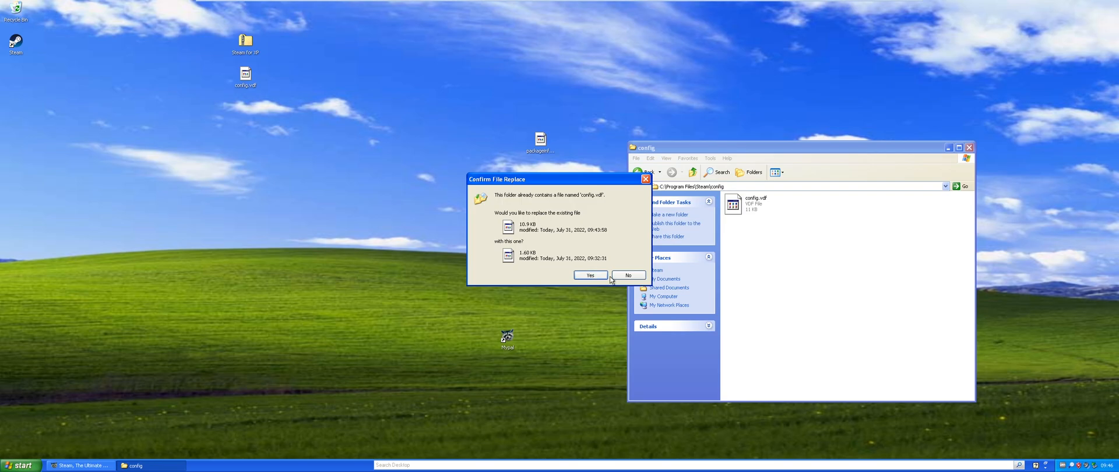
{"action": "left_click", "coordinate": [589, 275]}
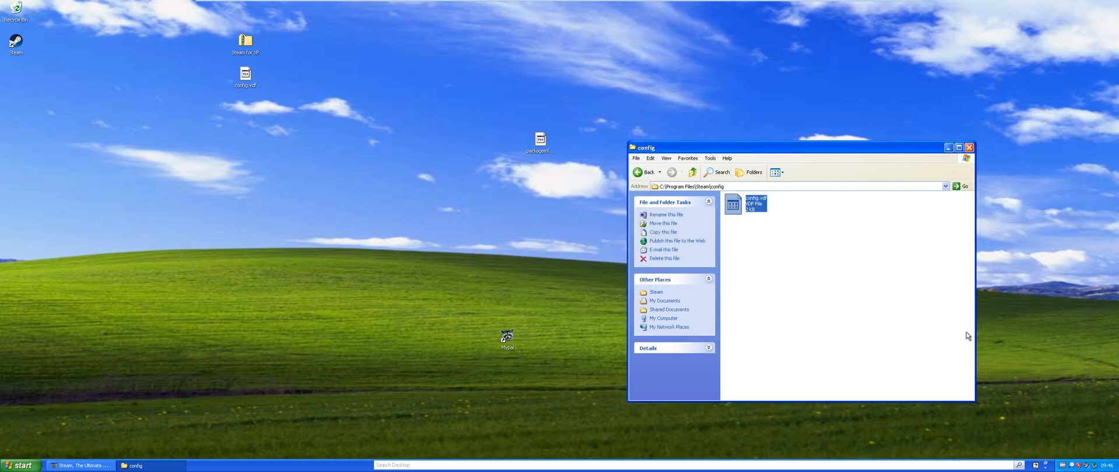
{"action": "left_click", "coordinate": [864, 317]}
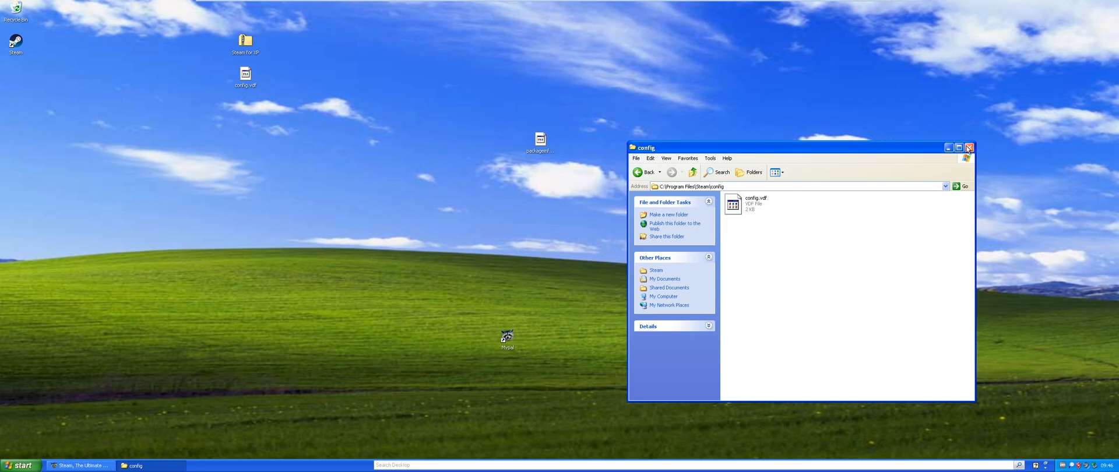
Step: Close the config folder, relaunch Steam from the desktop shortcut, and log in
{"action": "left_click", "coordinate": [968, 148]}
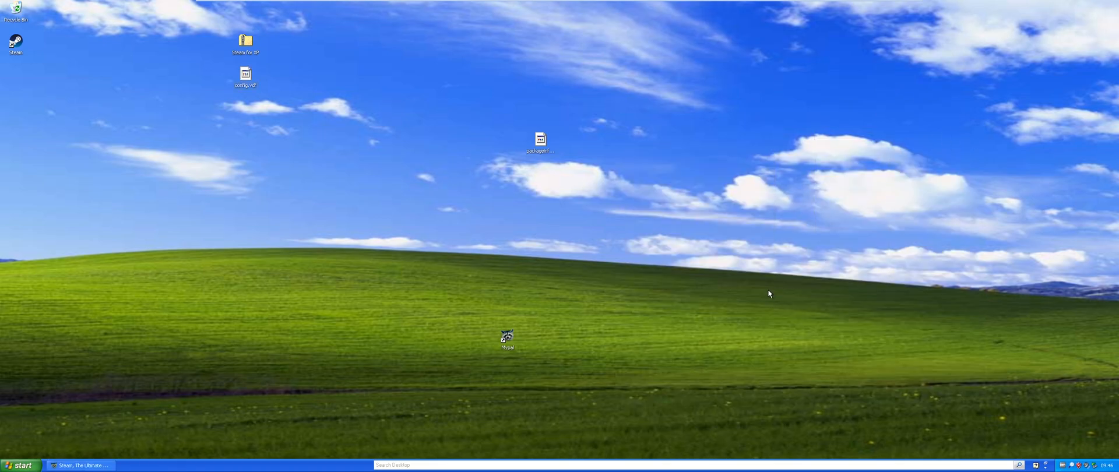
{"action": "mouse_move", "coordinate": [14, 42]}
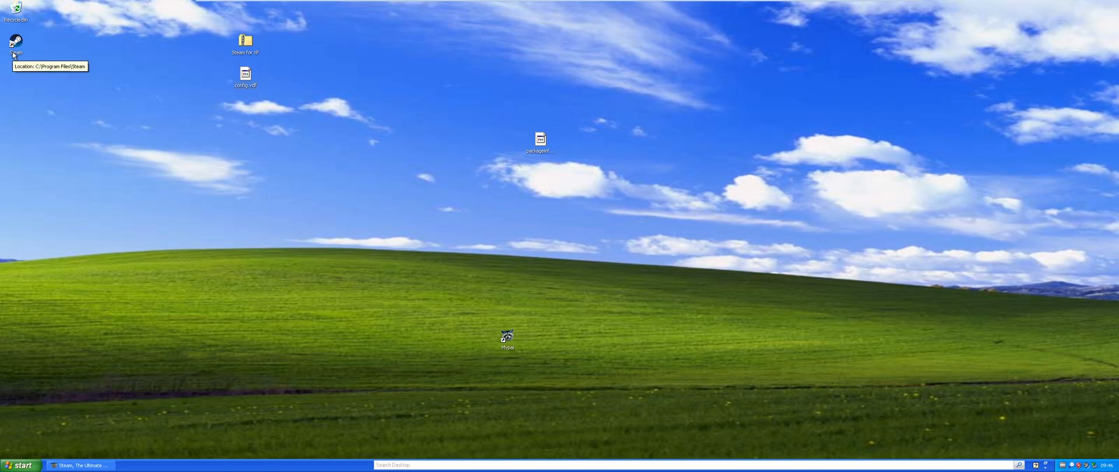
{"action": "double_click", "coordinate": [16, 40]}
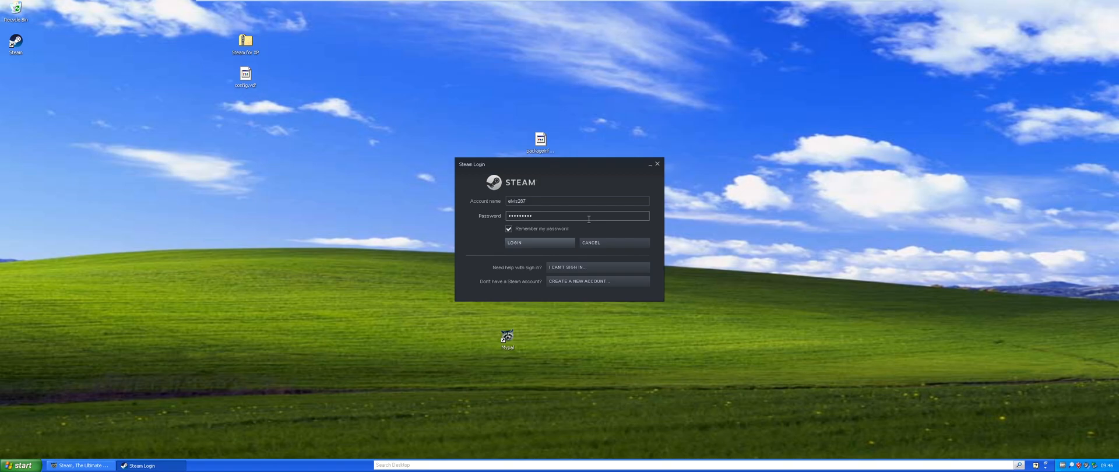
{"action": "left_click", "coordinate": [539, 242]}
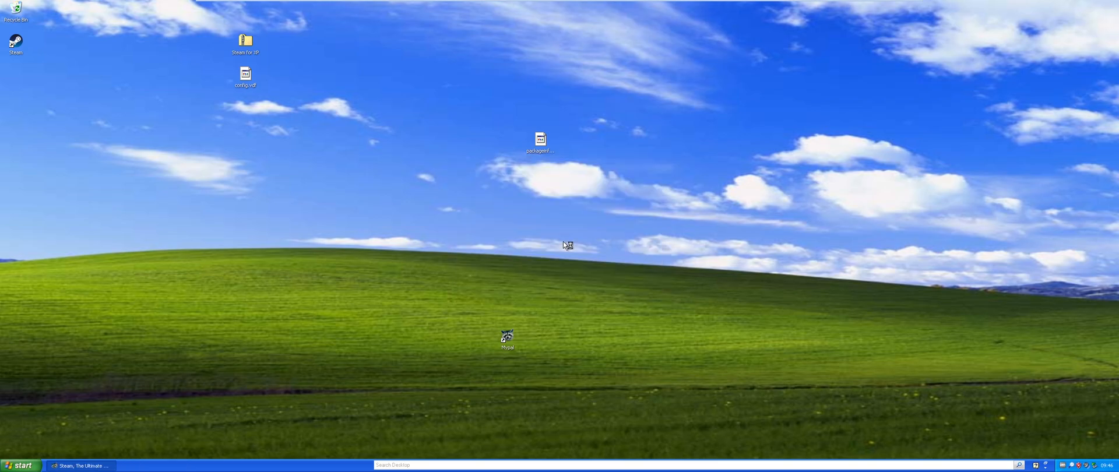
{"action": "mouse_move", "coordinate": [584, 264]}
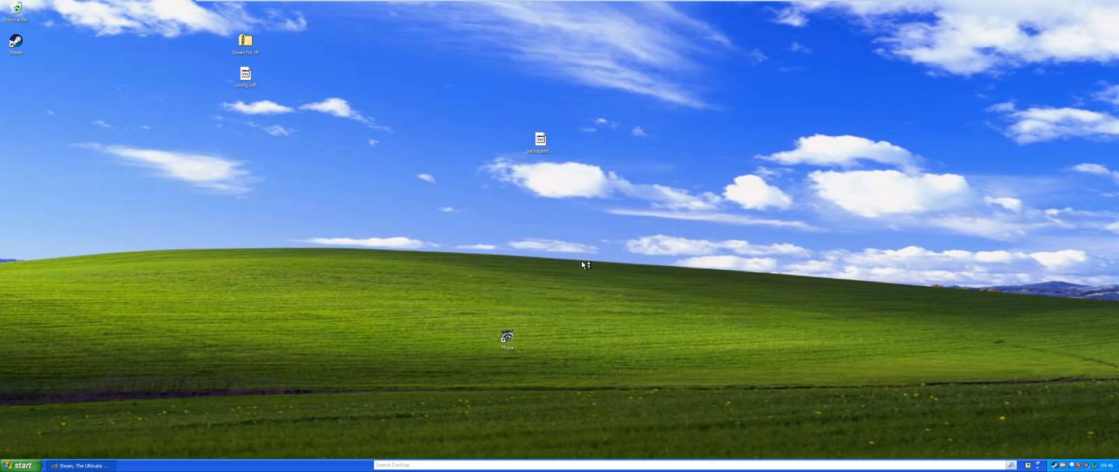
{"action": "mouse_move", "coordinate": [1014, 455]}
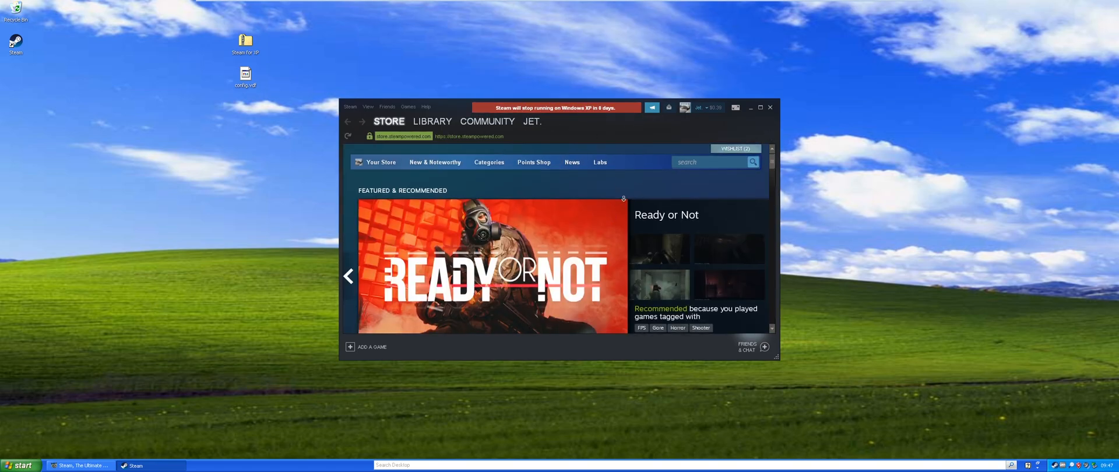
{"action": "scroll", "scroll_direction": "down", "scroll_amount": 3}
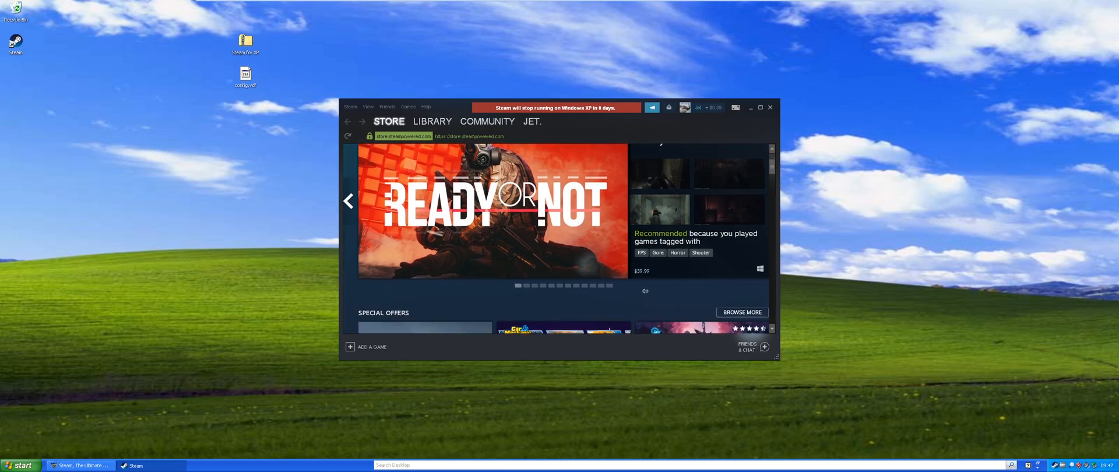
{"action": "left_click", "coordinate": [432, 121]}
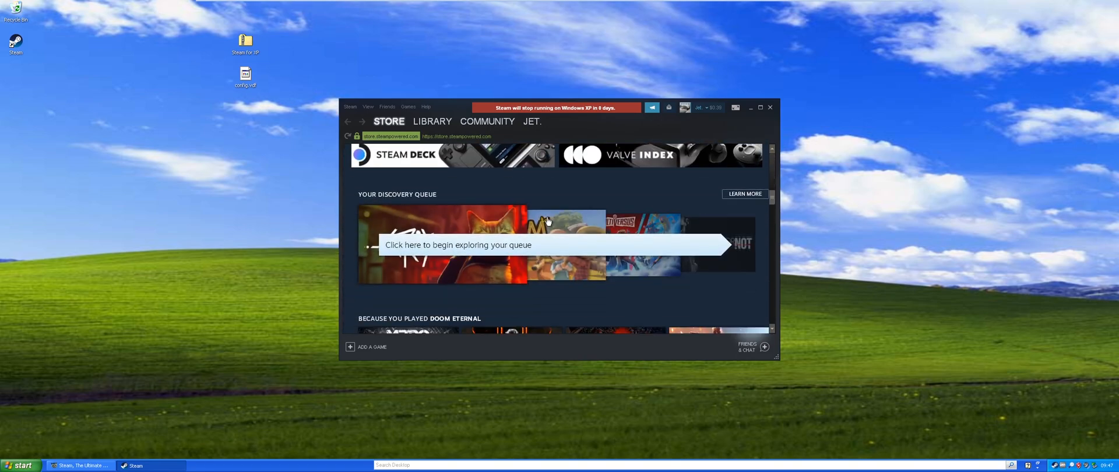
{"action": "left_click", "coordinate": [389, 121]}
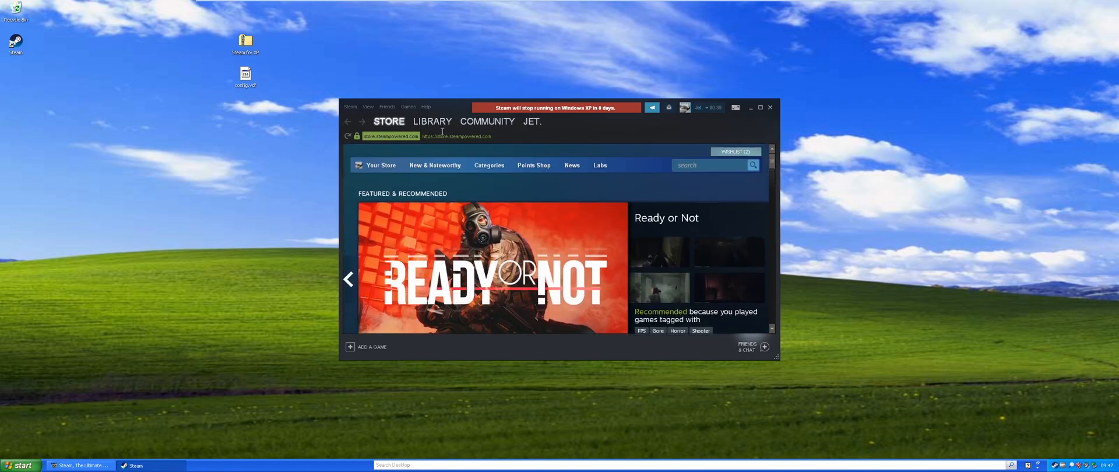
Step: Browse the DOOM titles in the library and start installing DOOM II: Hell on Earth
{"action": "left_click", "coordinate": [432, 121]}
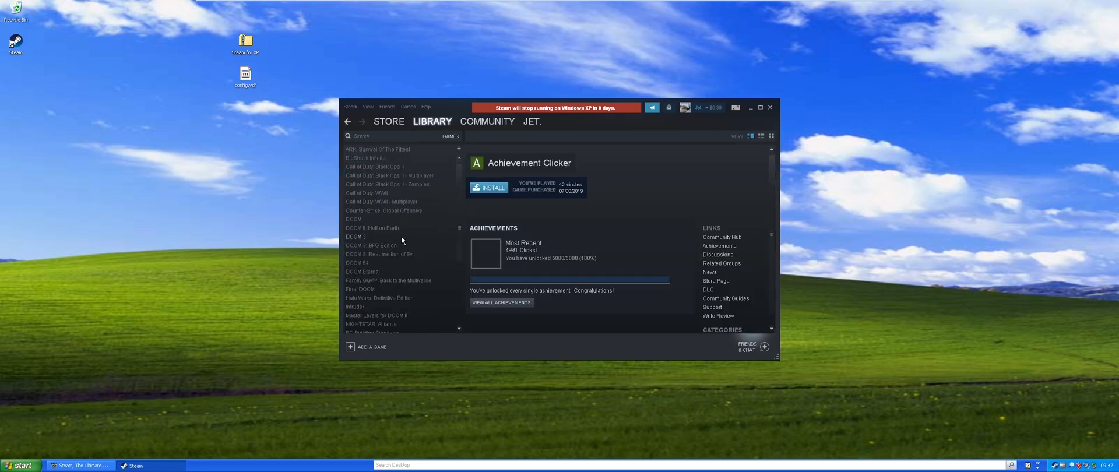
{"action": "left_click", "coordinate": [356, 236]}
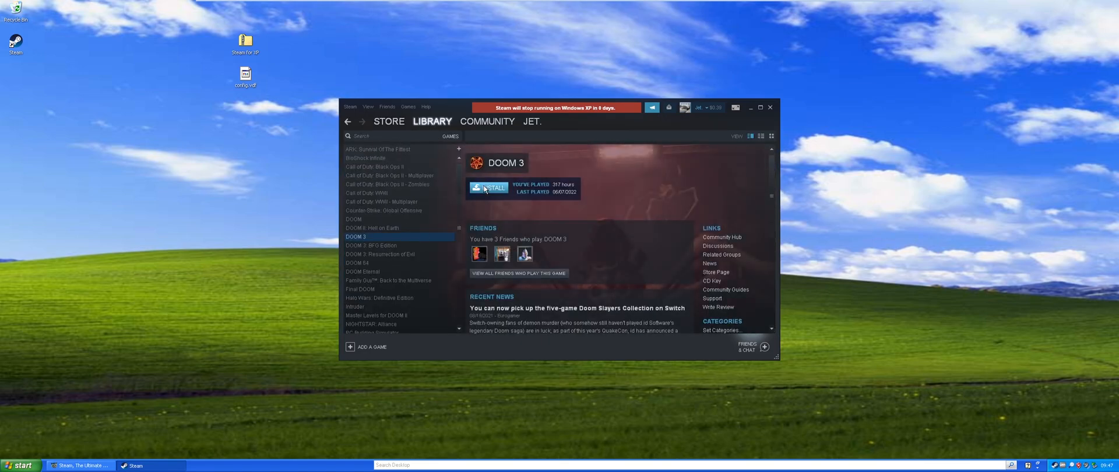
{"action": "mouse_move", "coordinate": [423, 266]}
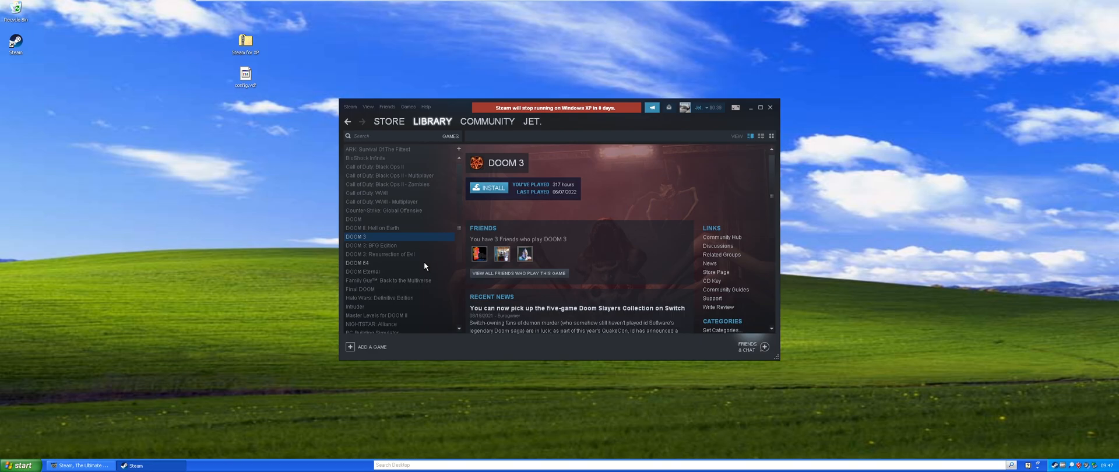
{"action": "left_click", "coordinate": [357, 262]}
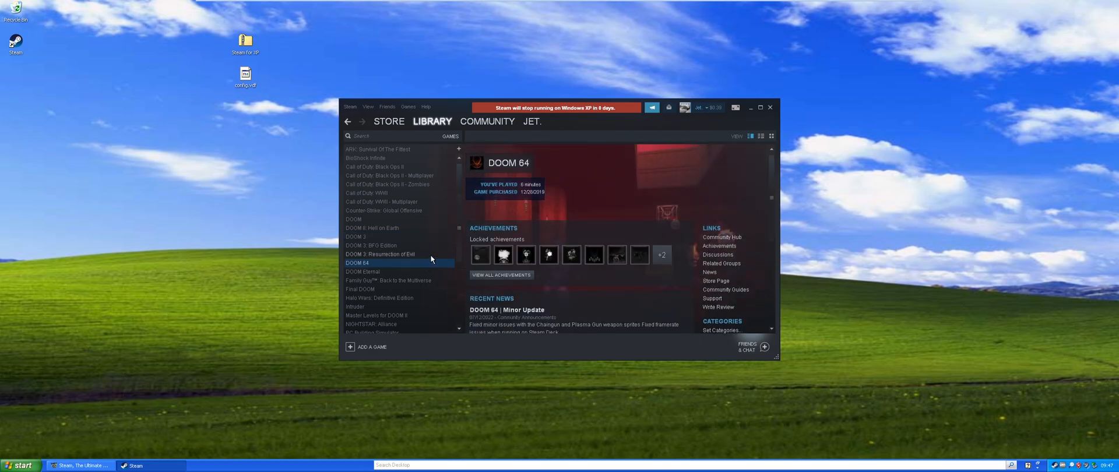
{"action": "scroll", "scroll_direction": "down", "scroll_amount": 3}
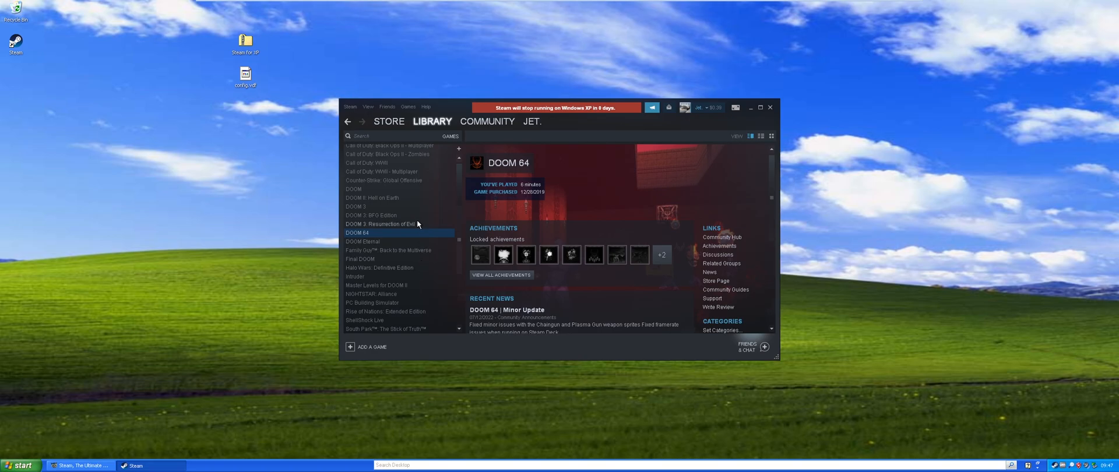
{"action": "left_click", "coordinate": [356, 207]}
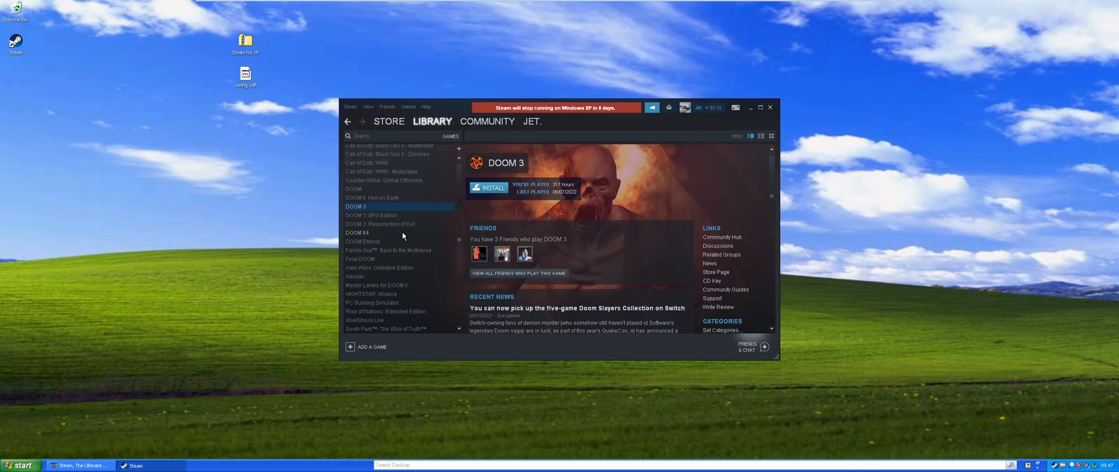
{"action": "left_click", "coordinate": [372, 198]}
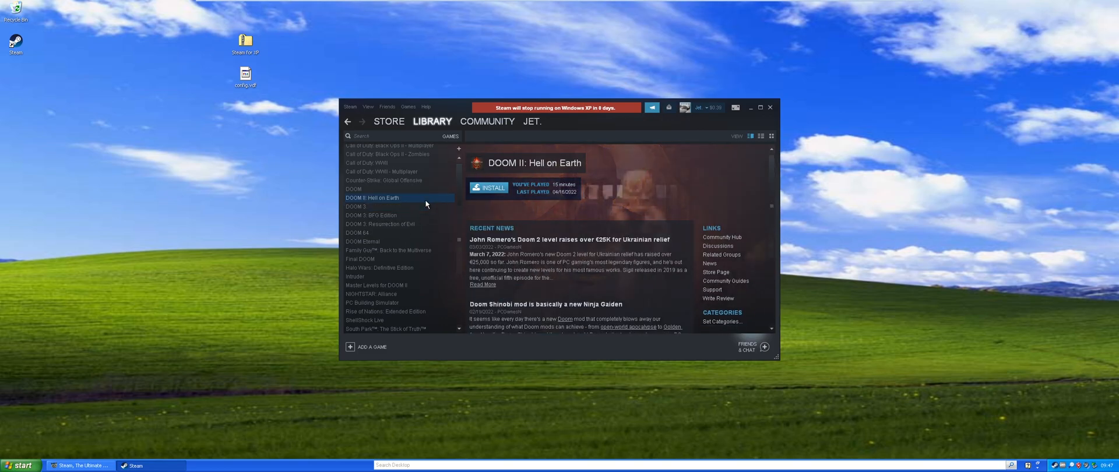
{"action": "left_click", "coordinate": [489, 188]}
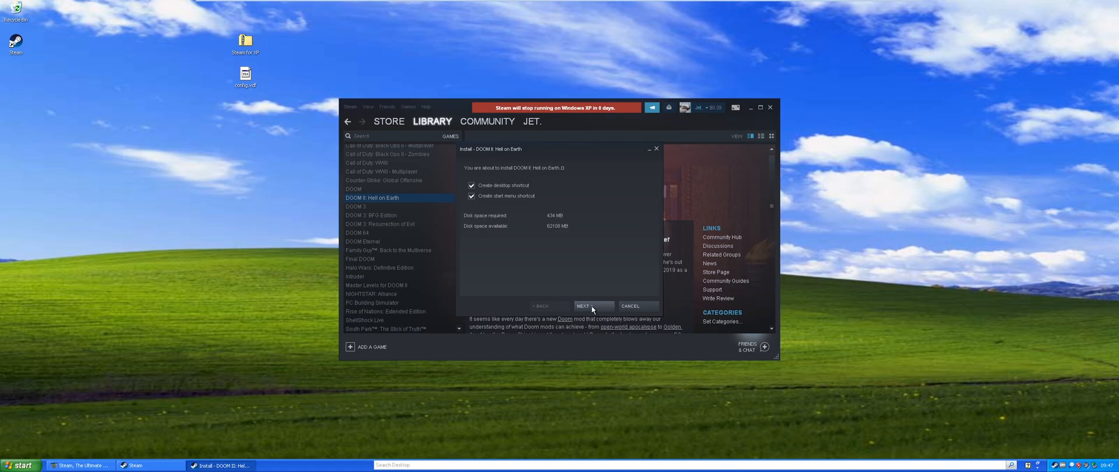
{"action": "mouse_move", "coordinate": [558, 229]}
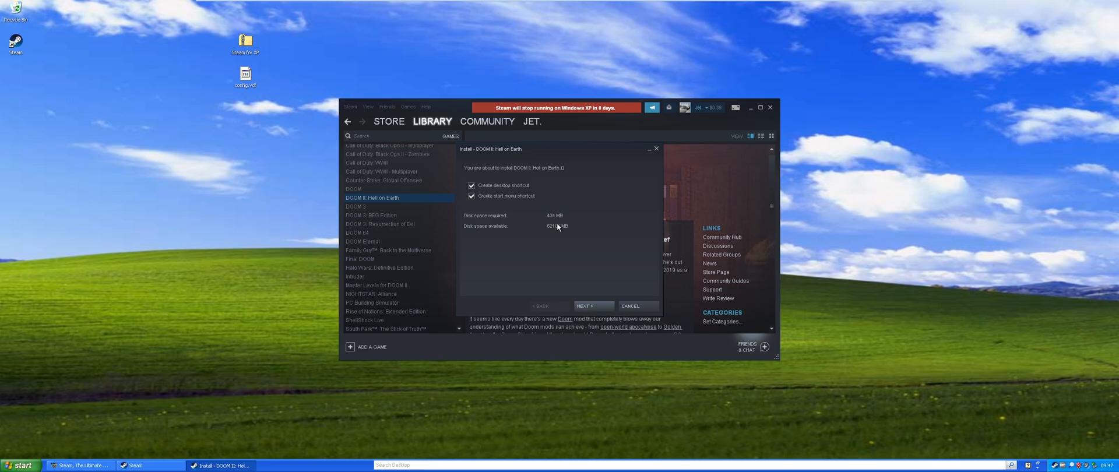
{"action": "mouse_move", "coordinate": [559, 228]}
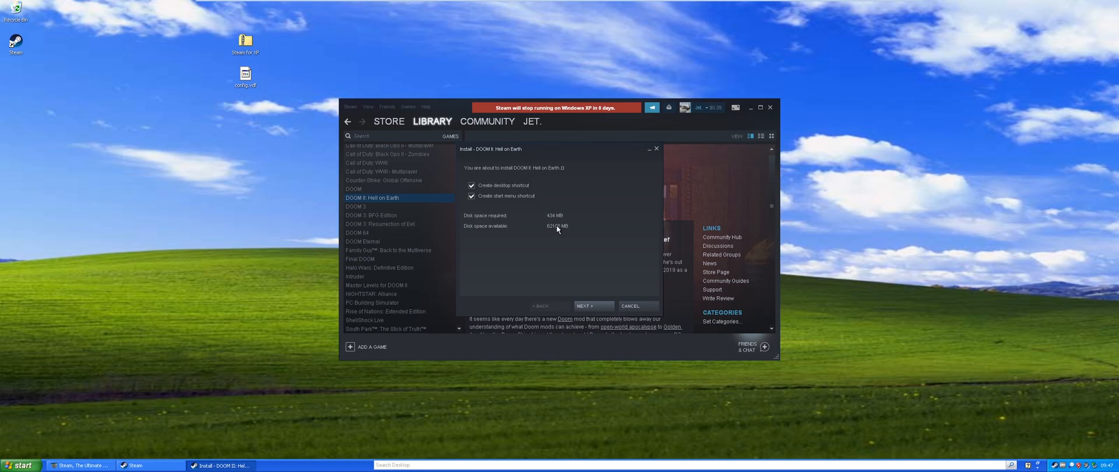
{"action": "mouse_move", "coordinate": [543, 241]}
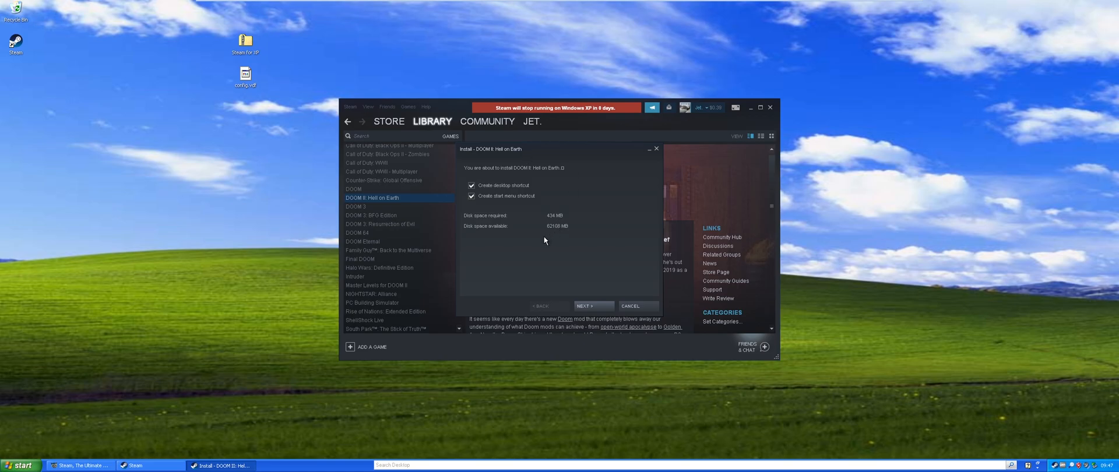
{"action": "mouse_move", "coordinate": [548, 252]}
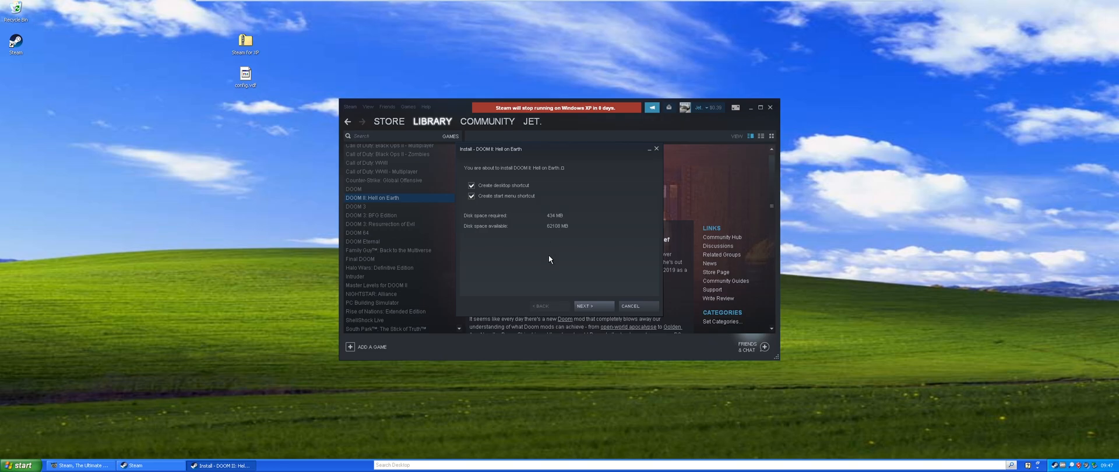
{"action": "mouse_move", "coordinate": [563, 247]}
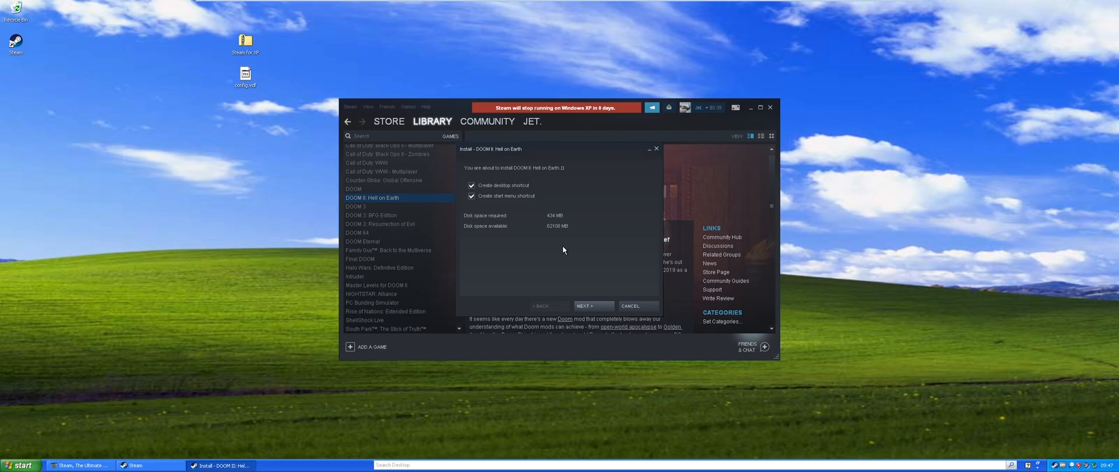
{"action": "mouse_move", "coordinate": [581, 280]}
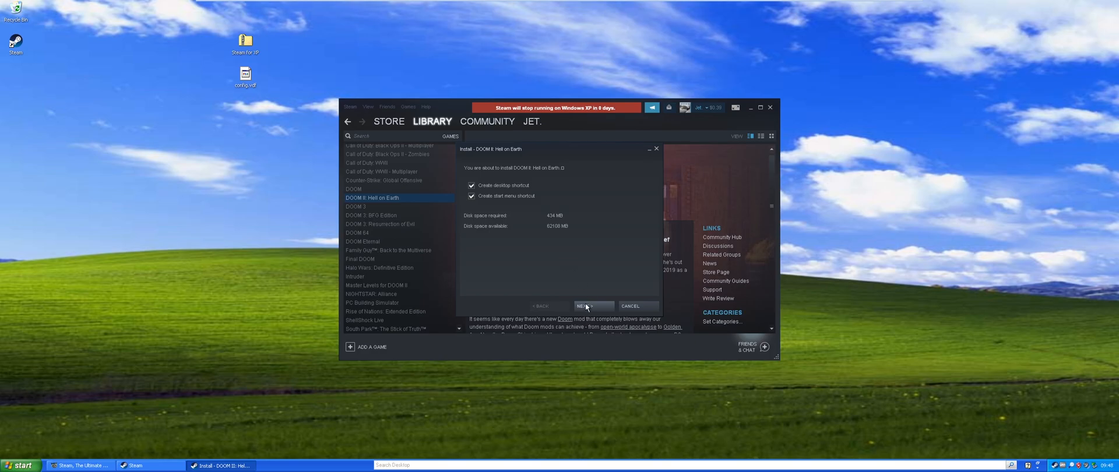
{"action": "left_click", "coordinate": [583, 306]}
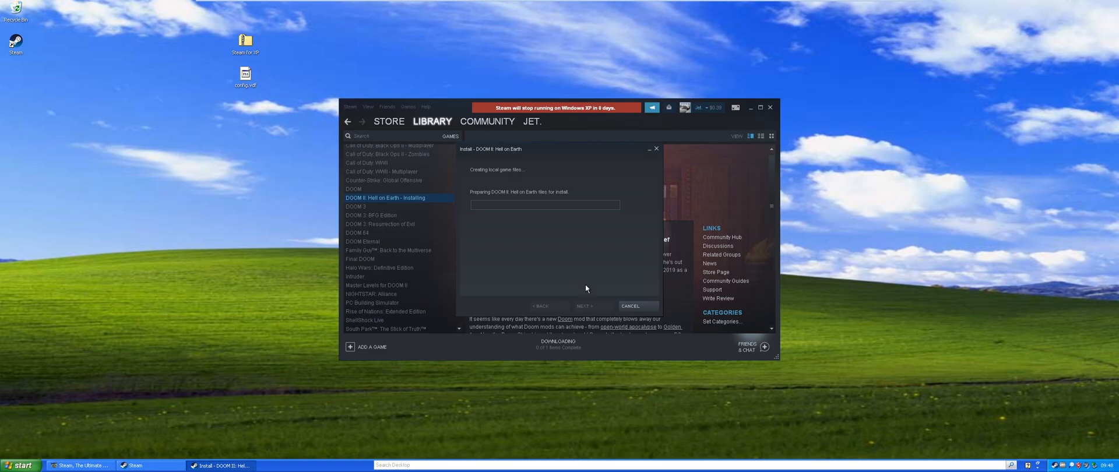
{"action": "mouse_move", "coordinate": [587, 242]}
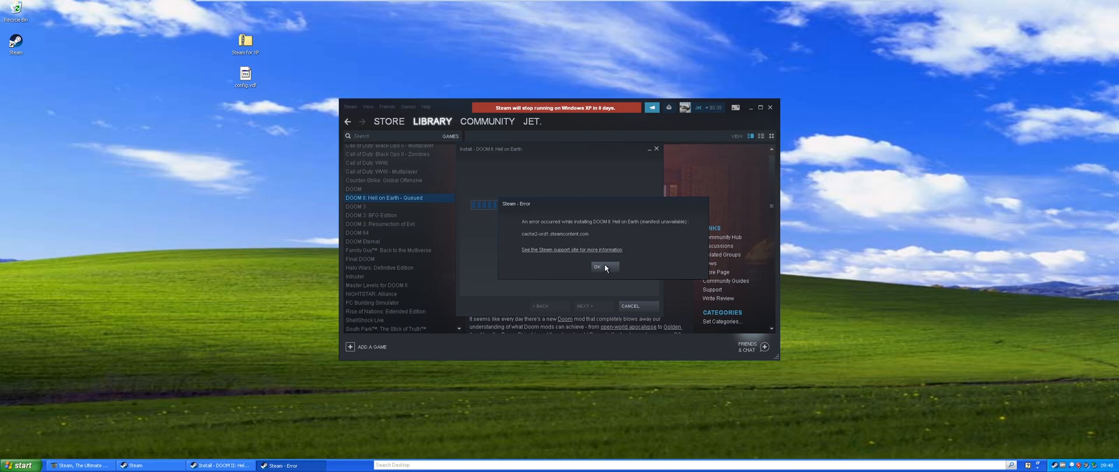
Step: Dismiss the manifest error, set Download Region to Vietnam, and restart Steam
{"action": "left_click", "coordinate": [597, 266]}
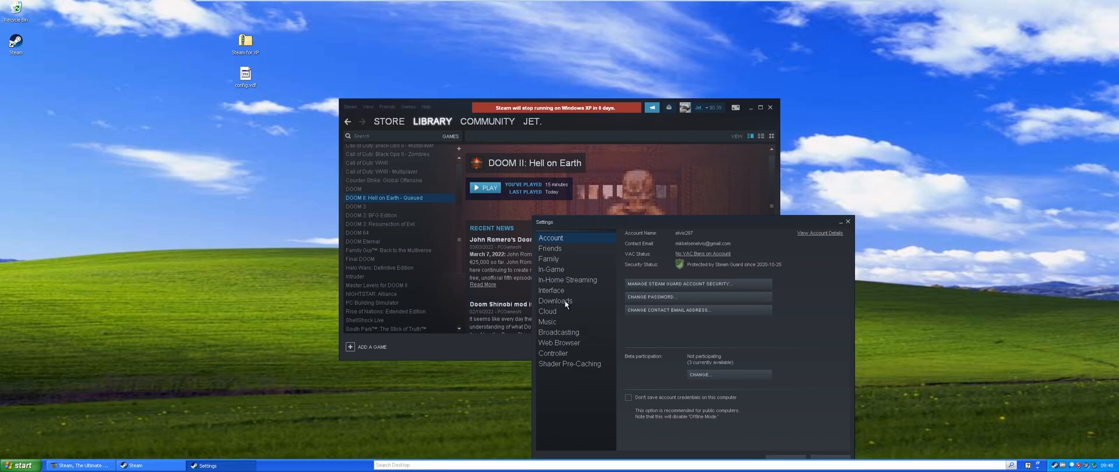
{"action": "left_click", "coordinate": [555, 300]}
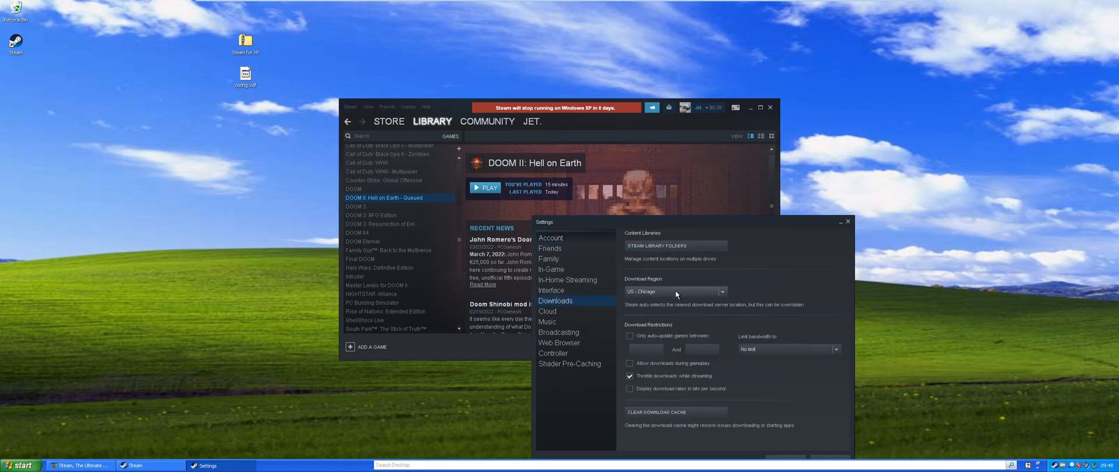
{"action": "left_click", "coordinate": [721, 291]}
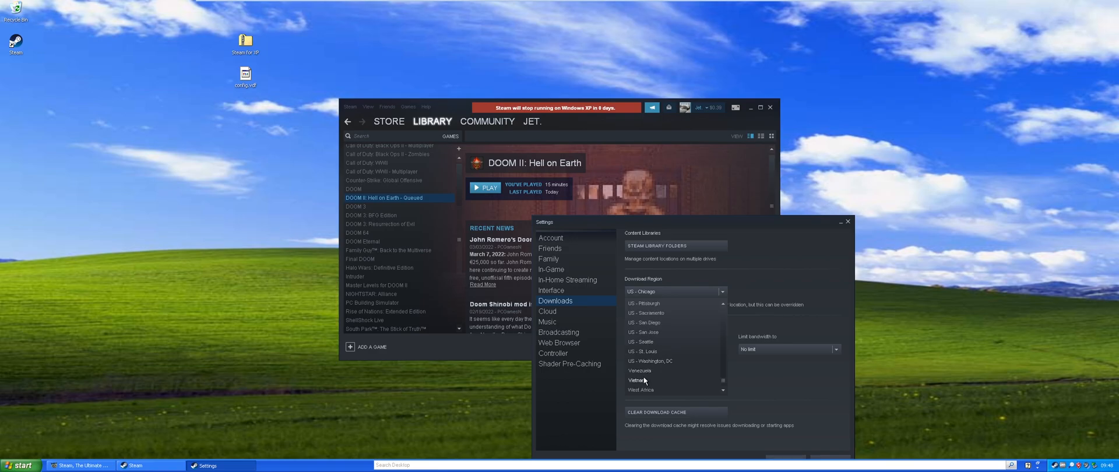
{"action": "mouse_move", "coordinate": [640, 390]}
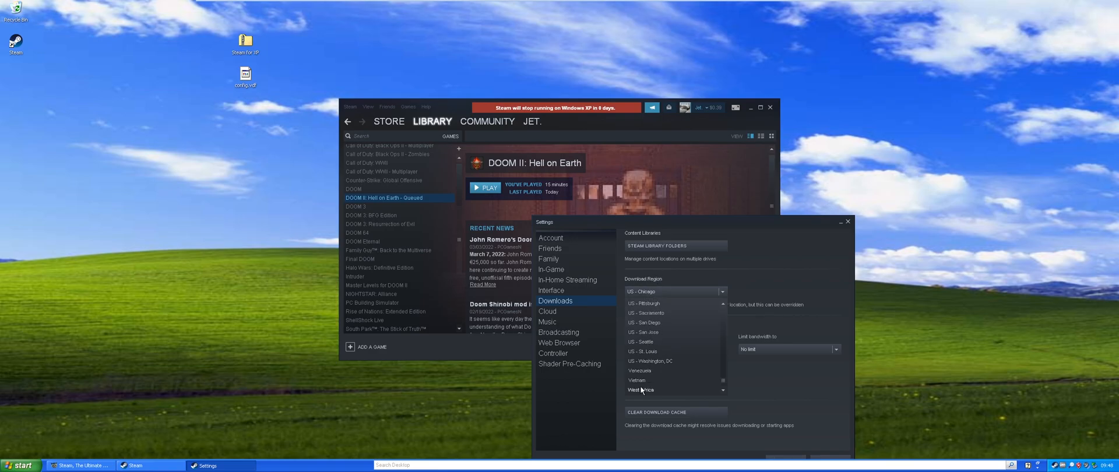
{"action": "left_click", "coordinate": [636, 380]}
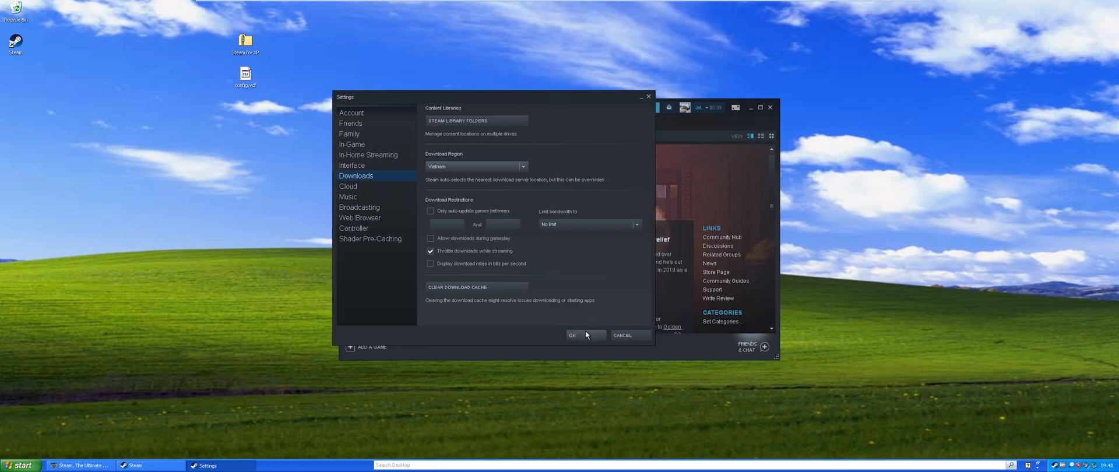
{"action": "left_click", "coordinate": [573, 335]}
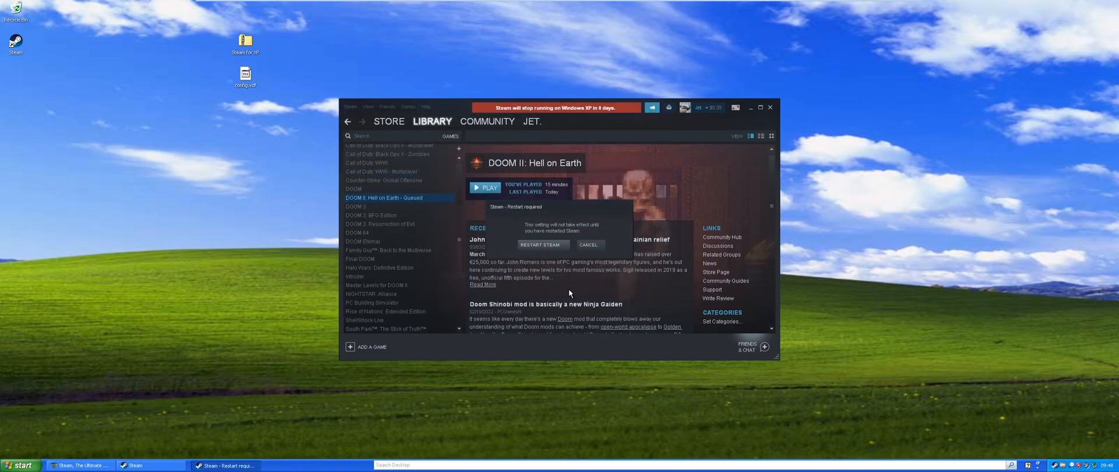
{"action": "left_click", "coordinate": [541, 245]}
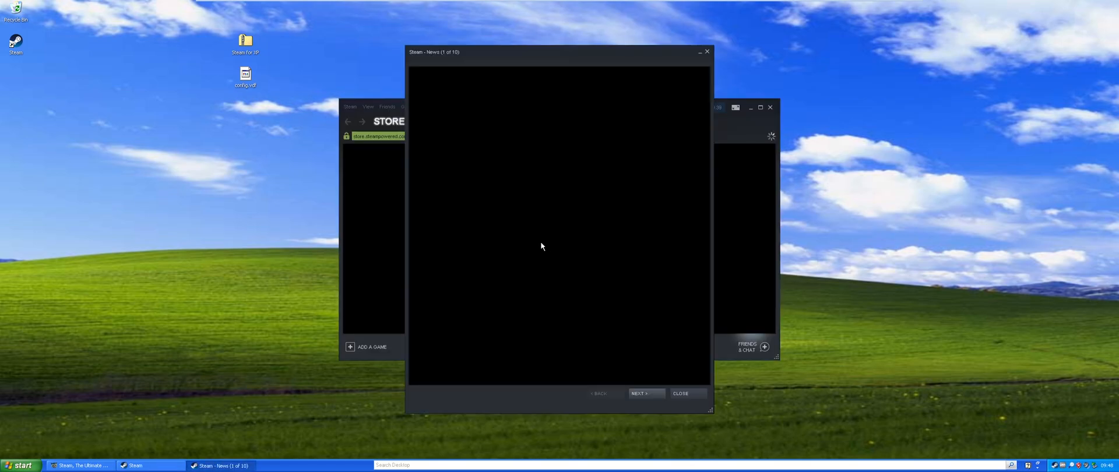
Step: Close News, try launching standard DOOM II from the library, and dismiss the manifest error
{"action": "left_click", "coordinate": [678, 393]}
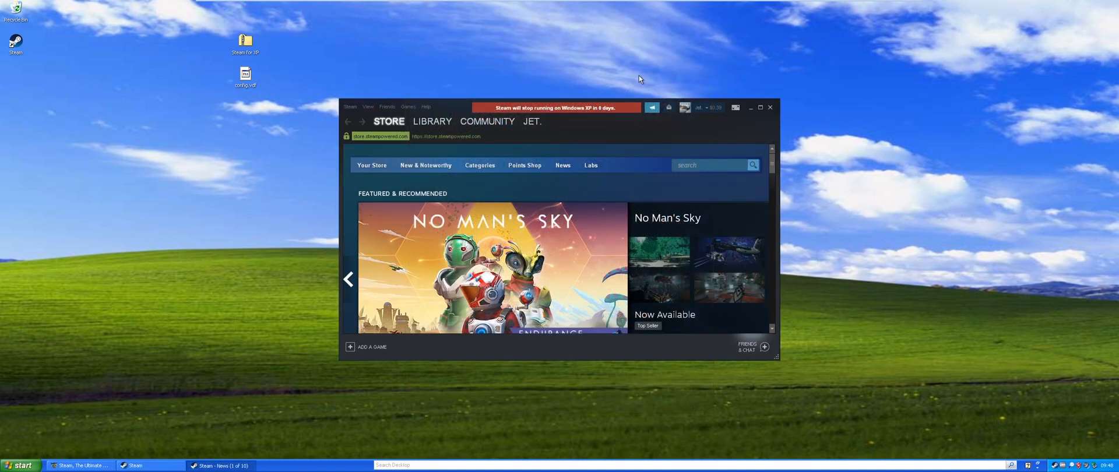
{"action": "left_click", "coordinate": [432, 121]}
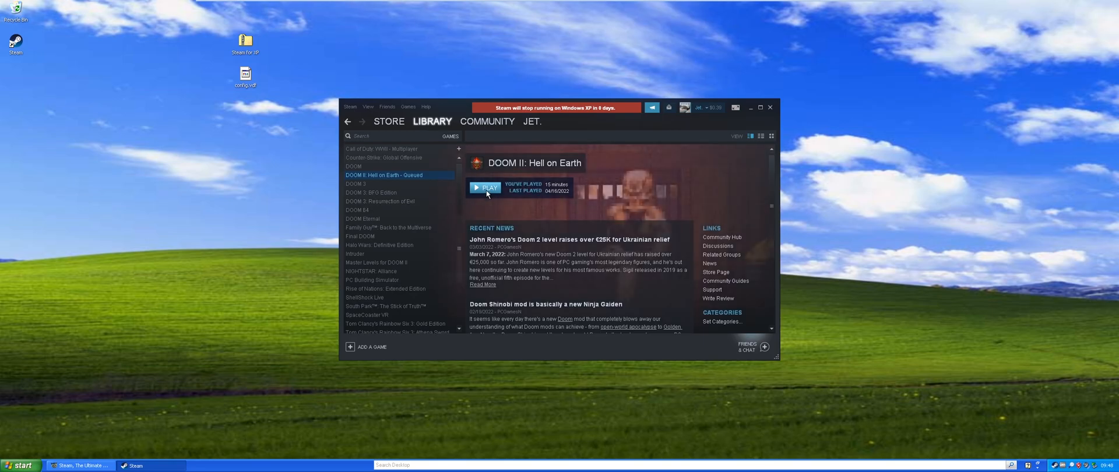
{"action": "left_click", "coordinate": [487, 188]}
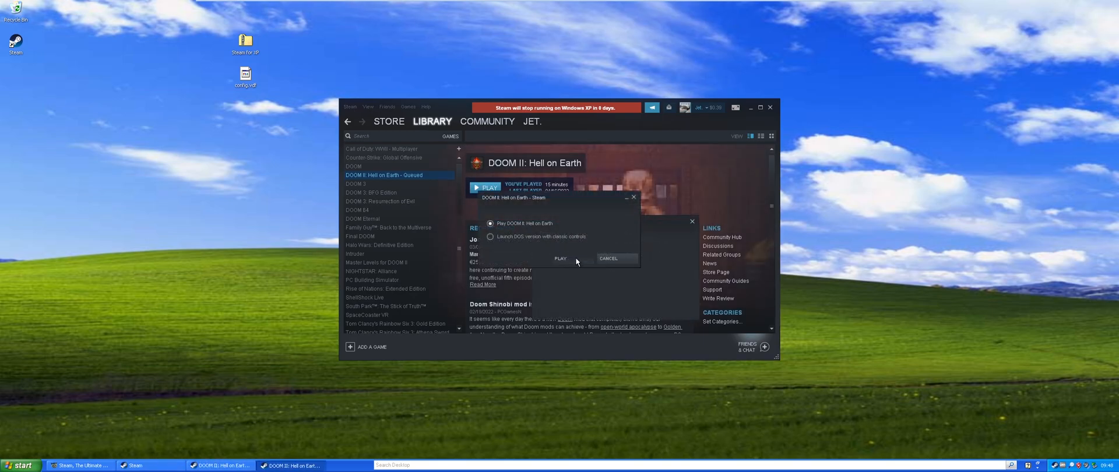
{"action": "left_click", "coordinate": [561, 259]}
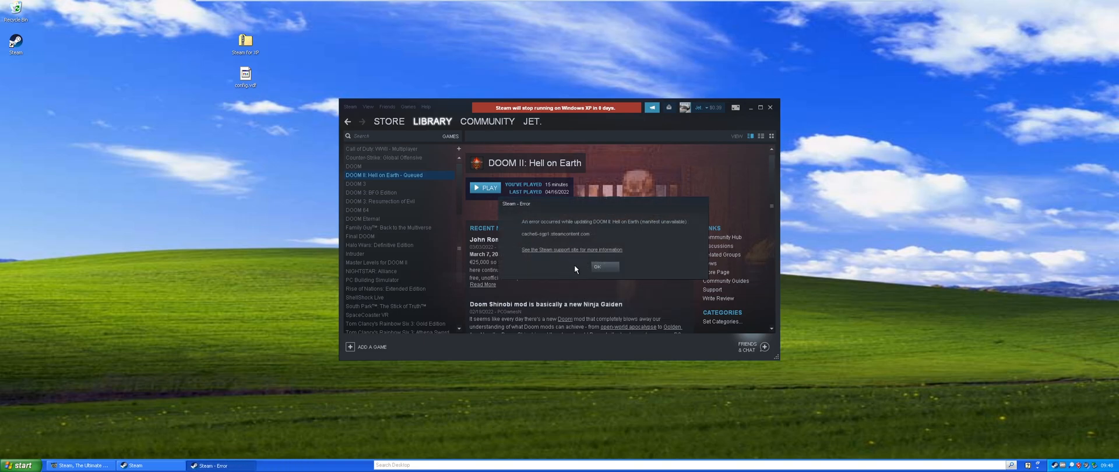
{"action": "mouse_move", "coordinate": [559, 297]}
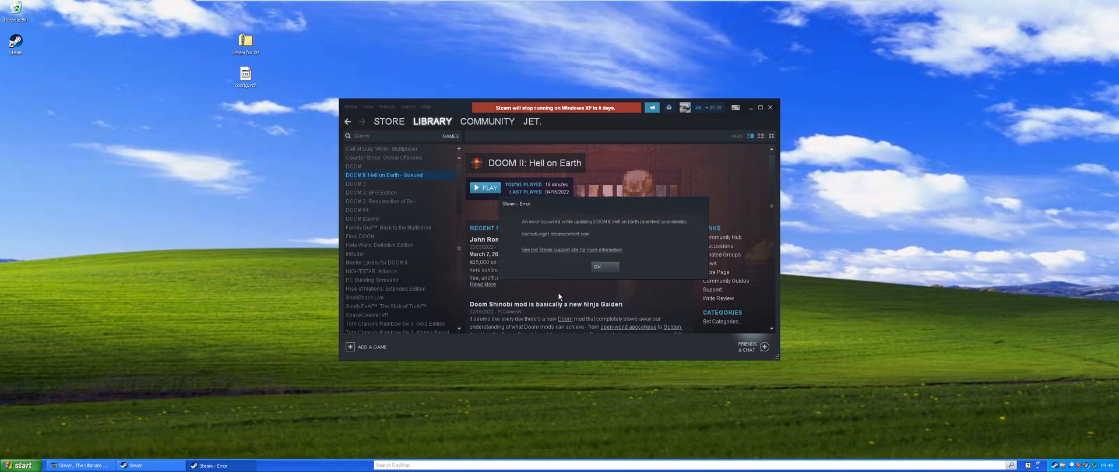
{"action": "left_click", "coordinate": [597, 266]}
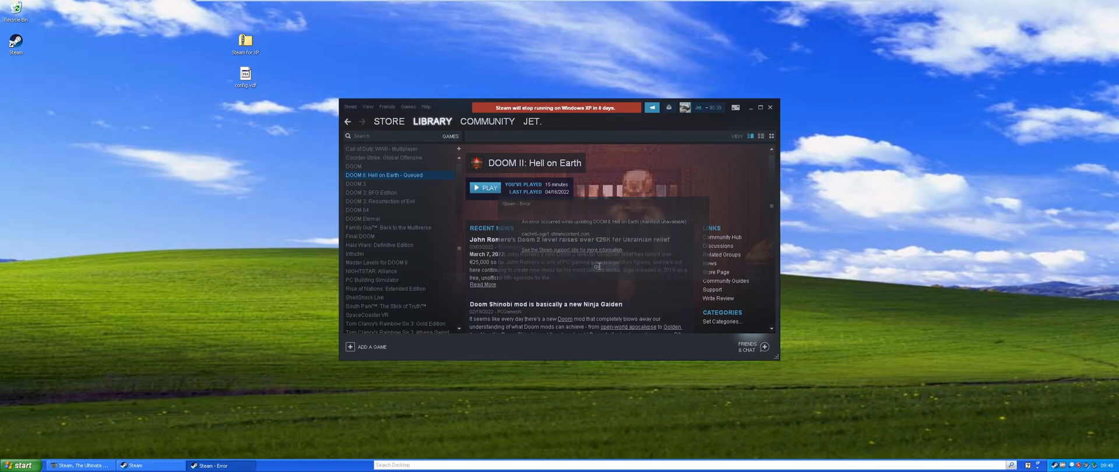
{"action": "left_click", "coordinate": [351, 106]}
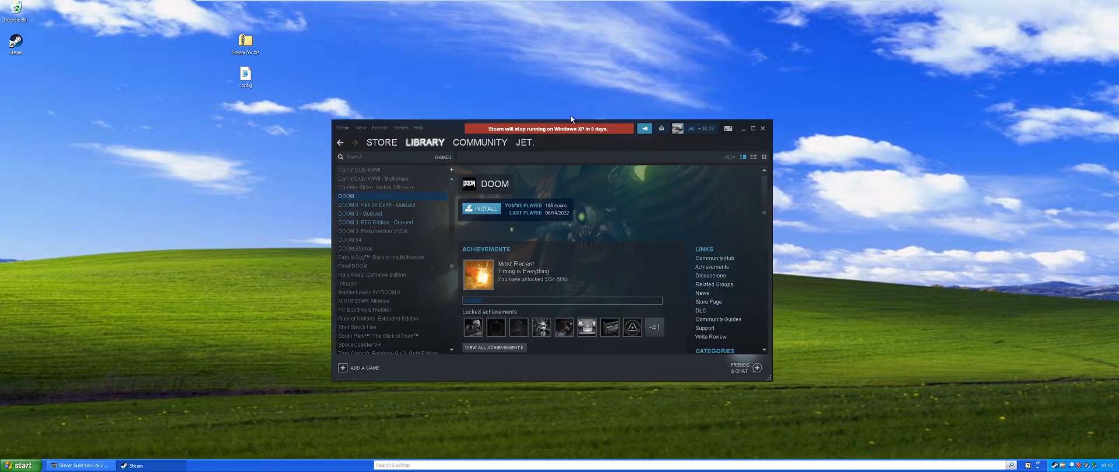
{"action": "mouse_move", "coordinate": [571, 95]}
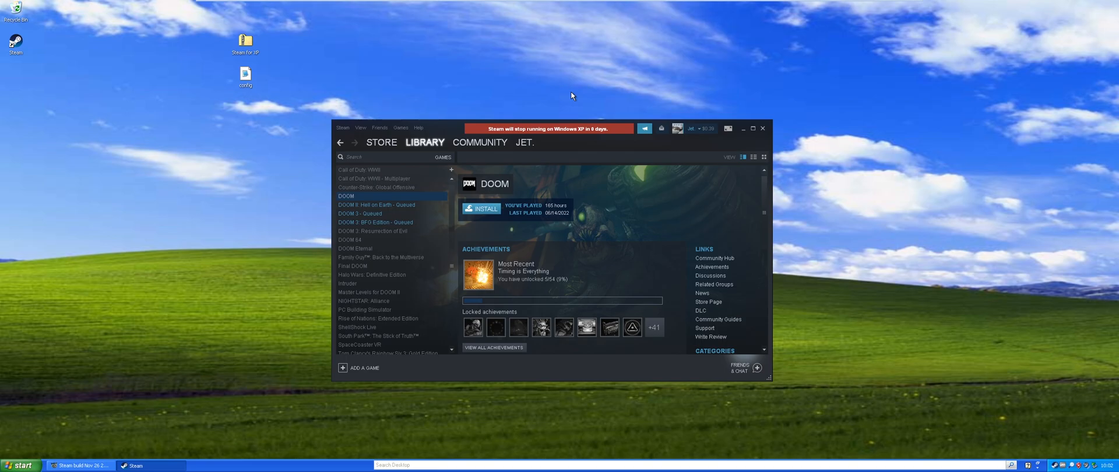
{"action": "mouse_move", "coordinate": [389, 166]}
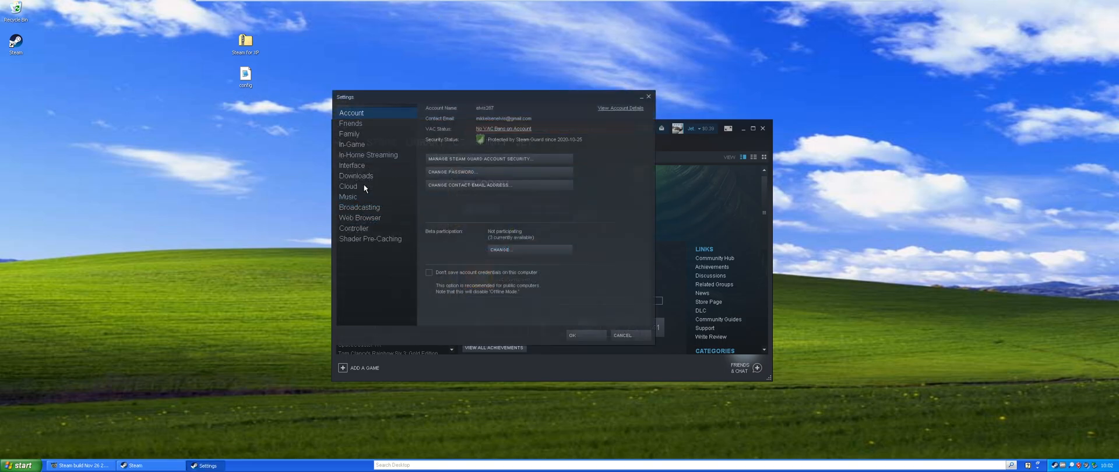
{"action": "mouse_move", "coordinate": [477, 56]}
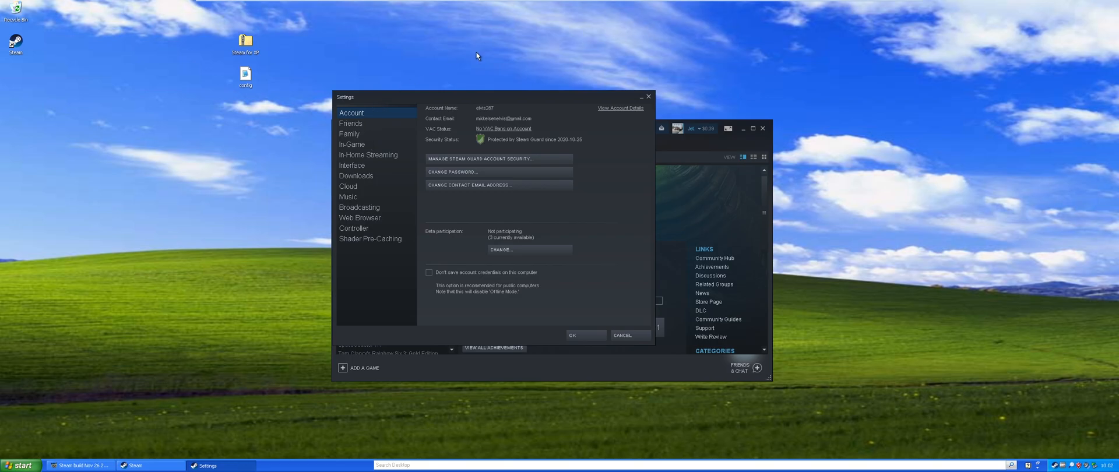
{"action": "mouse_move", "coordinate": [773, 96]}
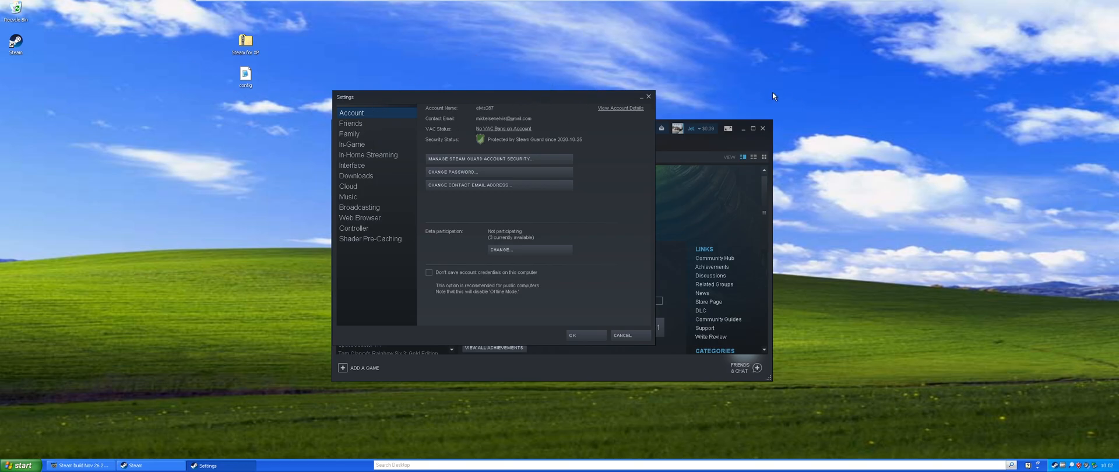
{"action": "left_click", "coordinate": [356, 175]}
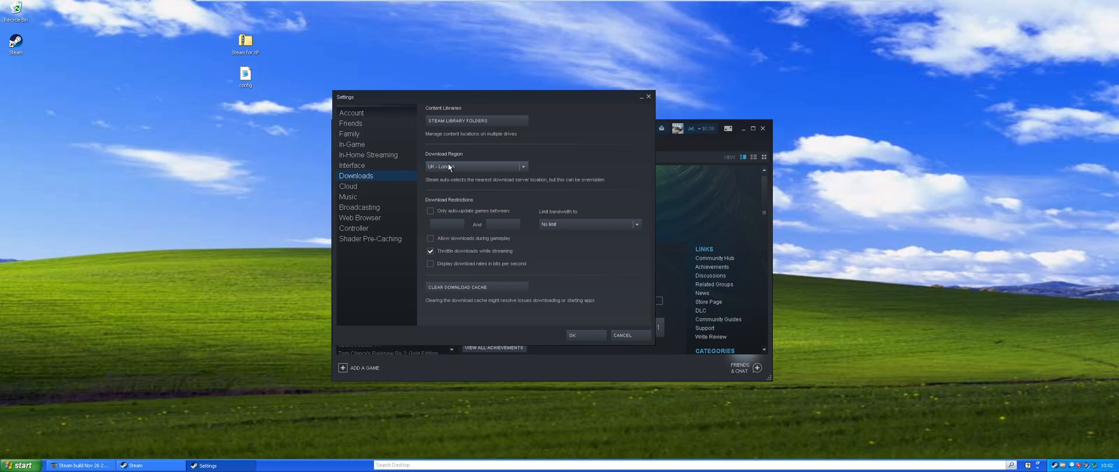
{"action": "mouse_move", "coordinate": [451, 171]}
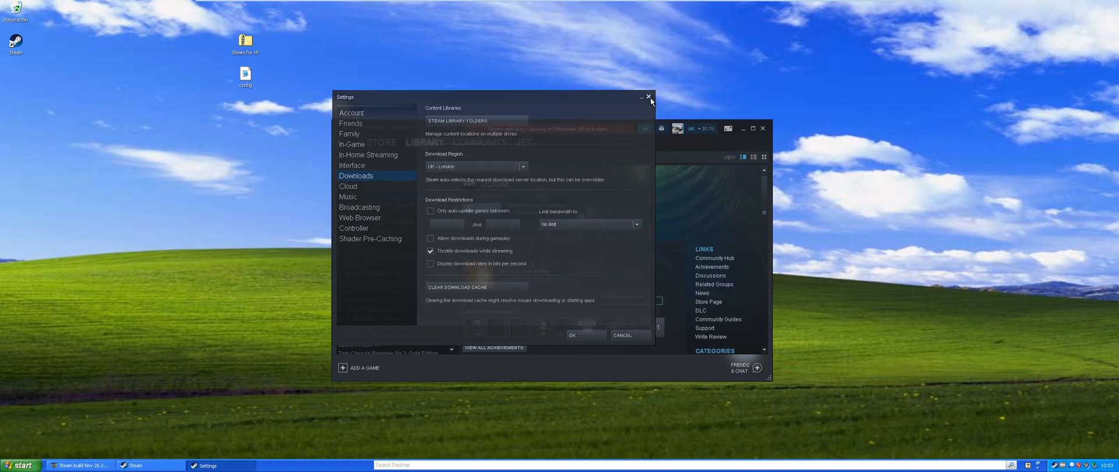
{"action": "left_click", "coordinate": [648, 97]}
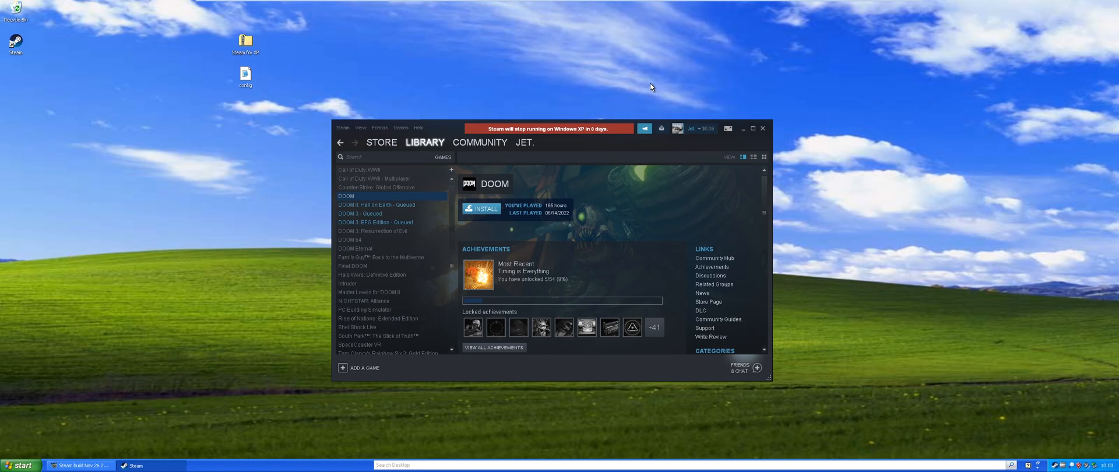
{"action": "mouse_move", "coordinate": [302, 345]}
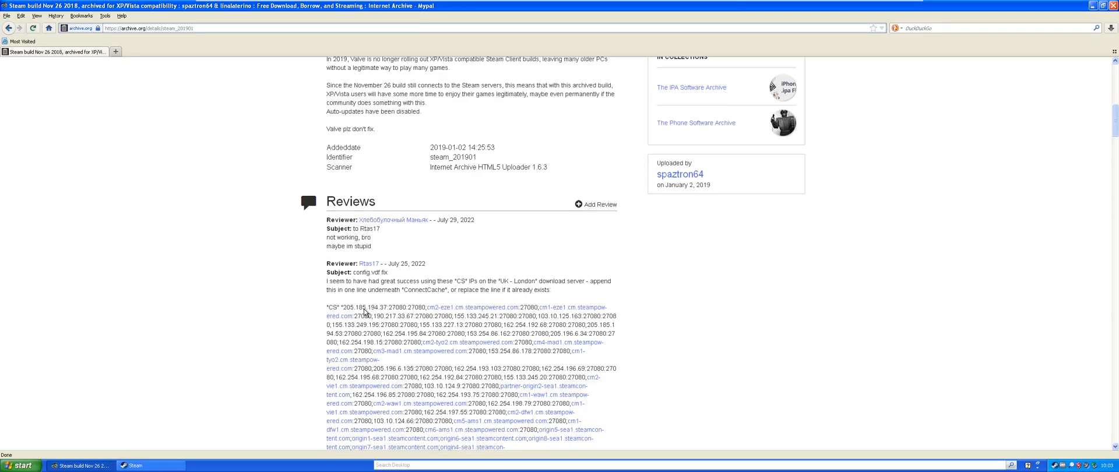
Step: Scroll through the Internet Archive reviews about the UK–London config.vdf fix
{"action": "scroll", "scroll_direction": "down", "scroll_amount": 3}
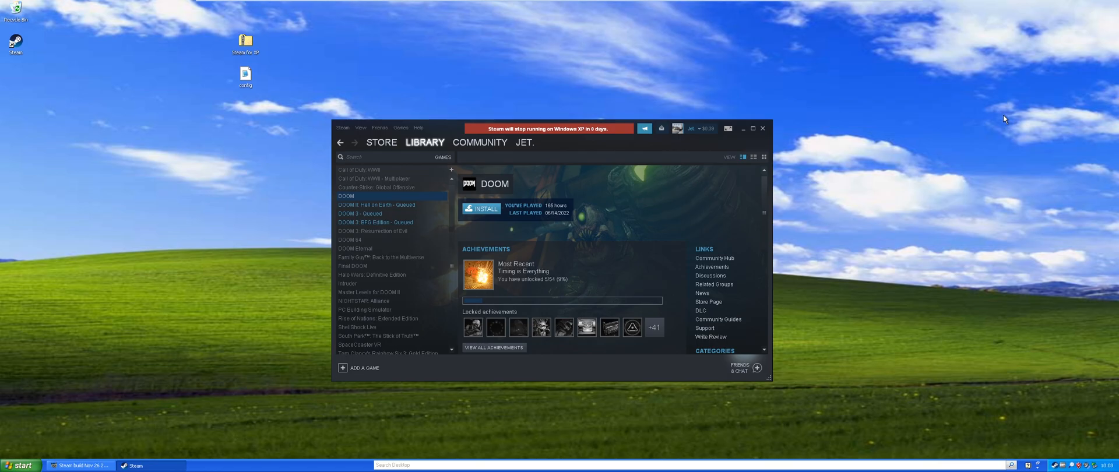
{"action": "mouse_move", "coordinate": [1034, 127]}
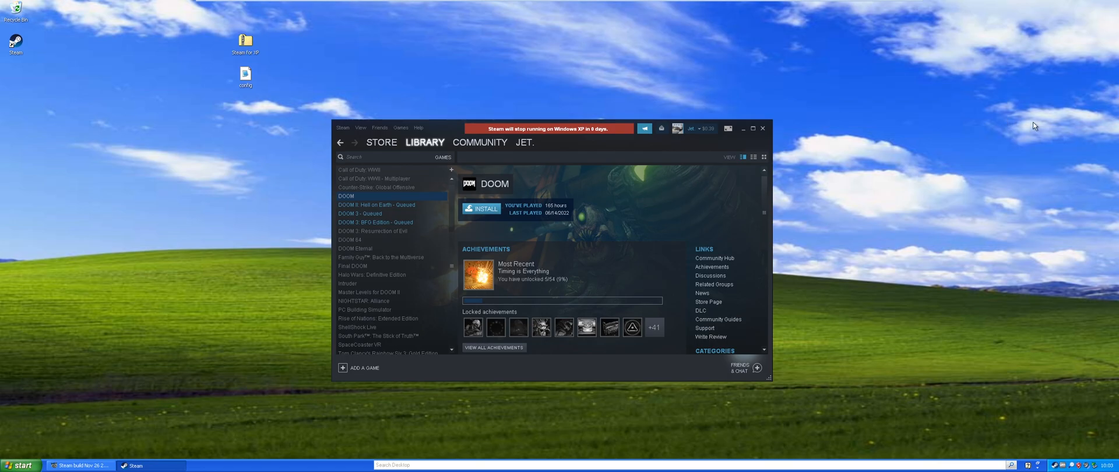
{"action": "mouse_move", "coordinate": [473, 92]}
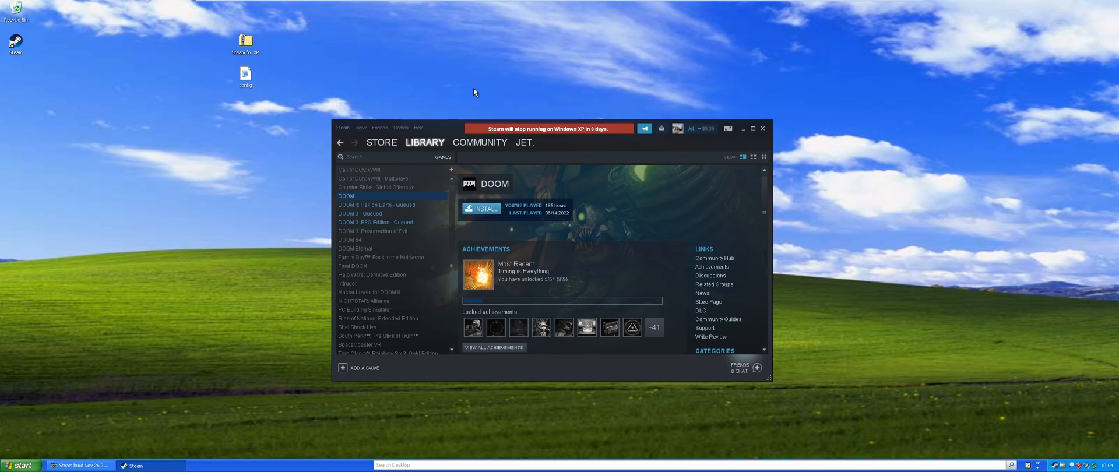
{"action": "mouse_move", "coordinate": [462, 71]}
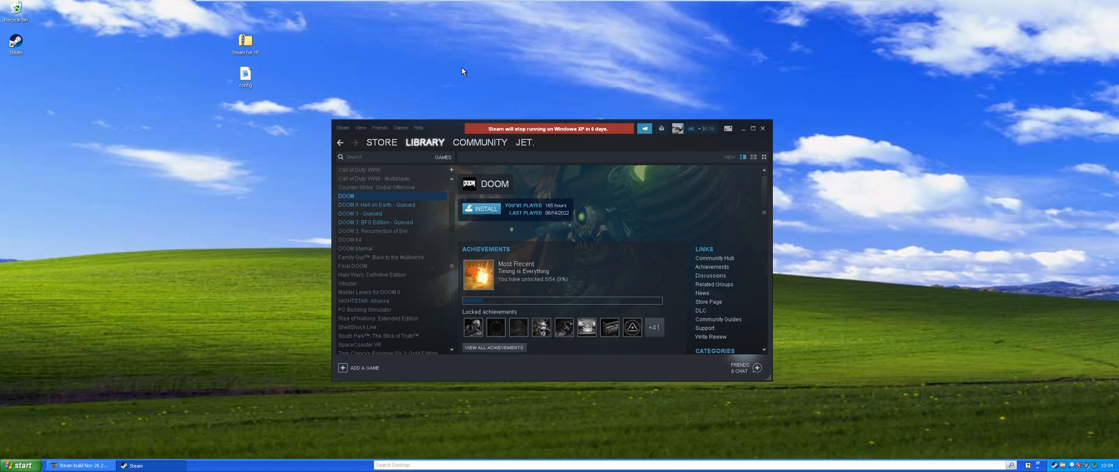
{"action": "mouse_move", "coordinate": [464, 60]}
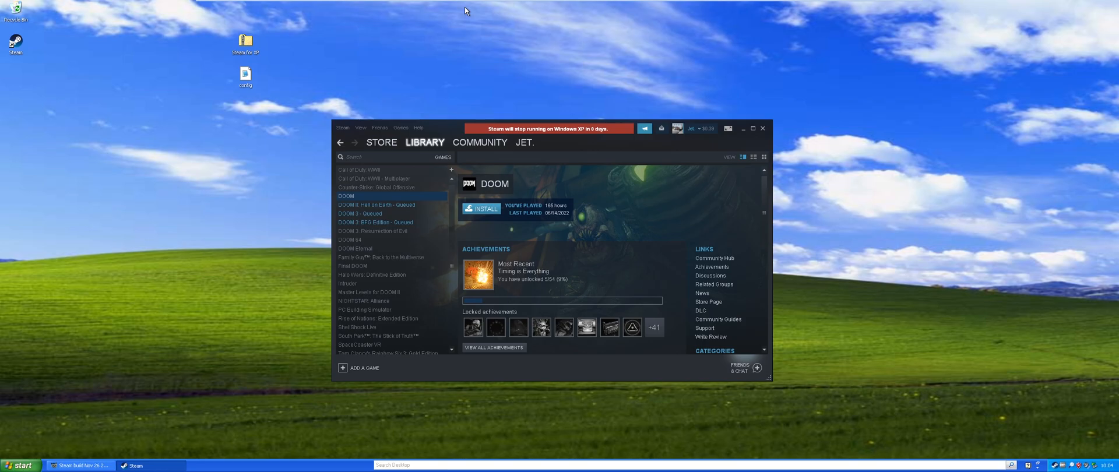
{"action": "mouse_move", "coordinate": [25, 435]}
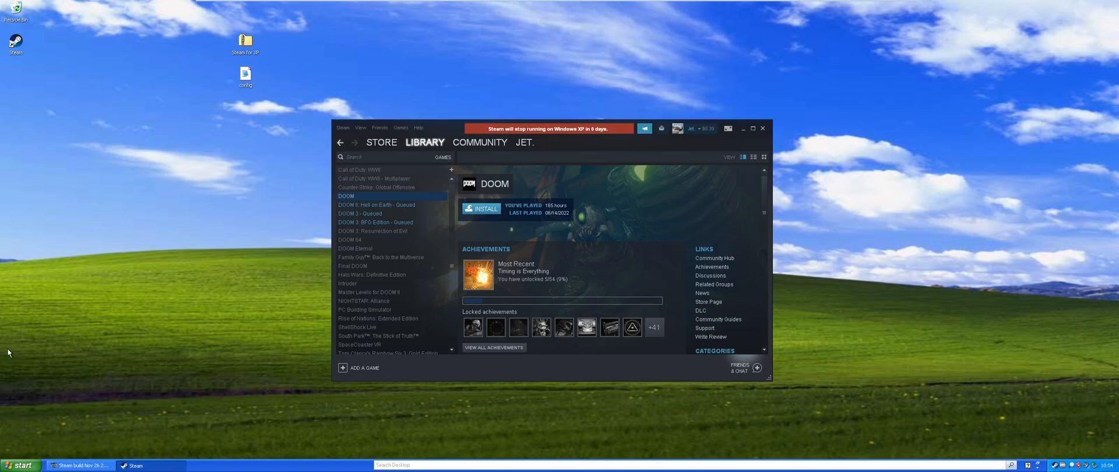
{"action": "mouse_move", "coordinate": [37, 320]}
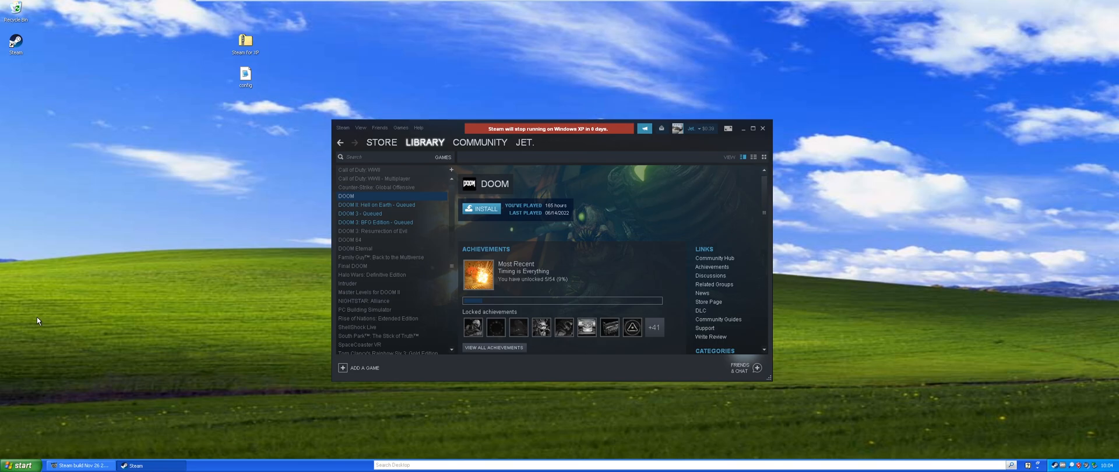
{"action": "mouse_move", "coordinate": [35, 323]}
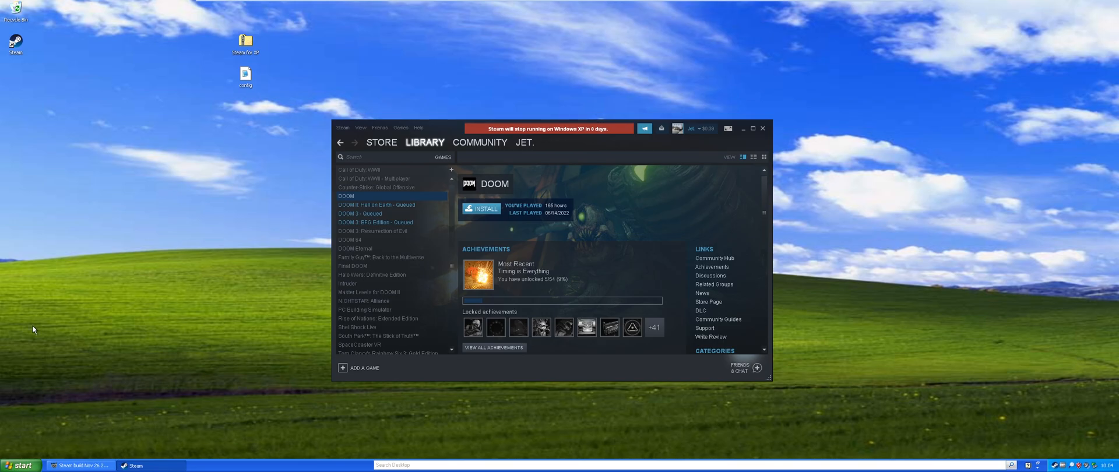
{"action": "mouse_move", "coordinate": [117, 266]}
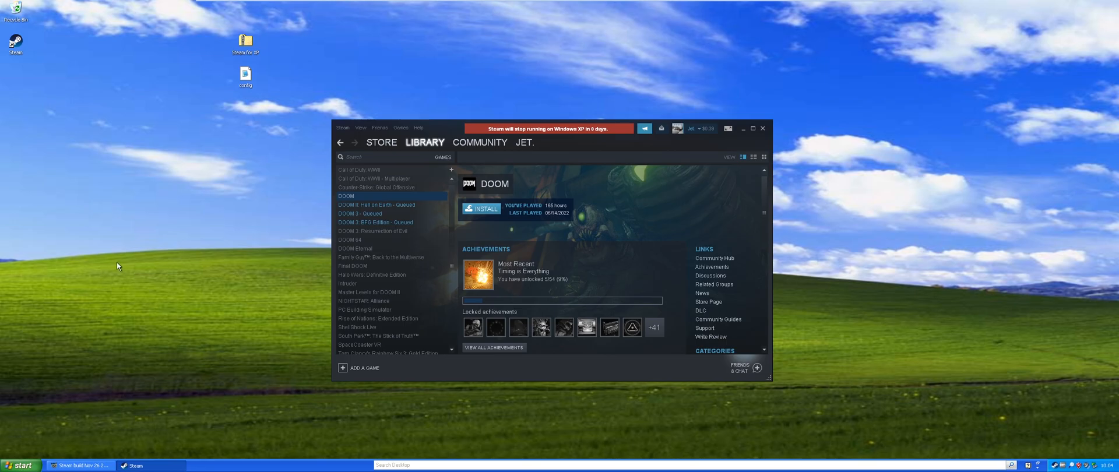
{"action": "mouse_move", "coordinate": [233, 50]}
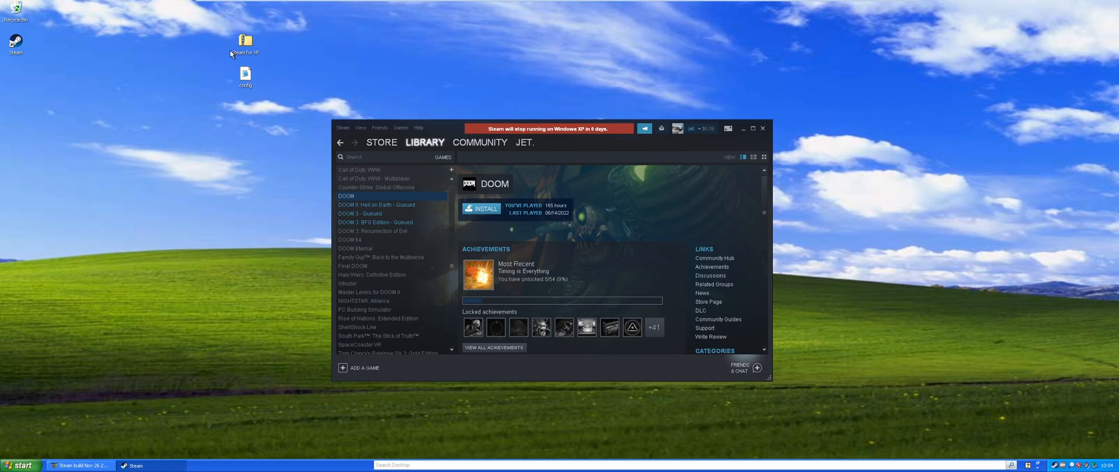
{"action": "mouse_move", "coordinate": [189, 36]}
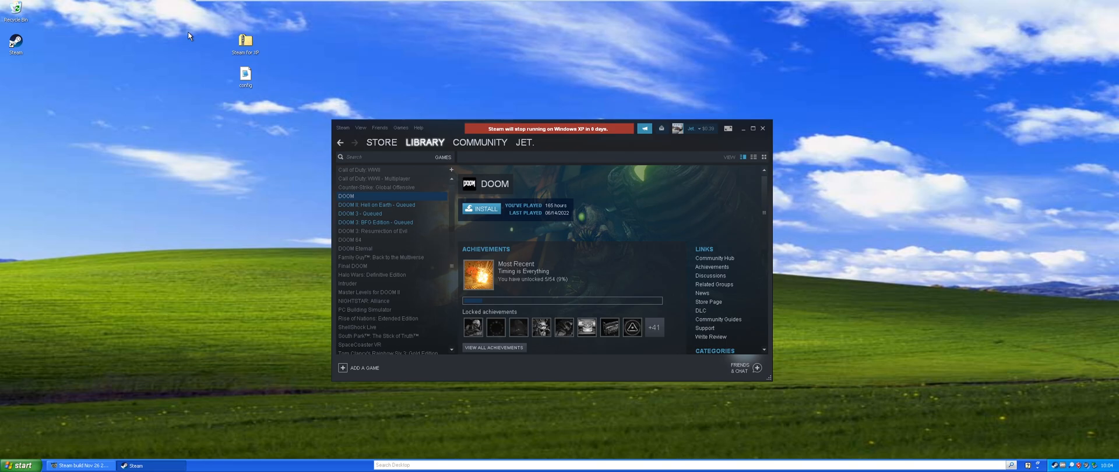
{"action": "mouse_move", "coordinate": [32, 182]}
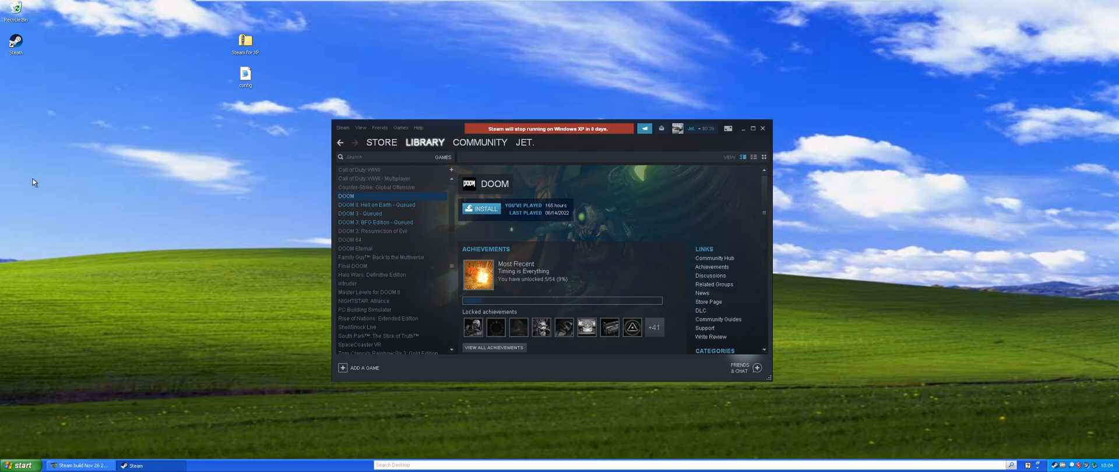
Step: Bring the Mypal reviews page back in front from the taskbar
{"action": "left_click", "coordinate": [77, 465]}
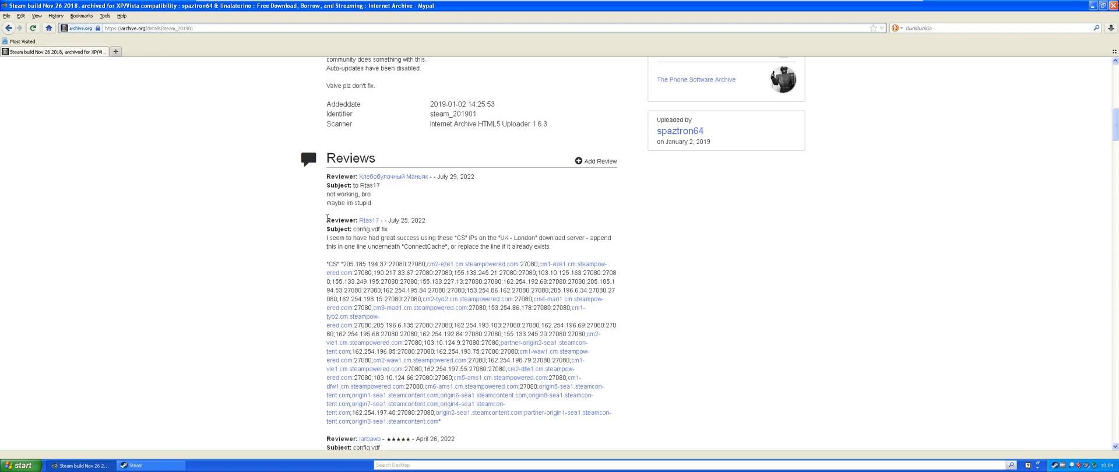
Step: Scroll the Internet Archive page back up to the Steam for XP/Vista listing
{"action": "scroll", "scroll_direction": "up", "scroll_amount": 3}
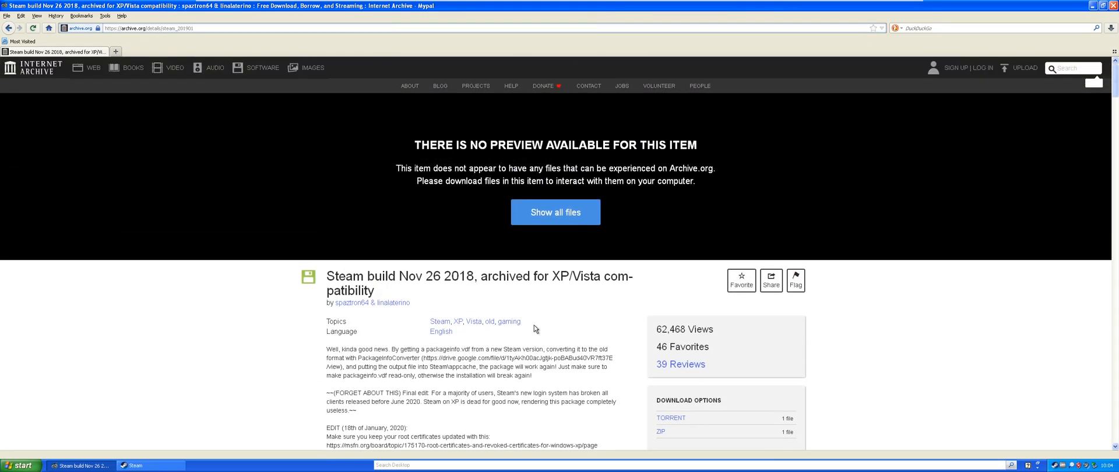
{"action": "mouse_move", "coordinate": [1079, 4]}
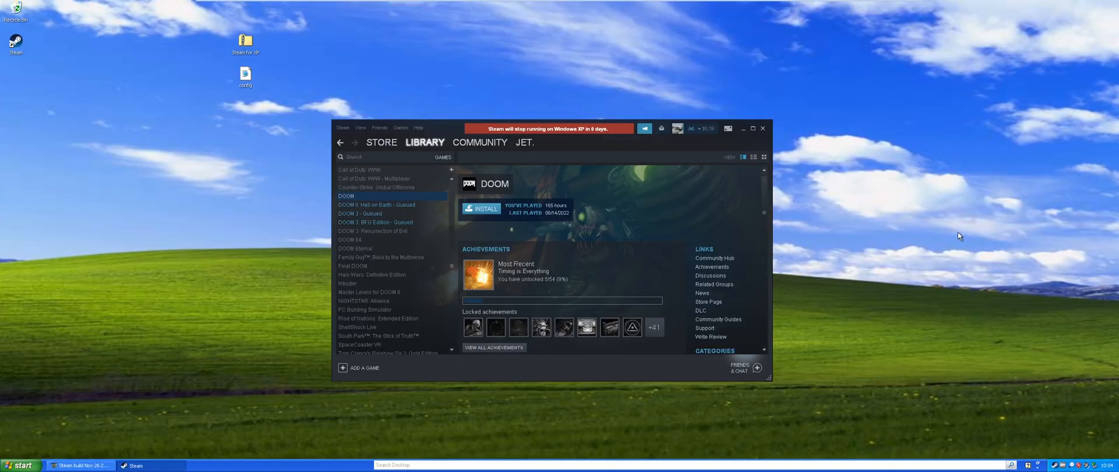
{"action": "mouse_move", "coordinate": [230, 224]}
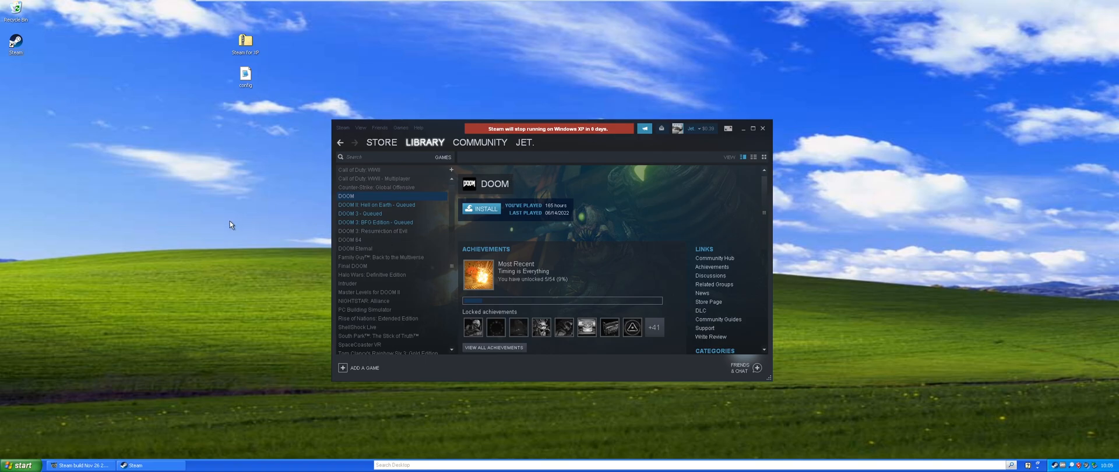
{"action": "mouse_move", "coordinate": [279, 124]}
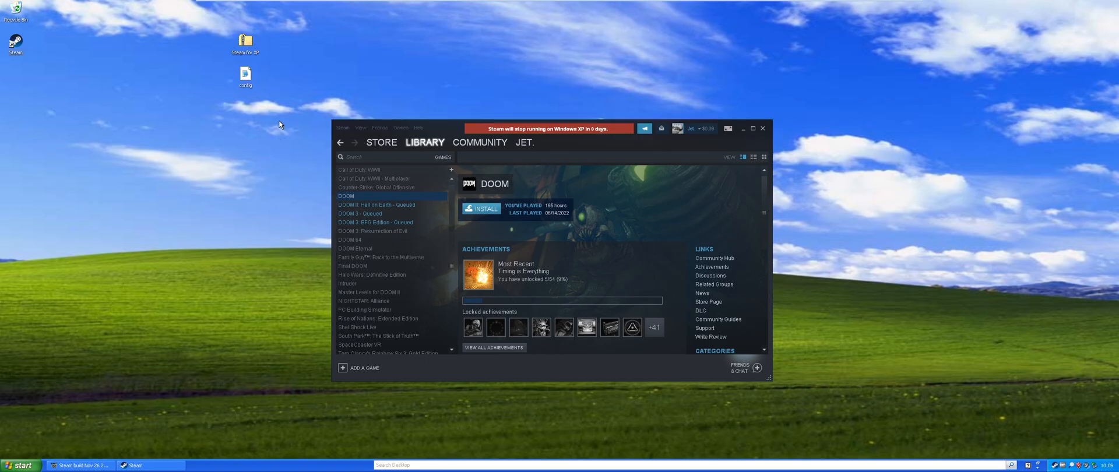
{"action": "mouse_move", "coordinate": [175, 148]}
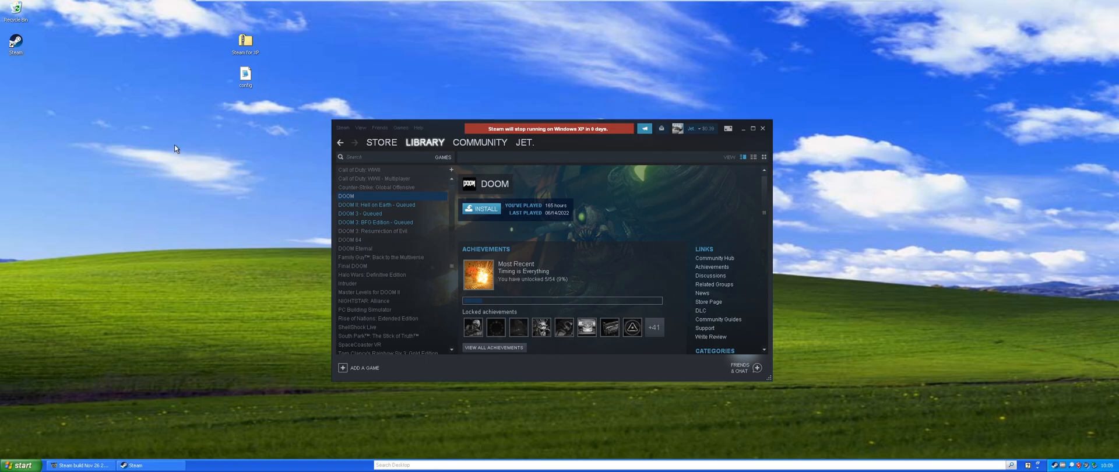